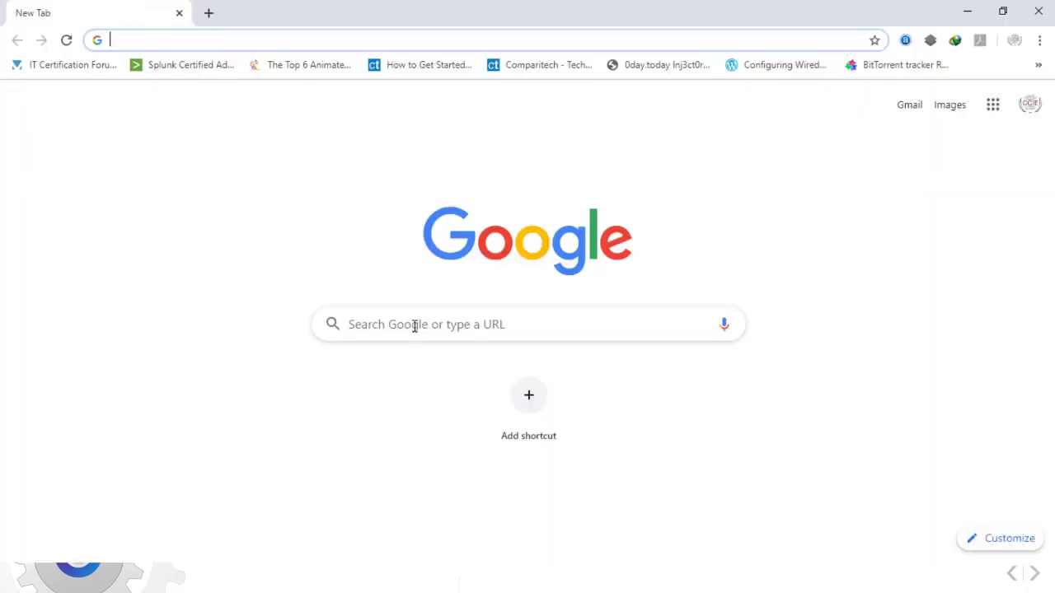
Load the EVE-NG login page at 10.1.1.13 and start entering the username.
text(10.1.1.13)
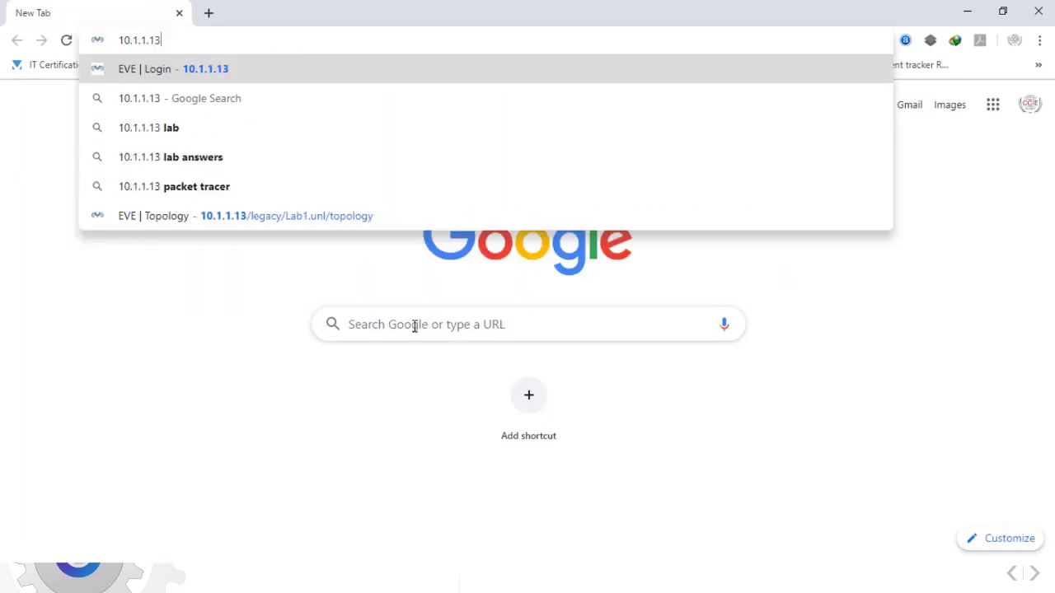
click(173, 69)
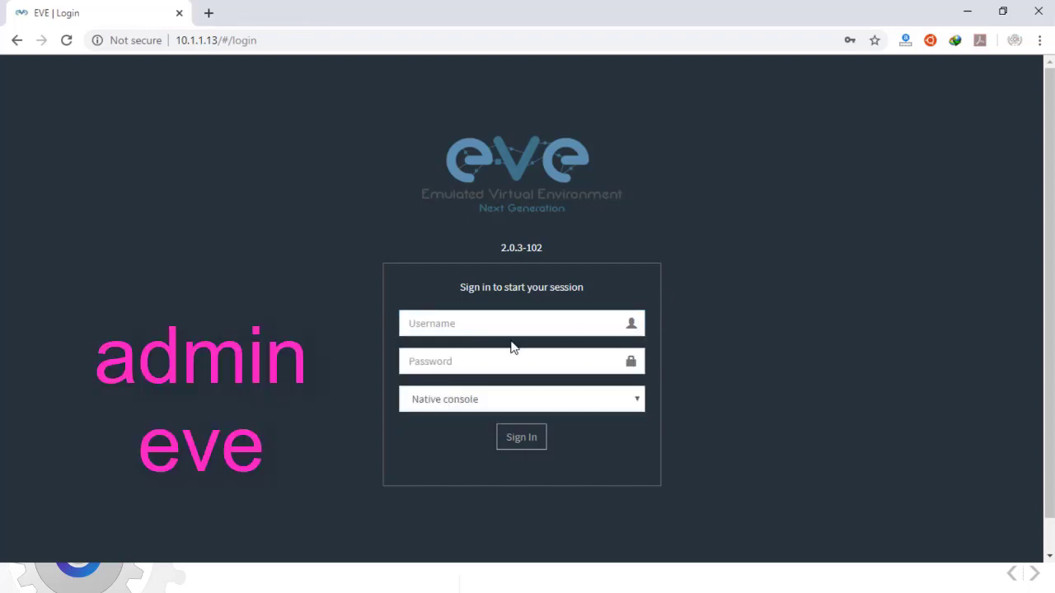
click(521, 323)
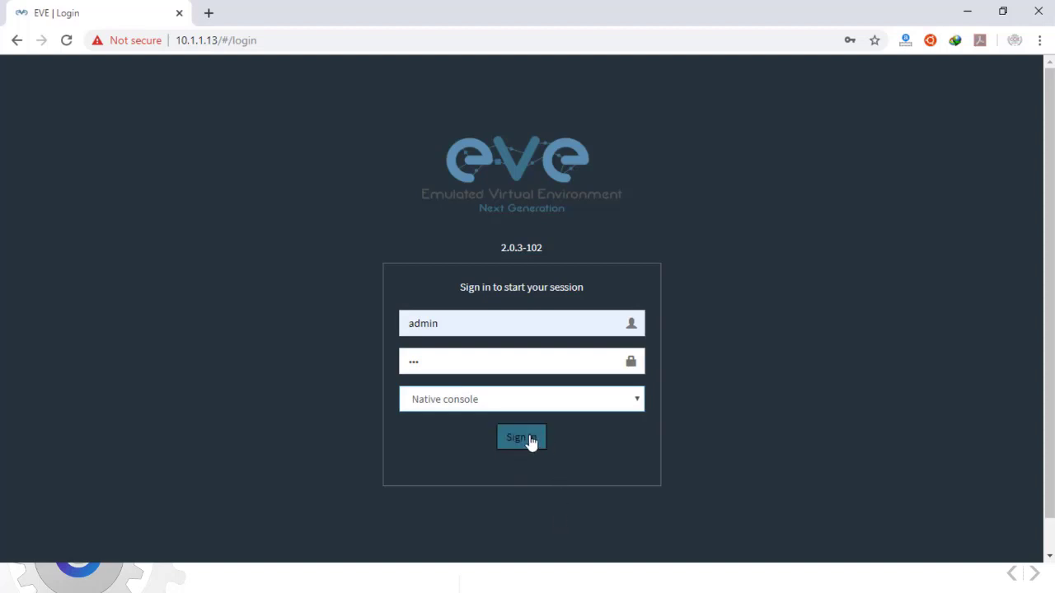
Sign in to EVE-NG as admin and open the empty root folder.
click(520, 437)
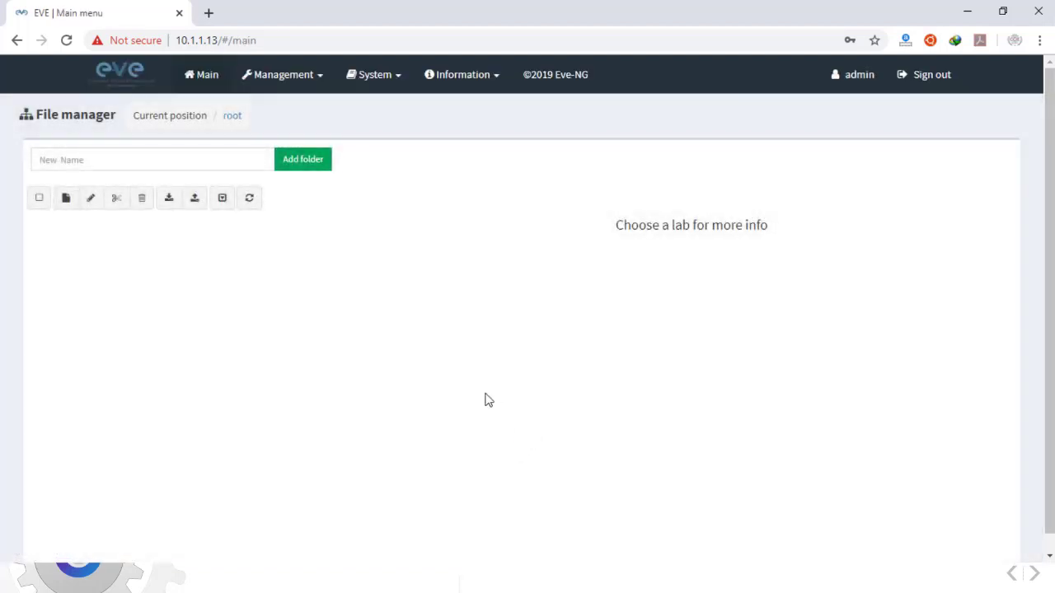
mouse_move(312, 375)
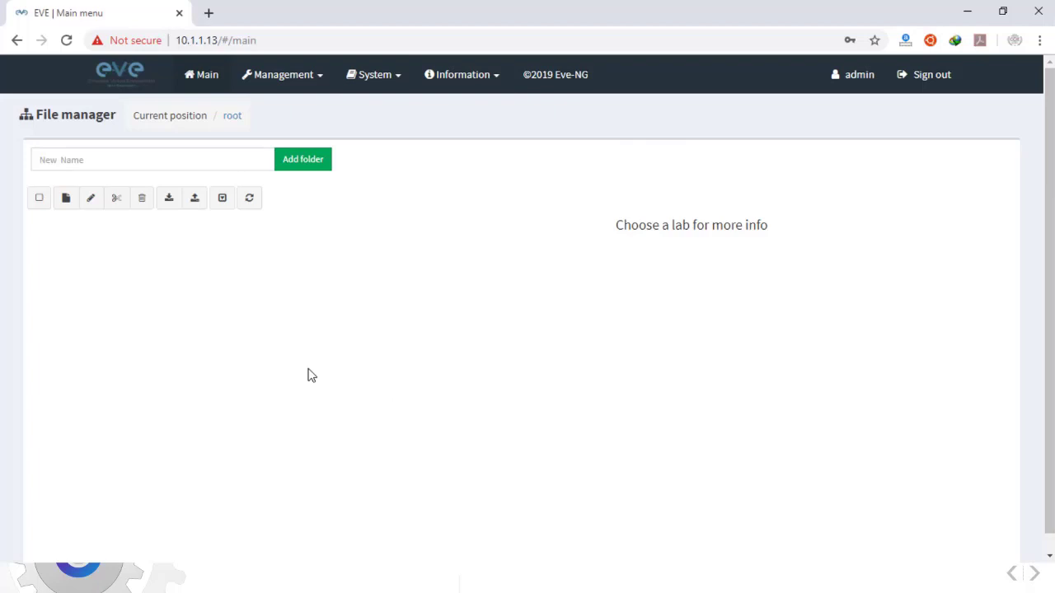
mouse_move(236, 342)
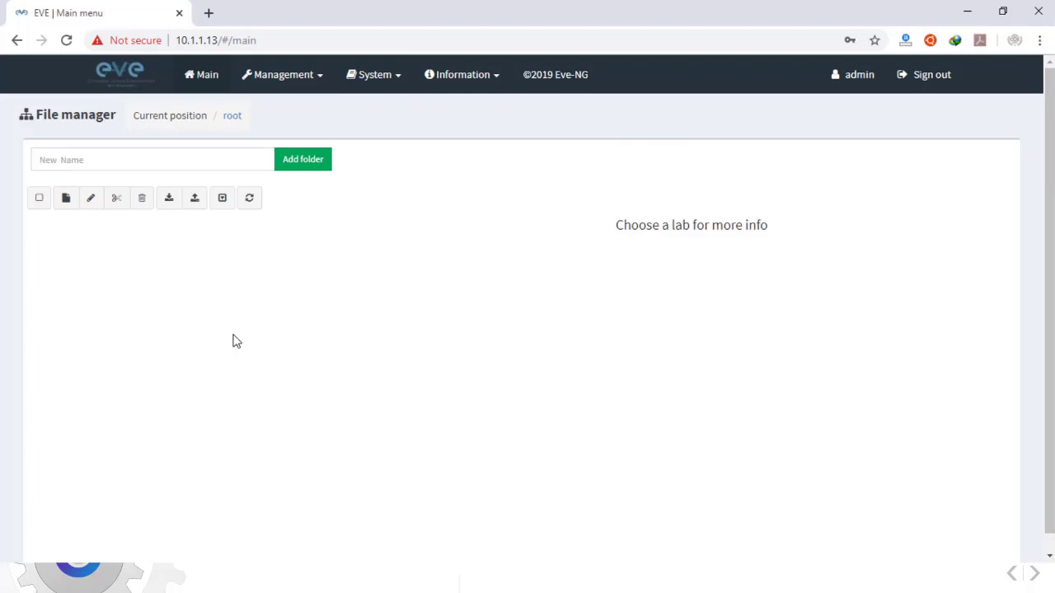
mouse_move(612, 241)
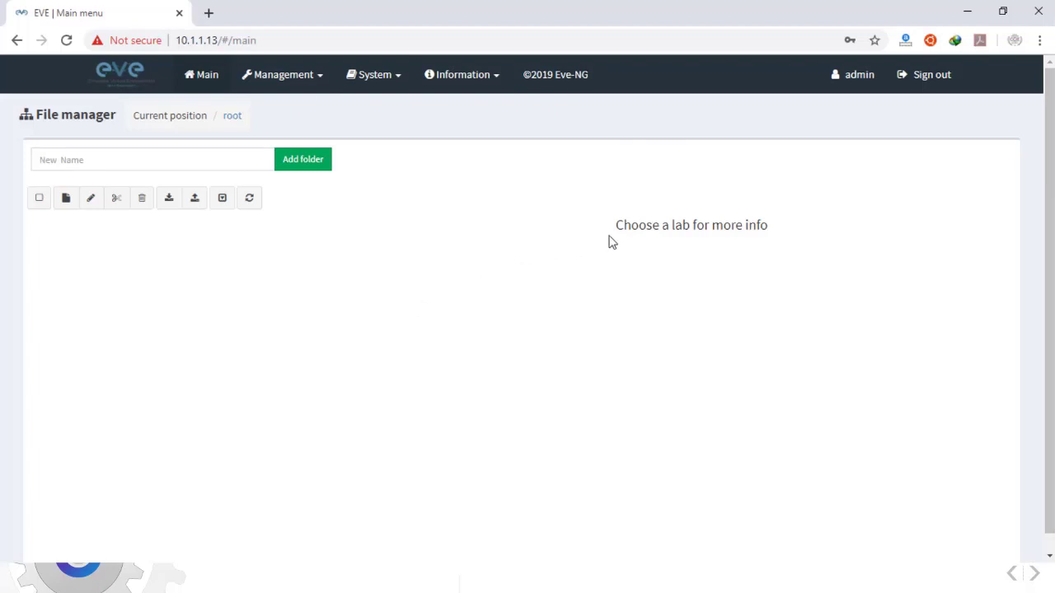
double_click(690, 225)
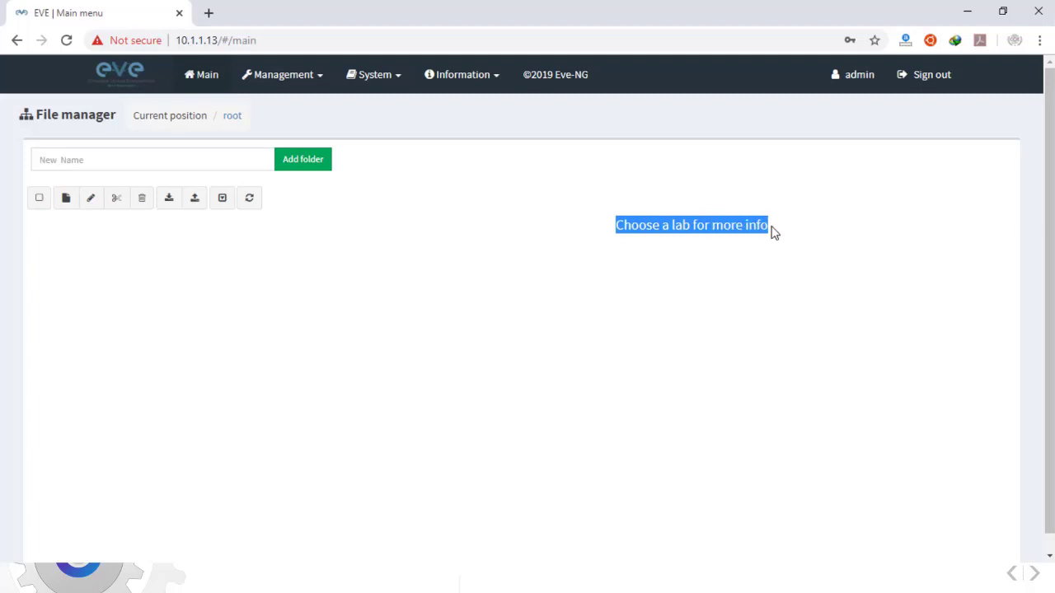
mouse_move(312, 190)
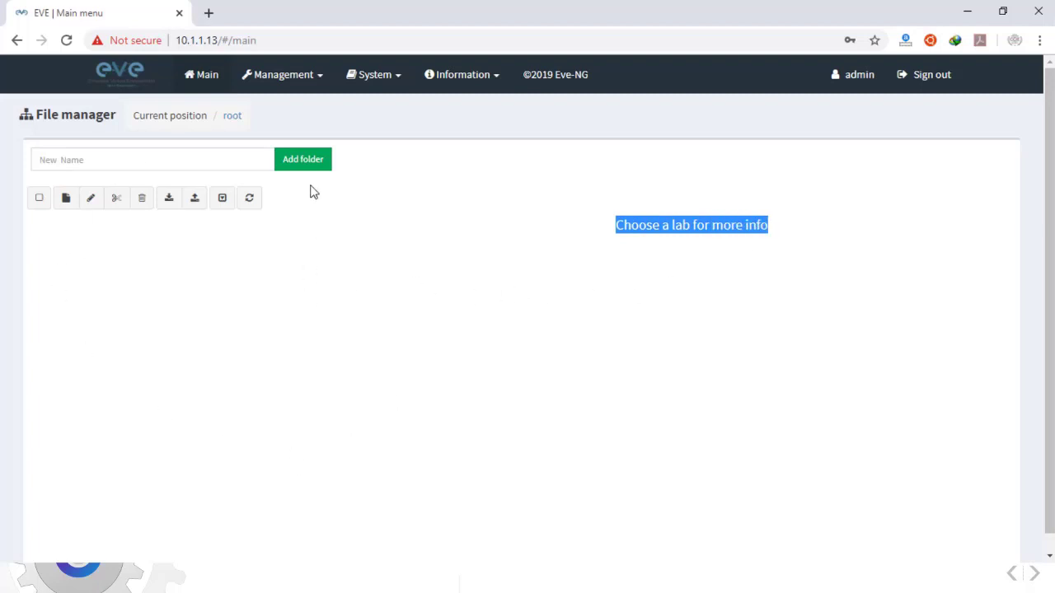
mouse_move(303, 163)
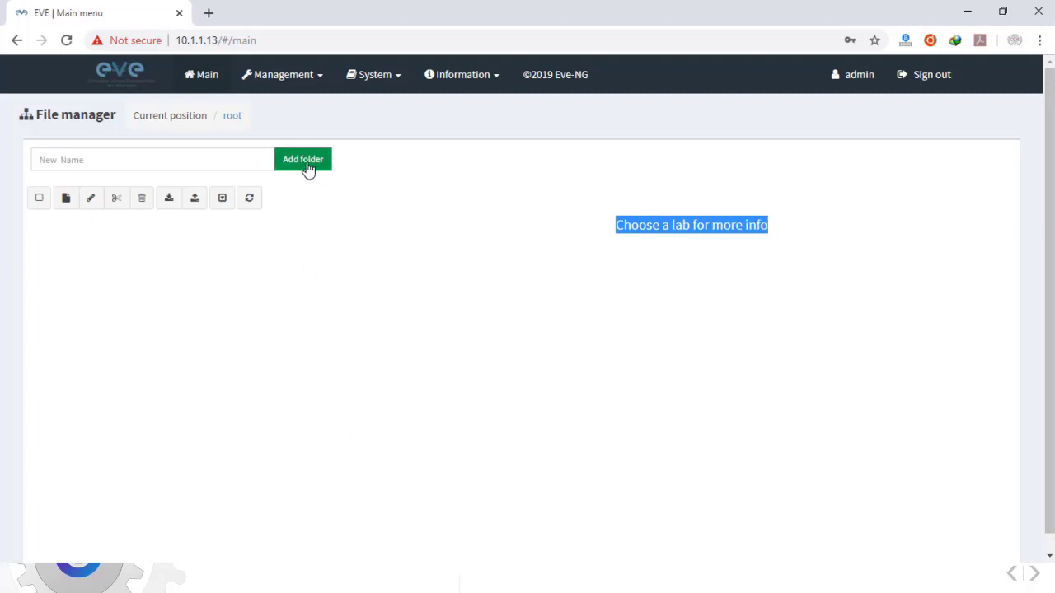
mouse_move(301, 256)
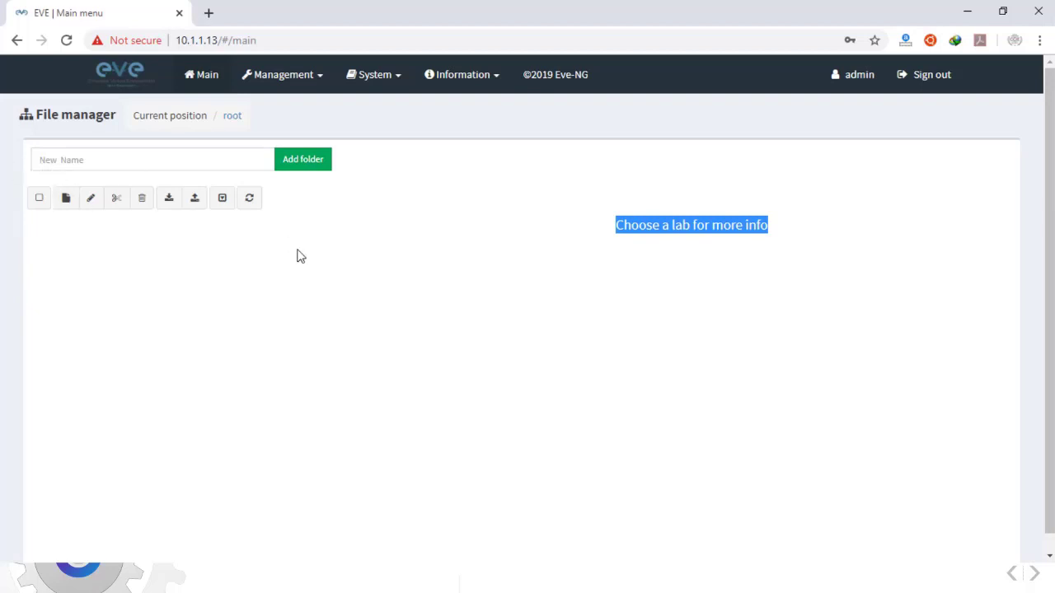
mouse_move(66, 198)
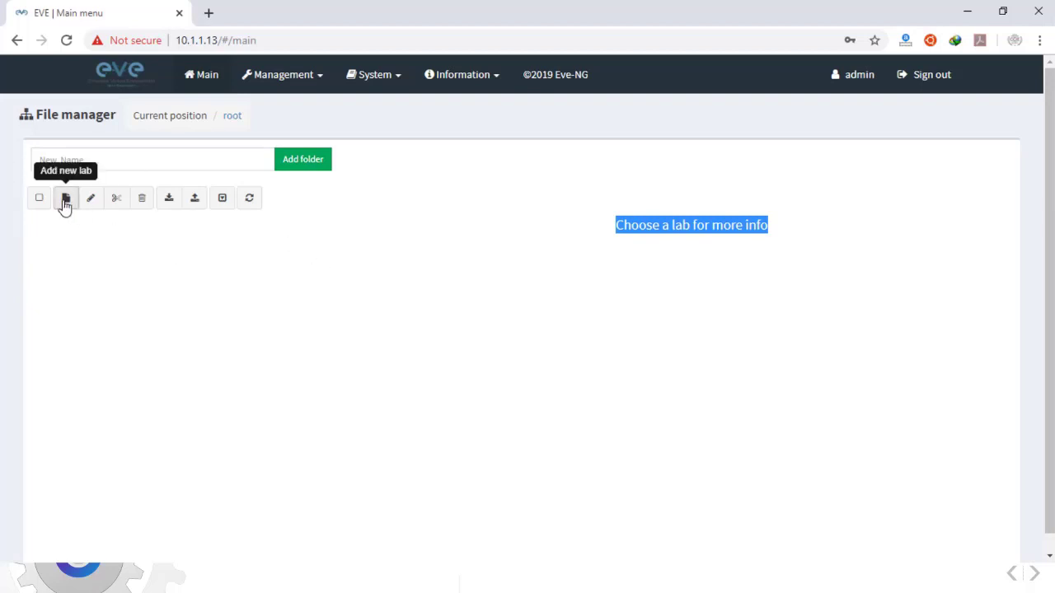
Create a new lab named 'Lab1' at version 1 and save it.
click(65, 198)
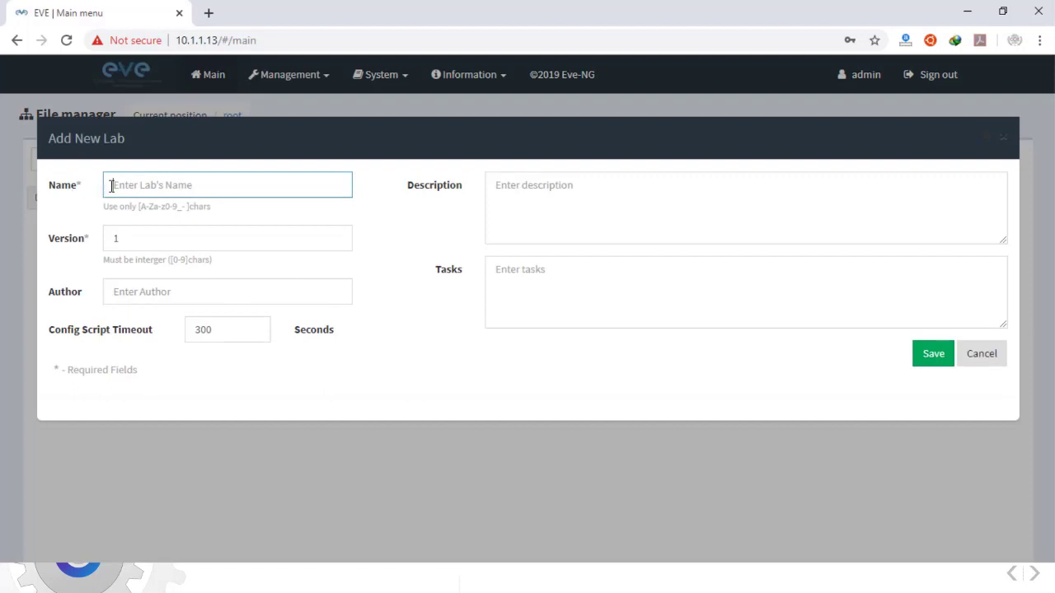
text(Lab1)
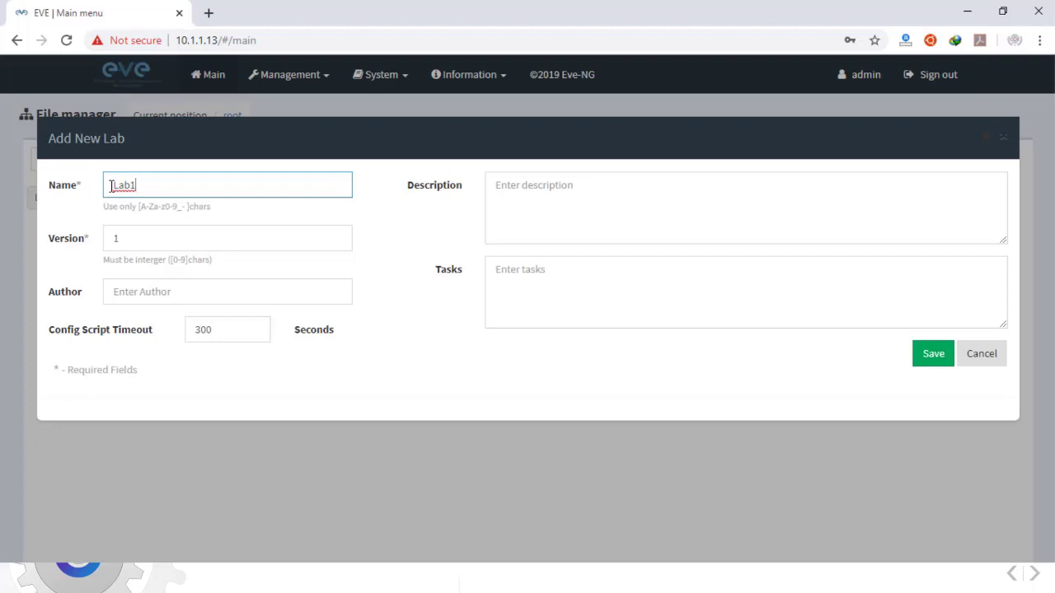
click(227, 238)
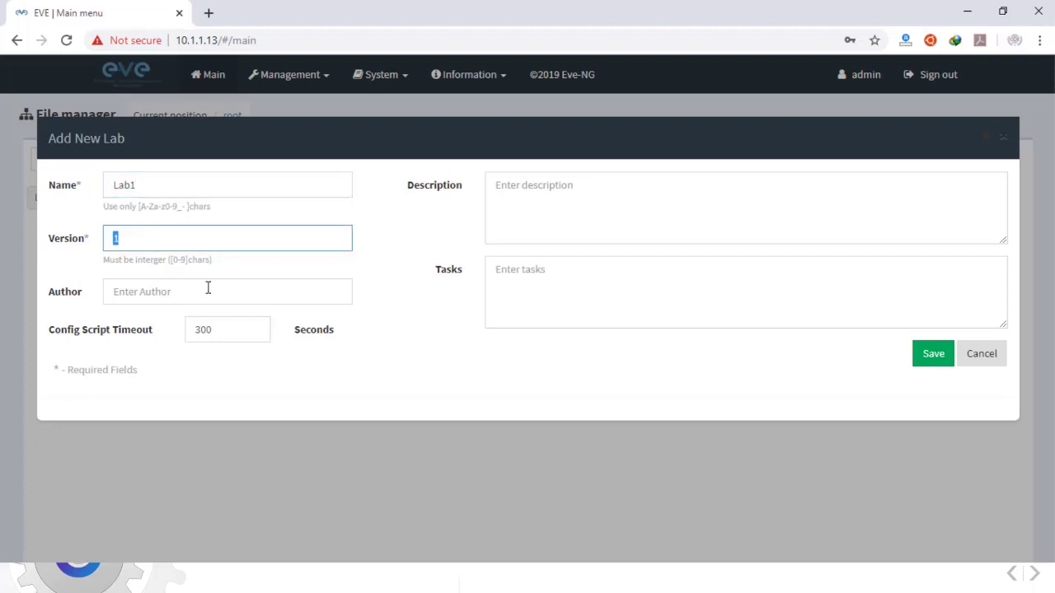
click(744, 207)
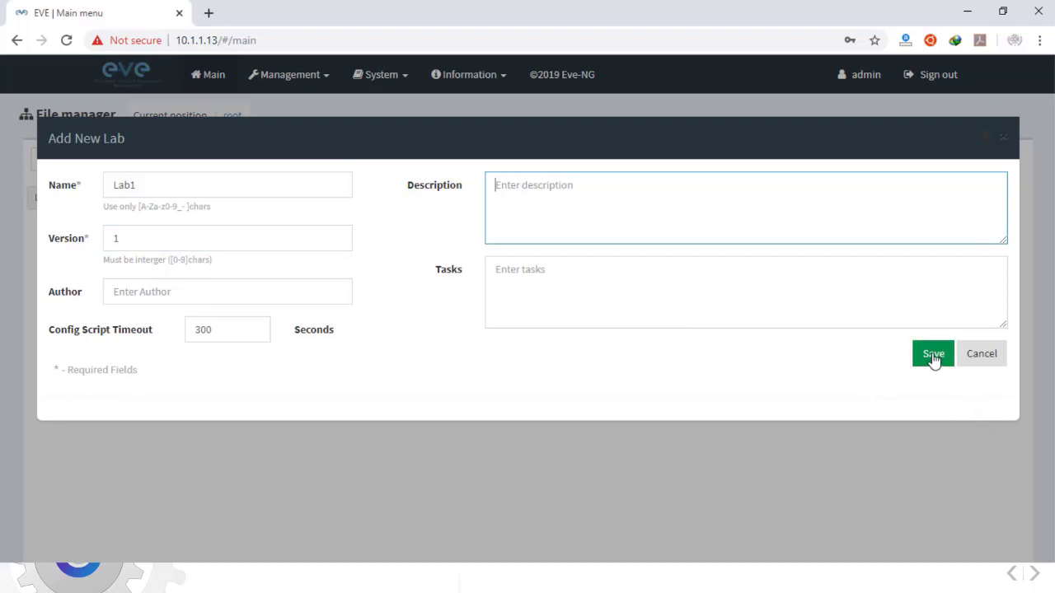
click(932, 353)
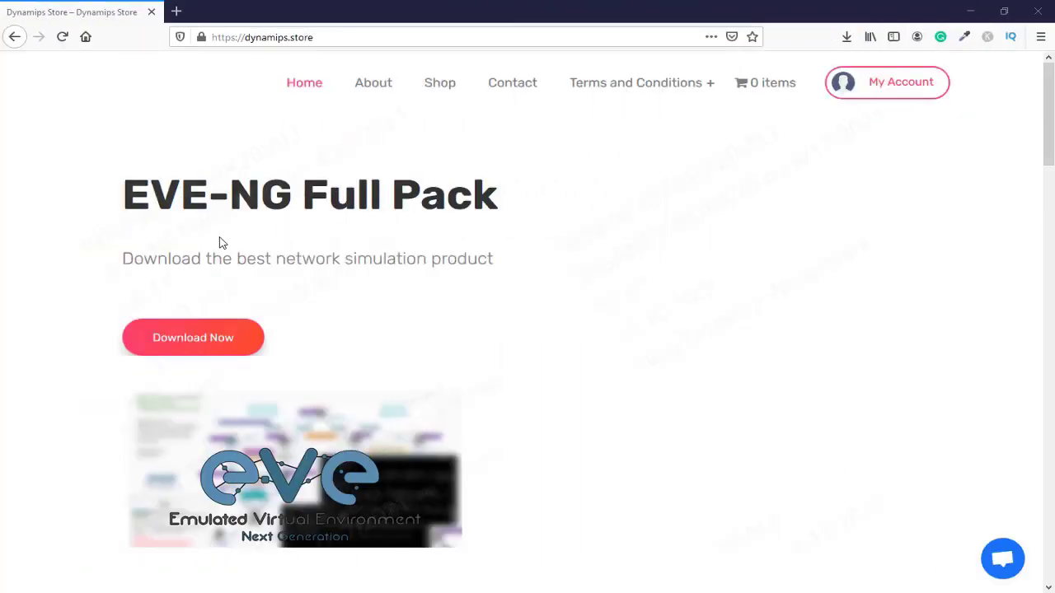
mouse_move(256, 338)
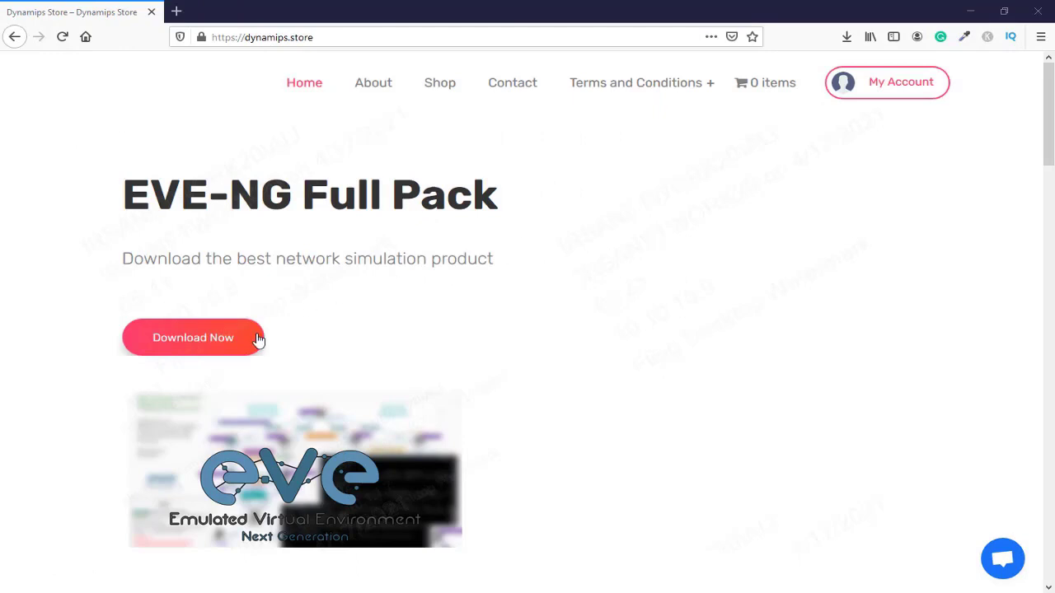
Navigate from Download Now to the $33.00 EVE-NG Full Pack images product page.
click(193, 337)
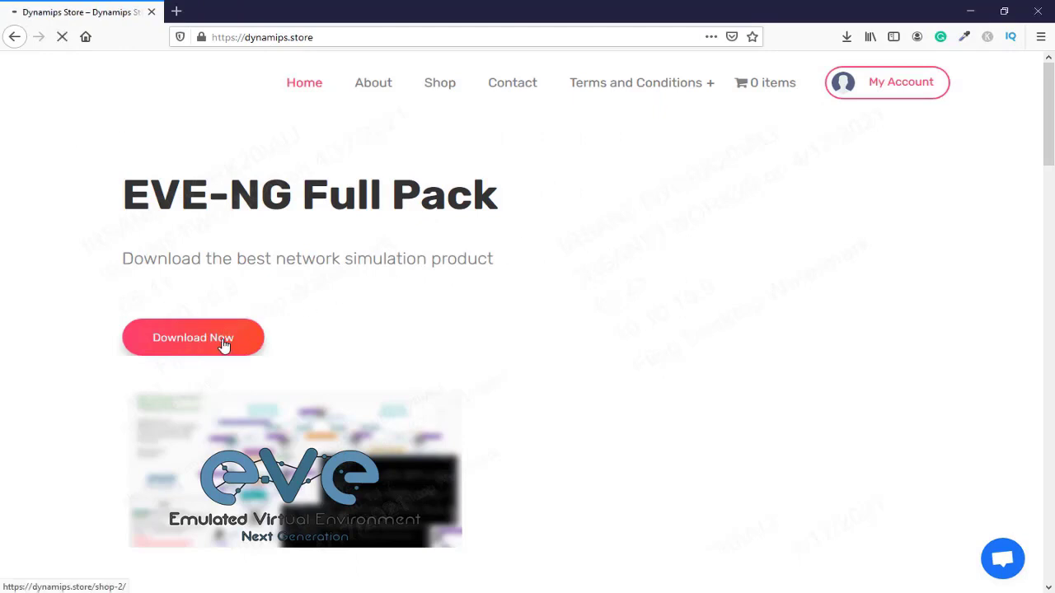
click(193, 337)
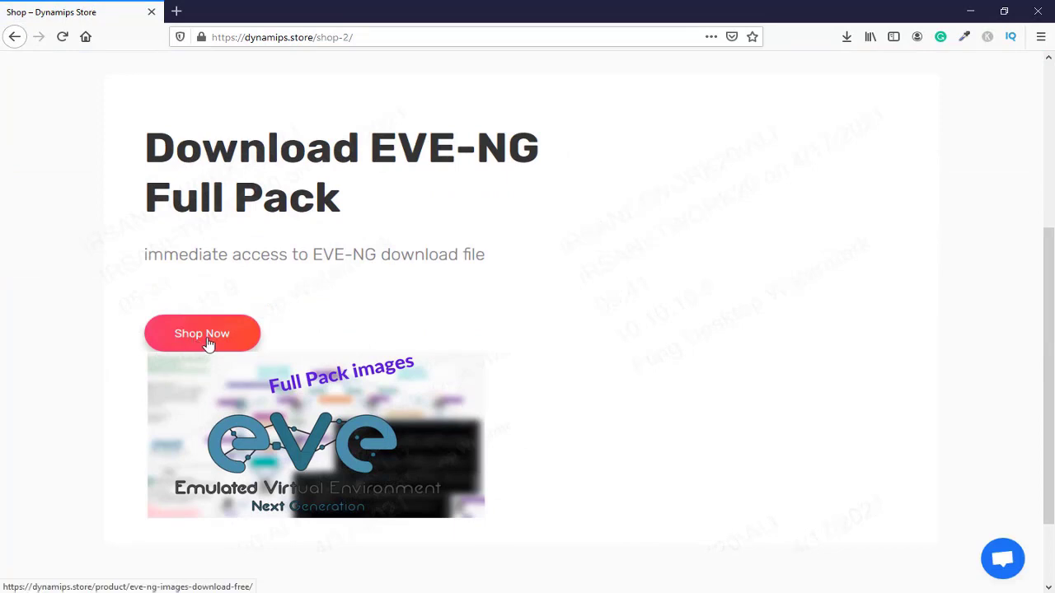
click(202, 333)
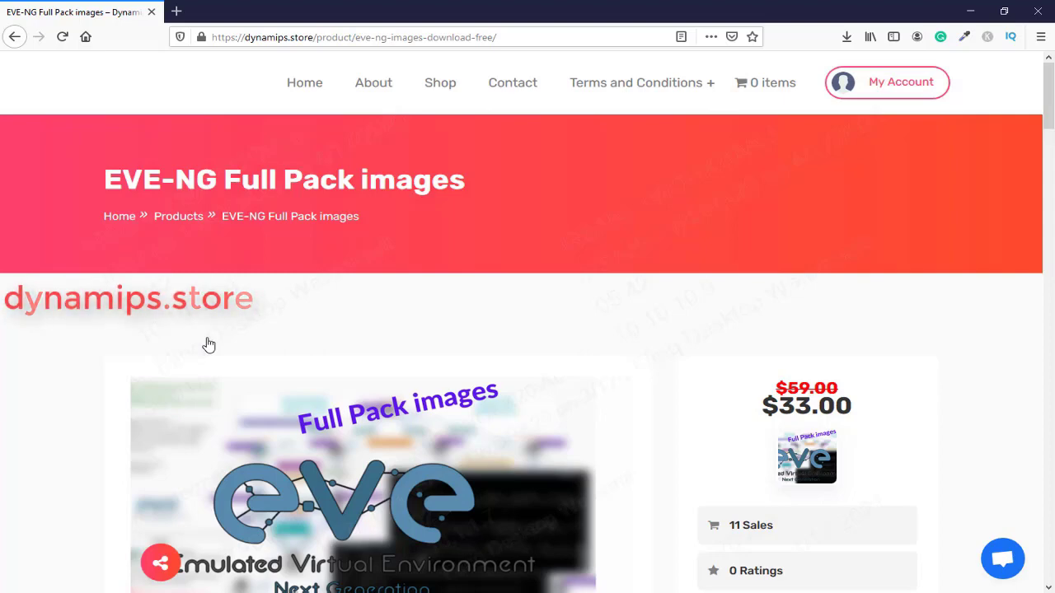
Scroll past the 17 GB file size to the 'How to install EVE-NG Full Pack' video.
scroll(down, 3)
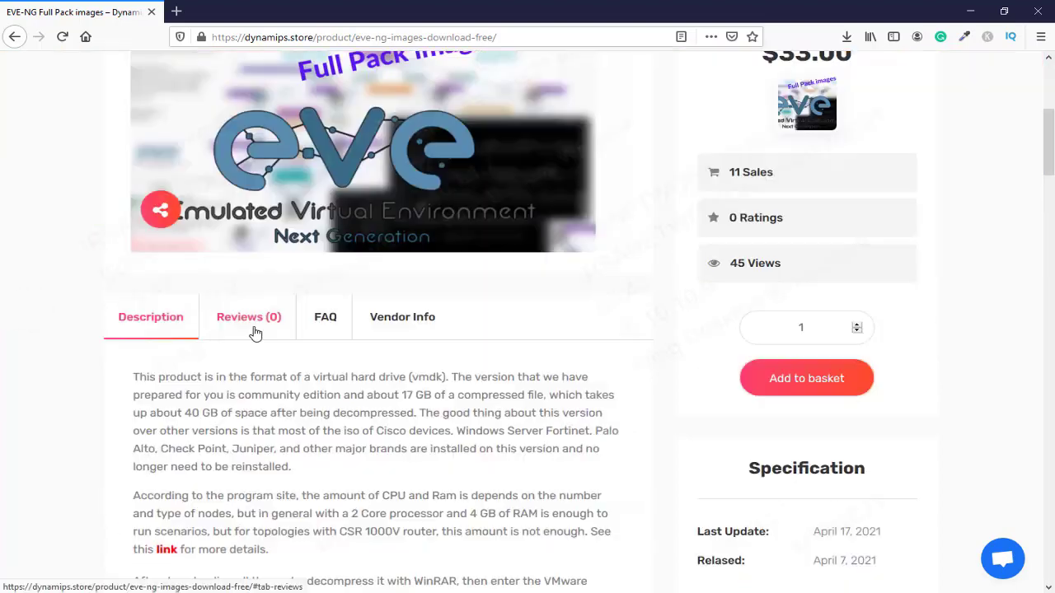
scroll(down, 3)
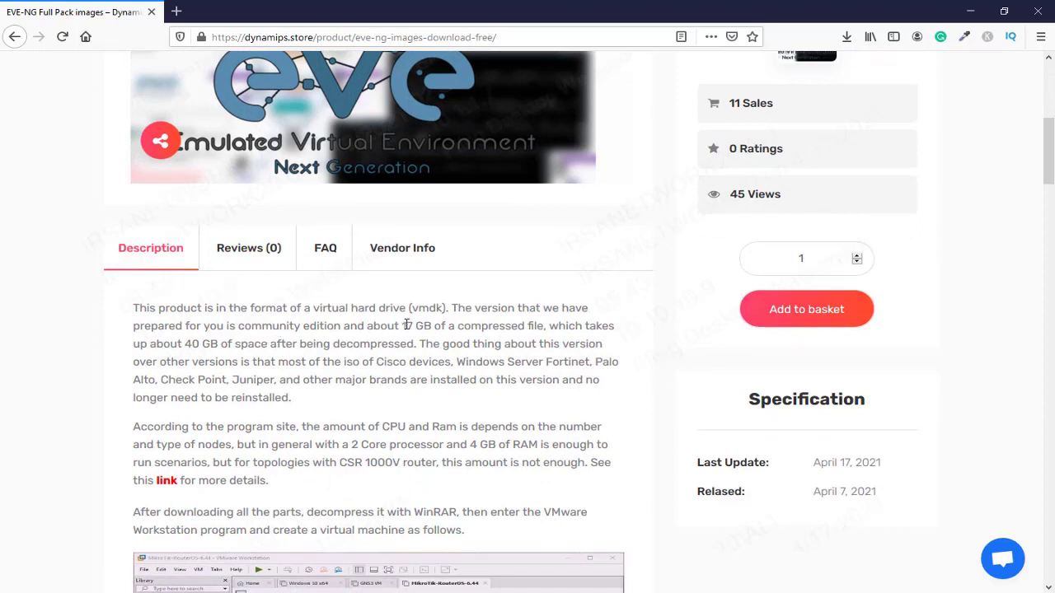
double_click(416, 325)
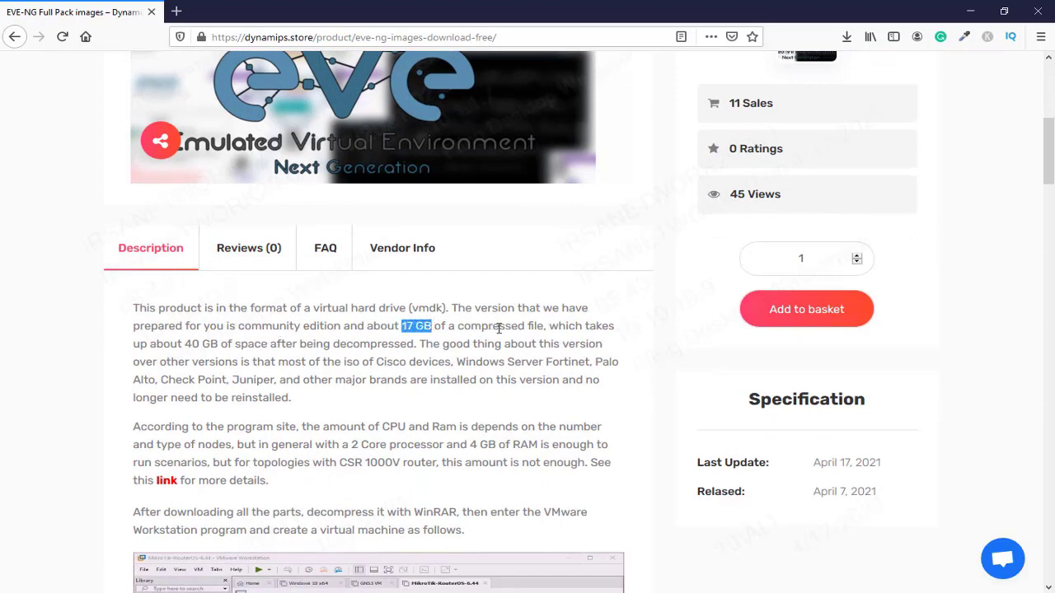
mouse_move(237, 365)
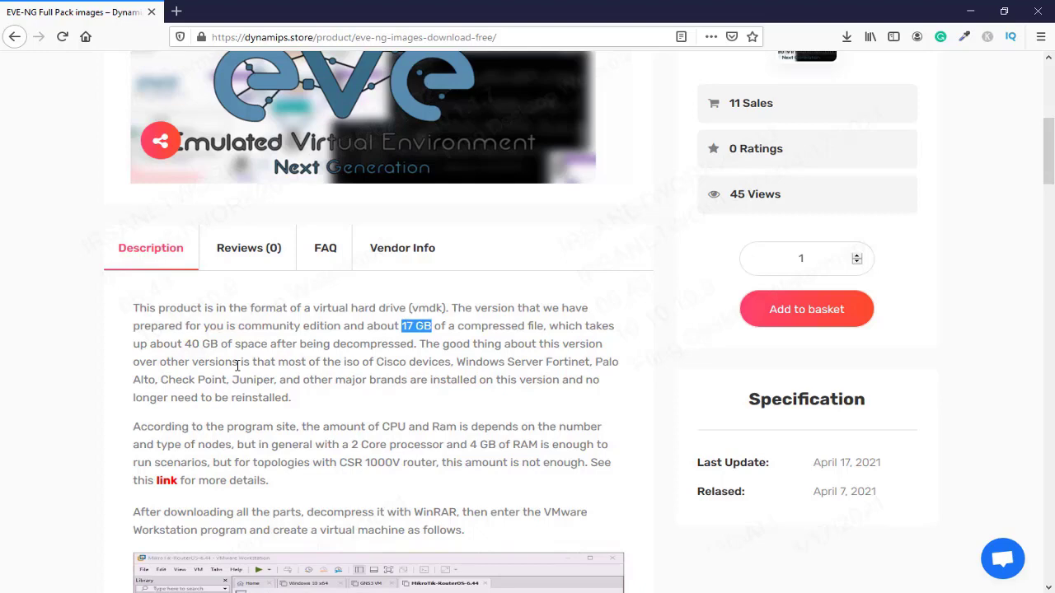
scroll(down, 3)
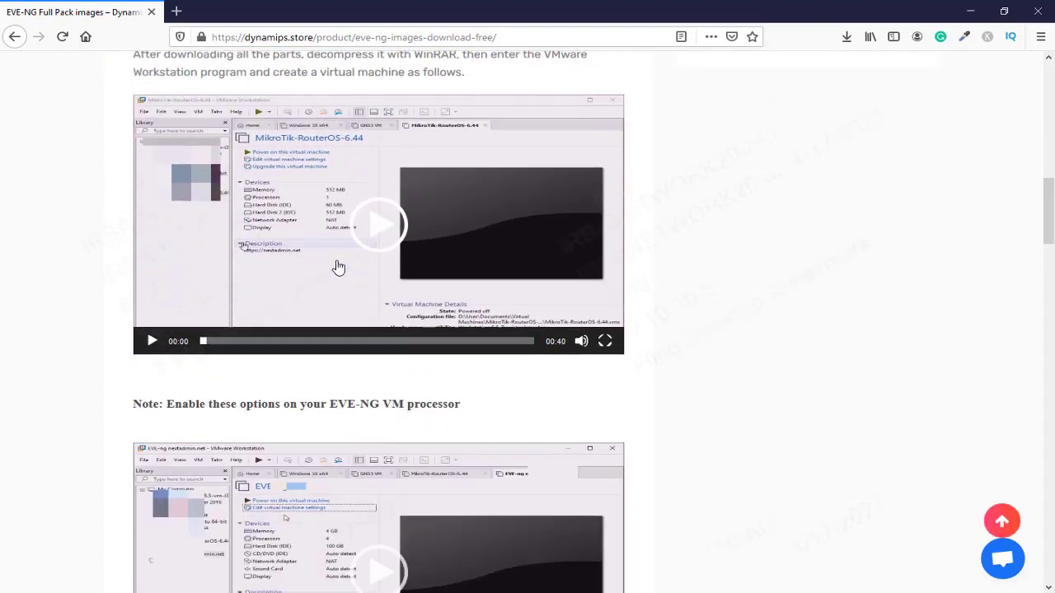
scroll(down, 3)
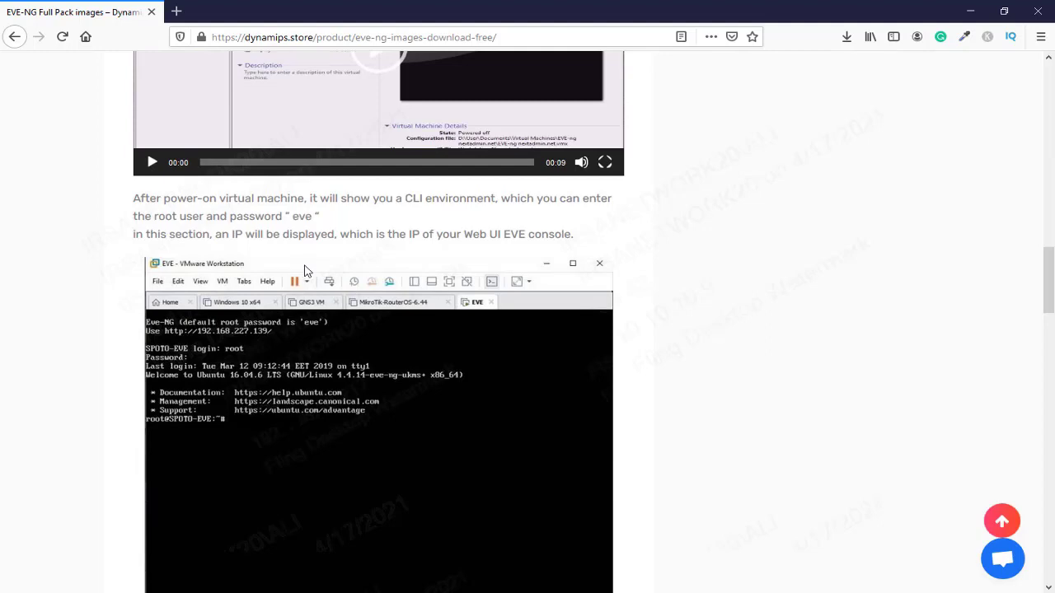
scroll(down, 3)
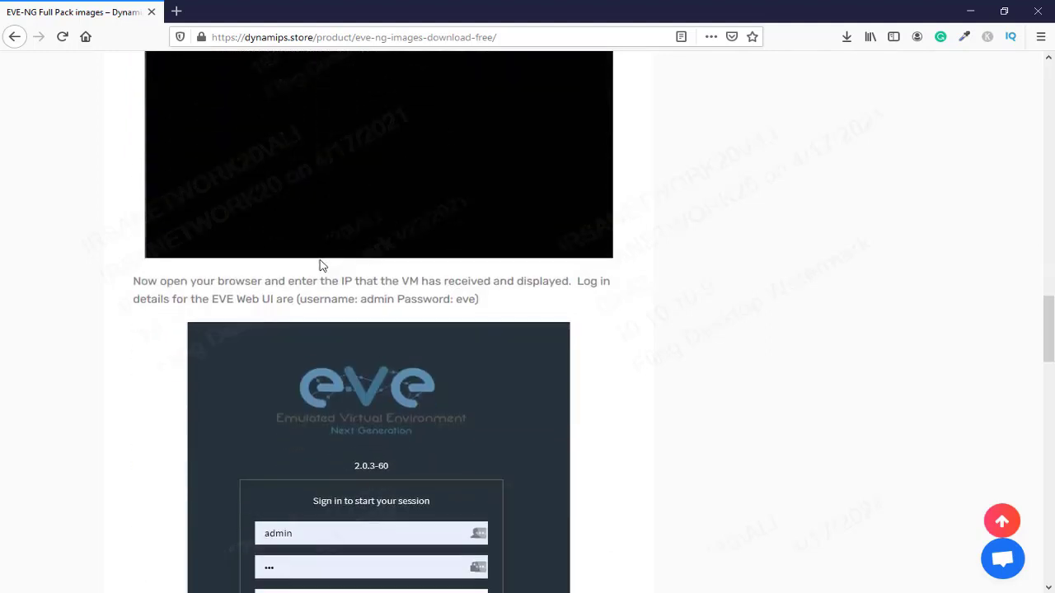
scroll(down, 3)
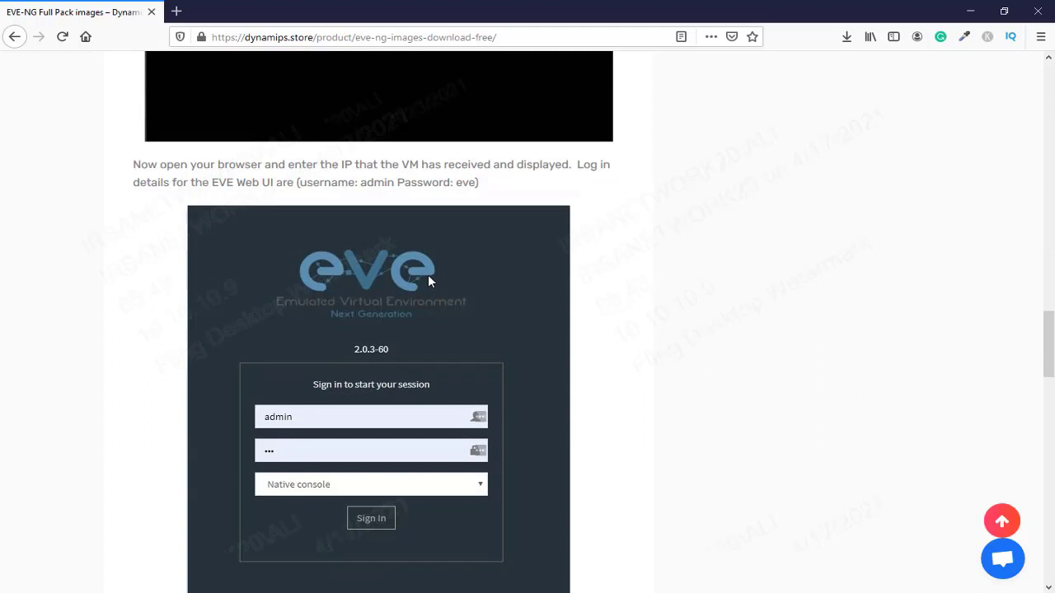
scroll(down, 3)
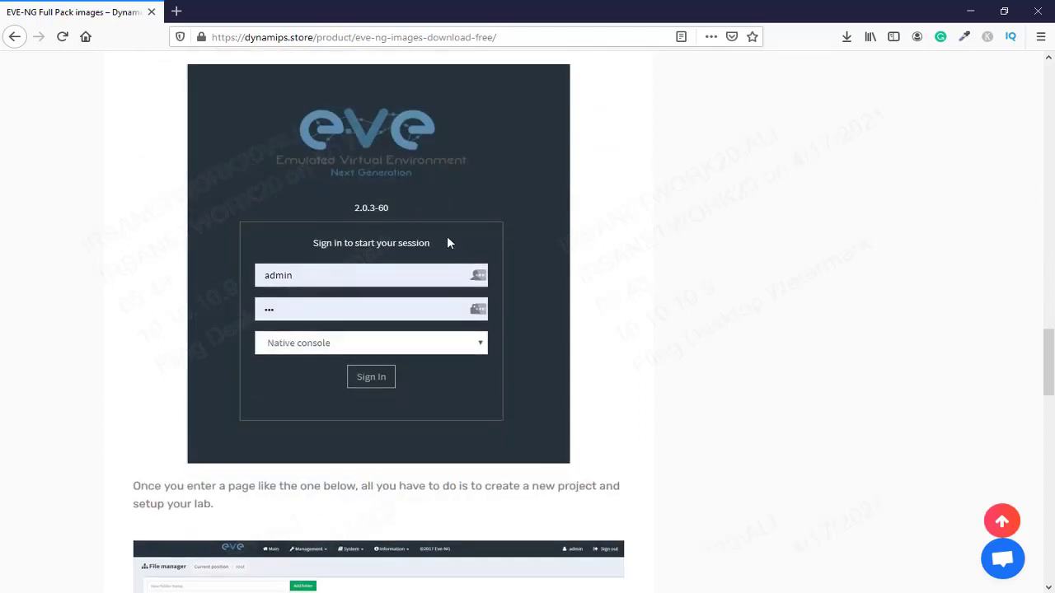
scroll(down, 3)
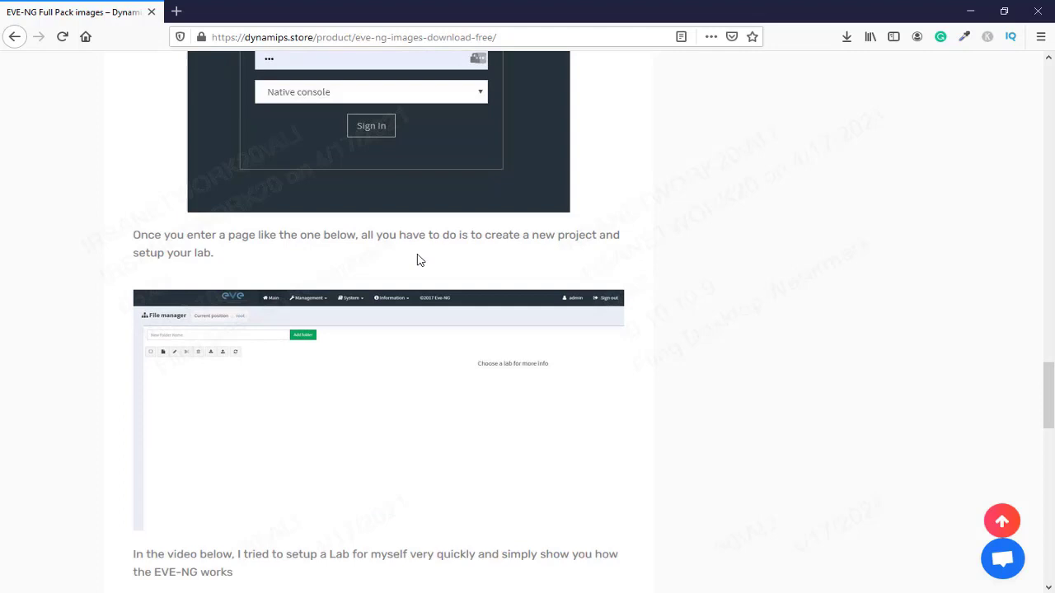
scroll(down, 3)
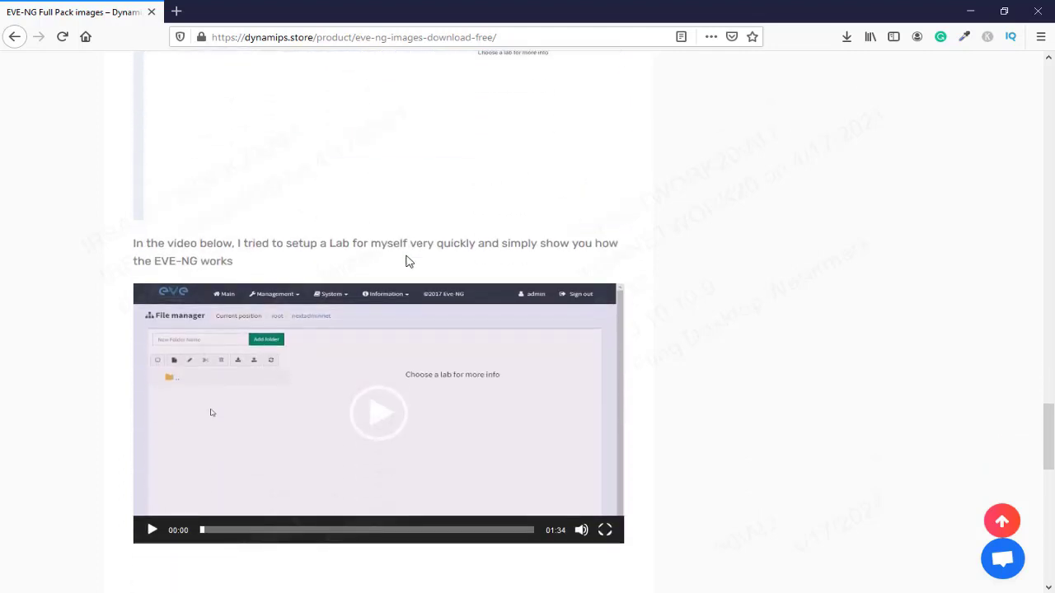
scroll(down, 3)
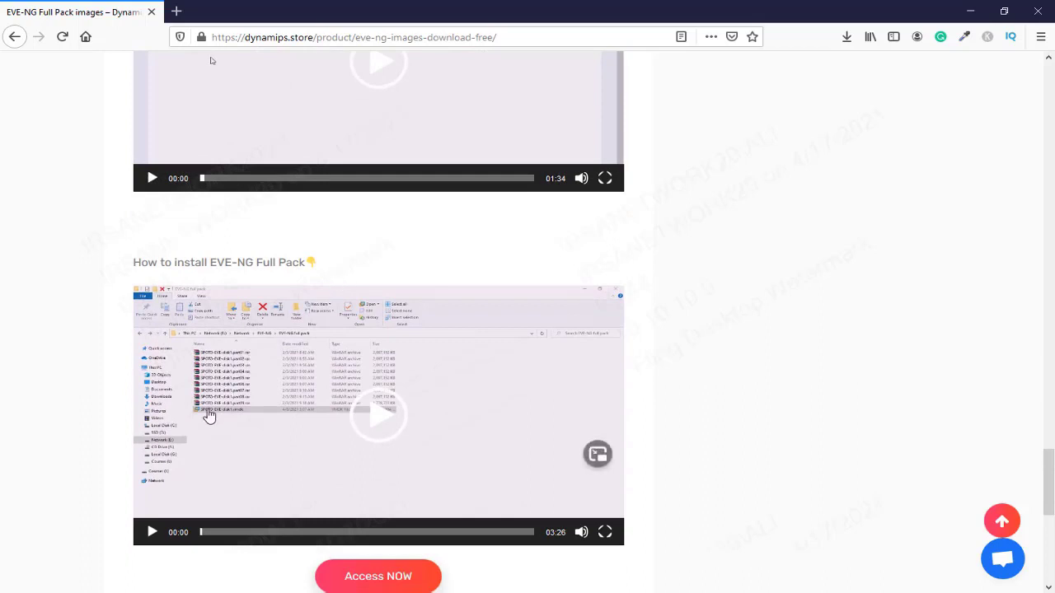
mouse_move(225, 422)
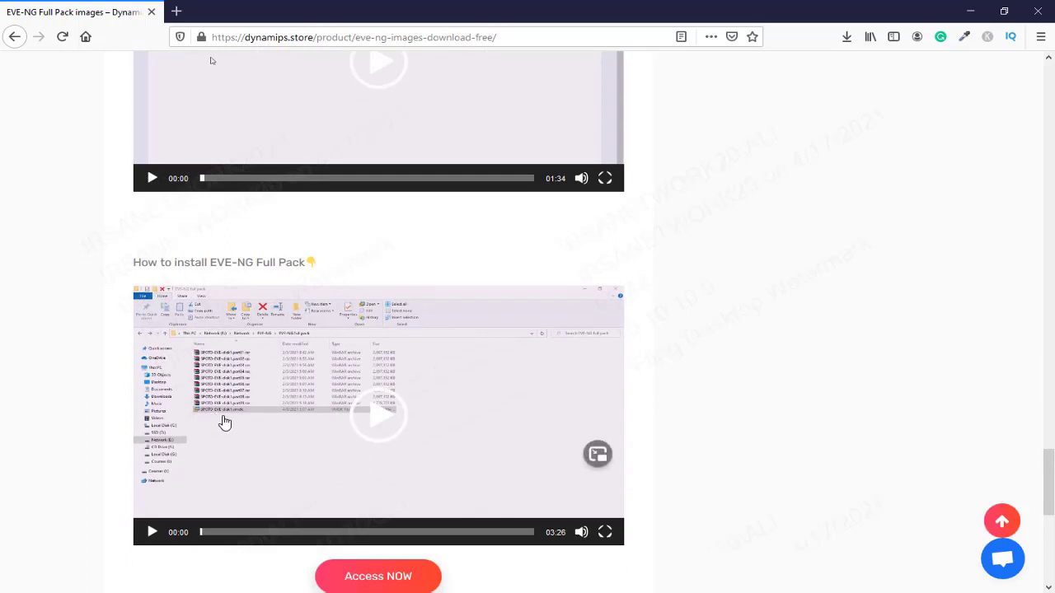
mouse_move(203, 419)
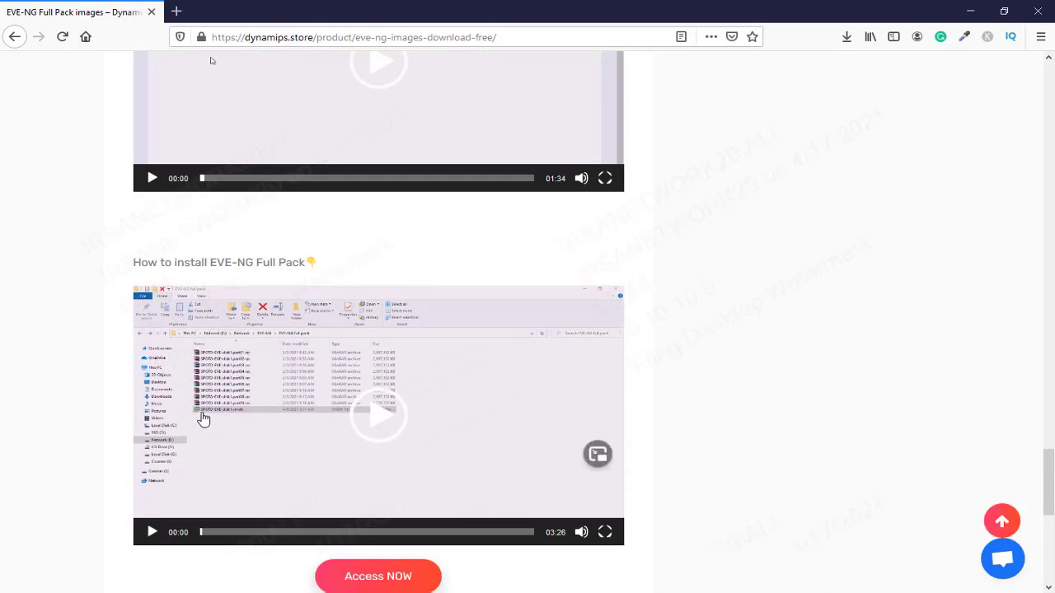
mouse_move(233, 417)
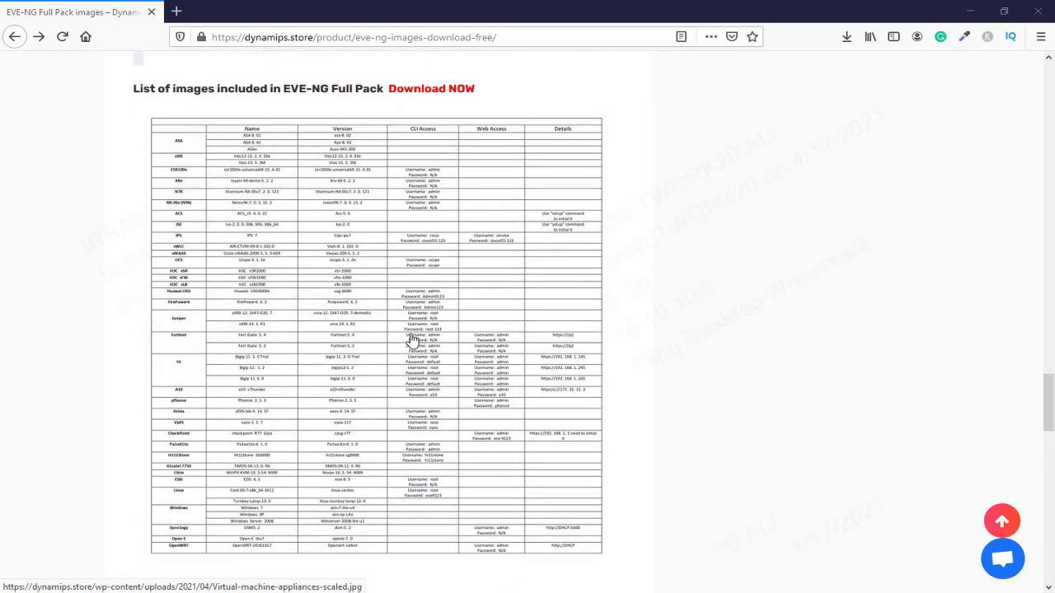
mouse_move(244, 239)
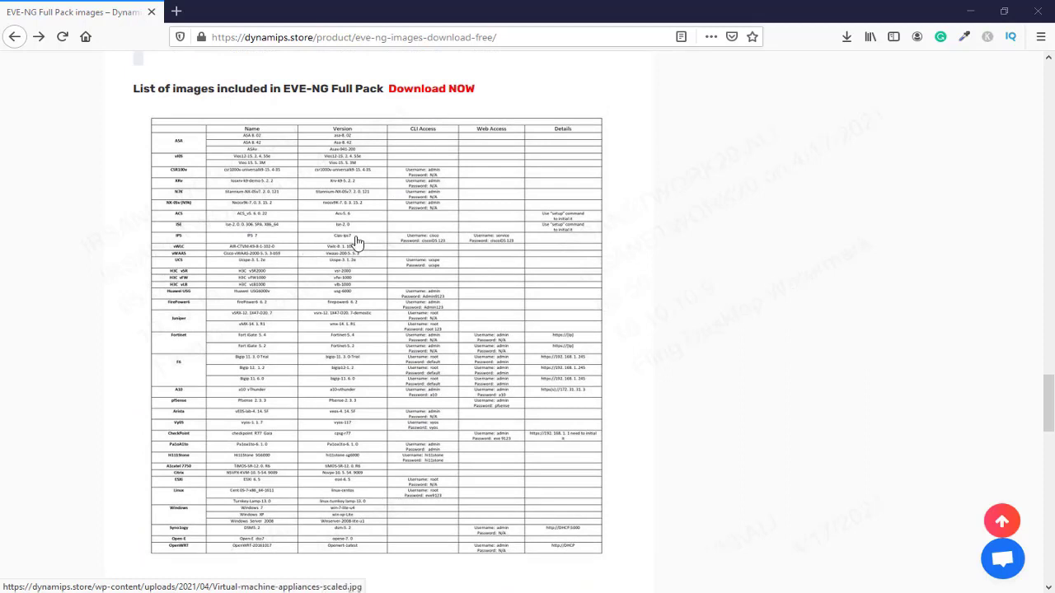
mouse_move(402, 210)
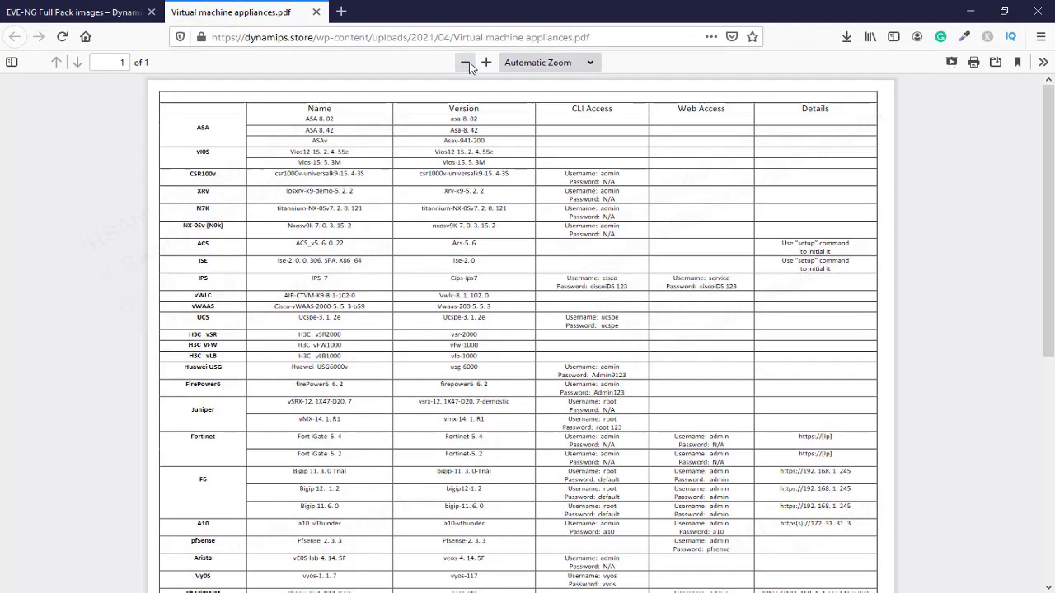
Zoom the appliances PDF to 160% and read down to the OpenWRT row.
click(486, 62)
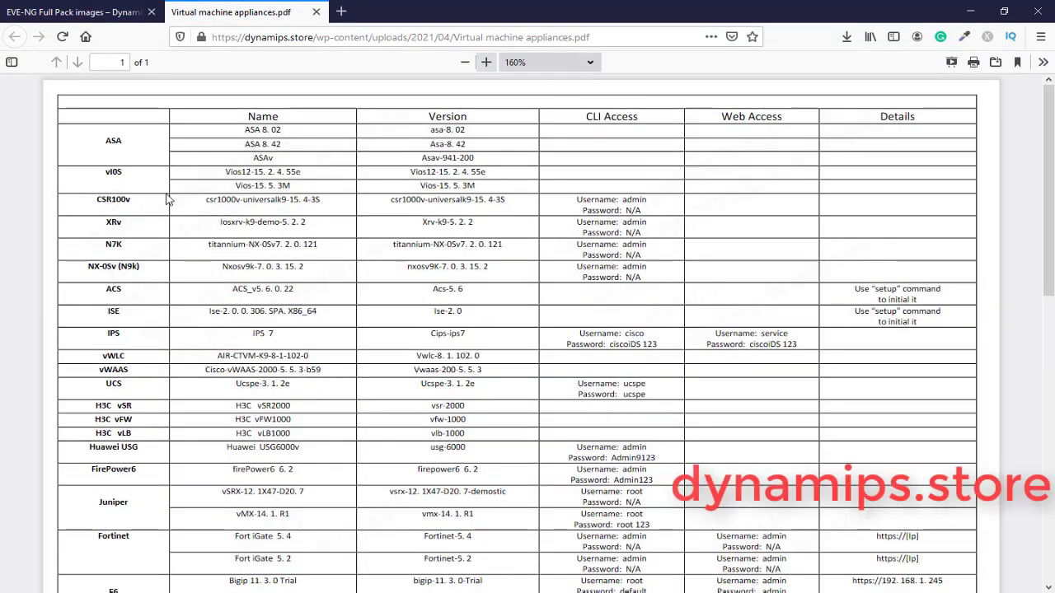
mouse_move(325, 205)
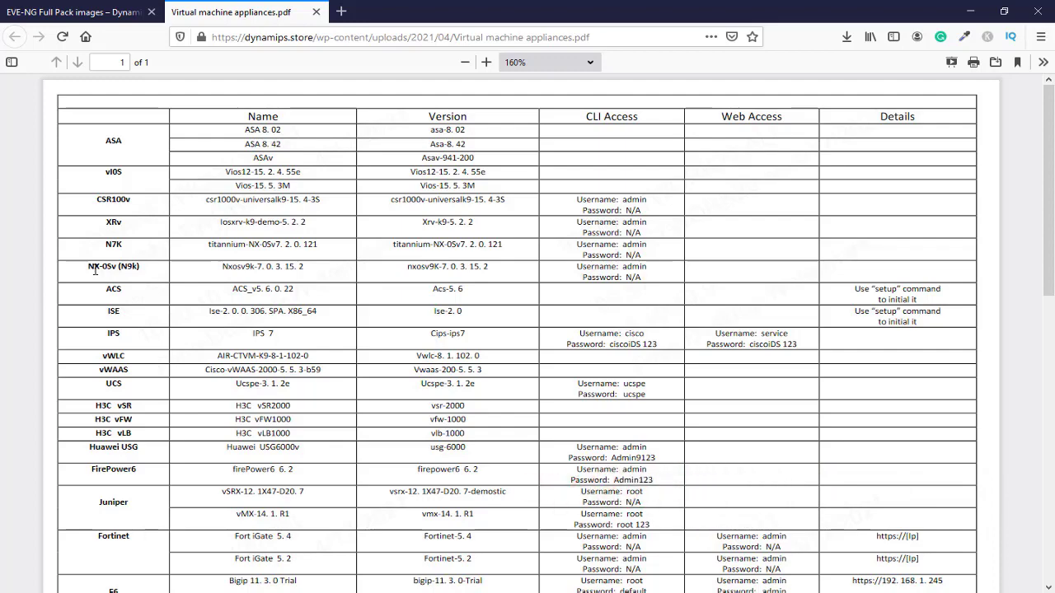
scroll(down, 3)
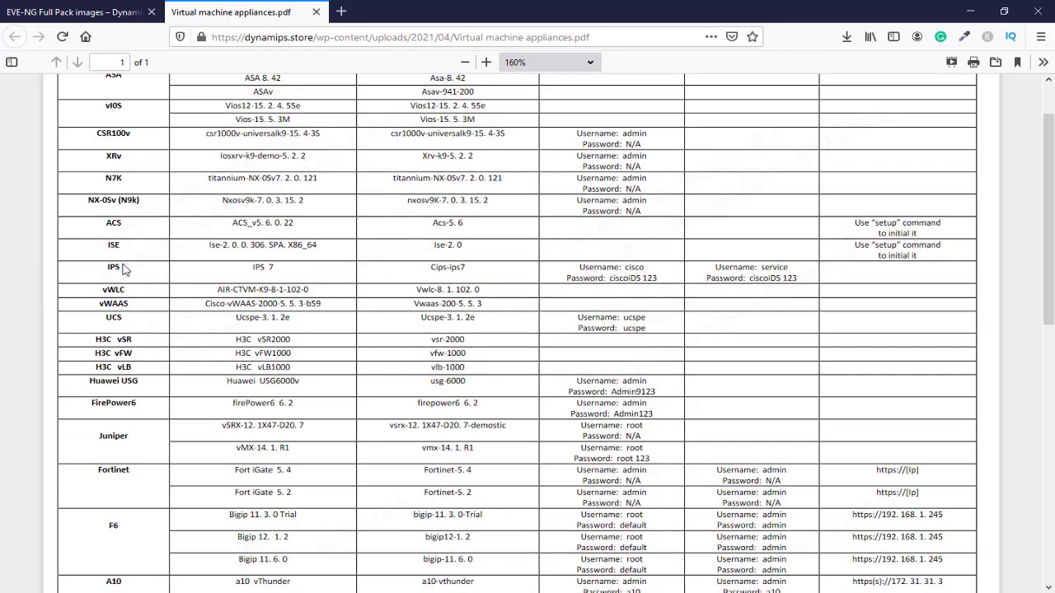
mouse_move(706, 284)
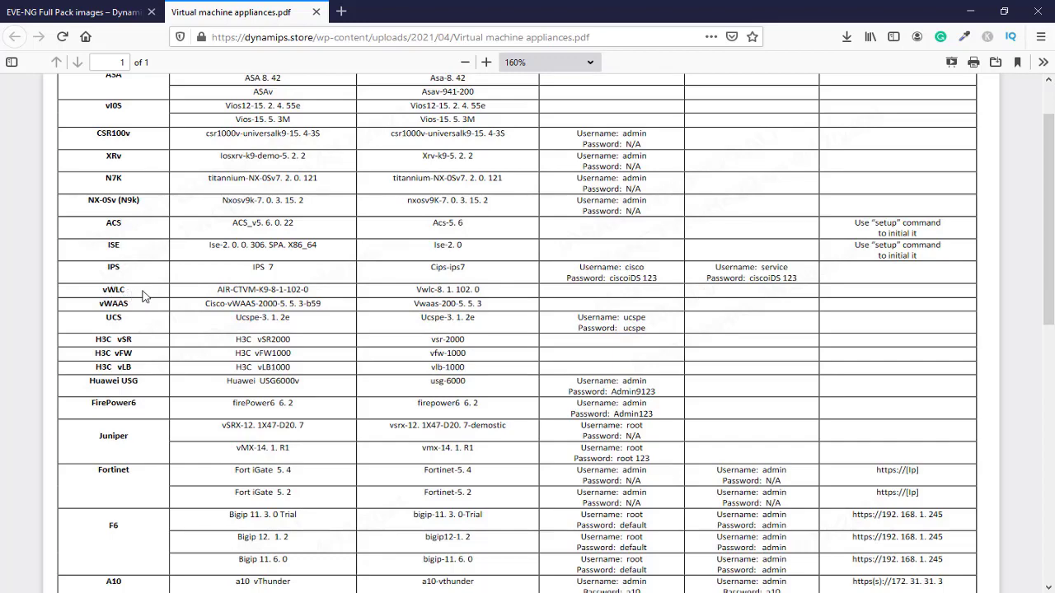
mouse_move(138, 319)
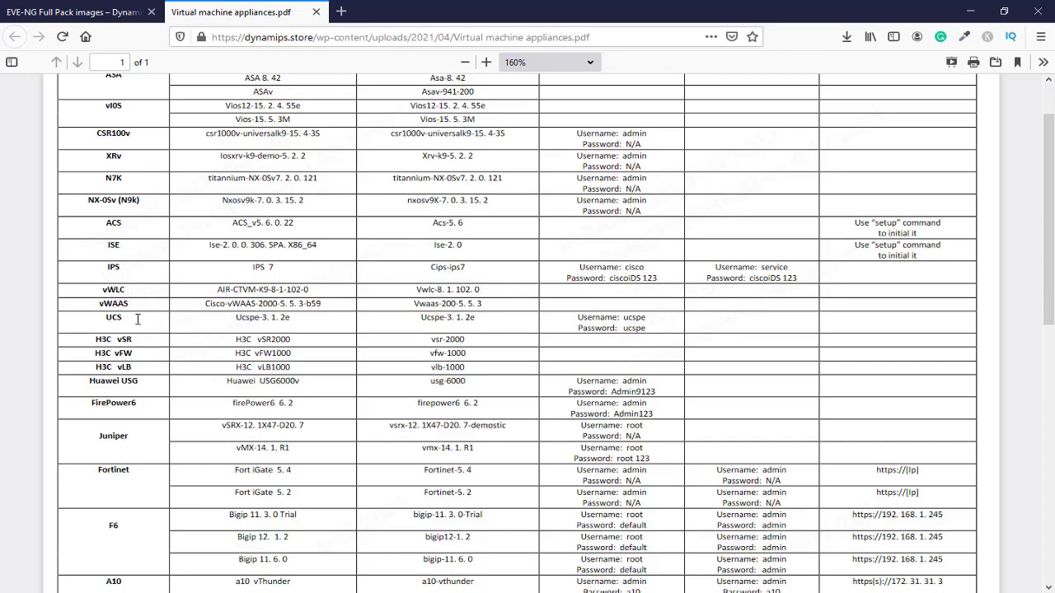
scroll(down, 3)
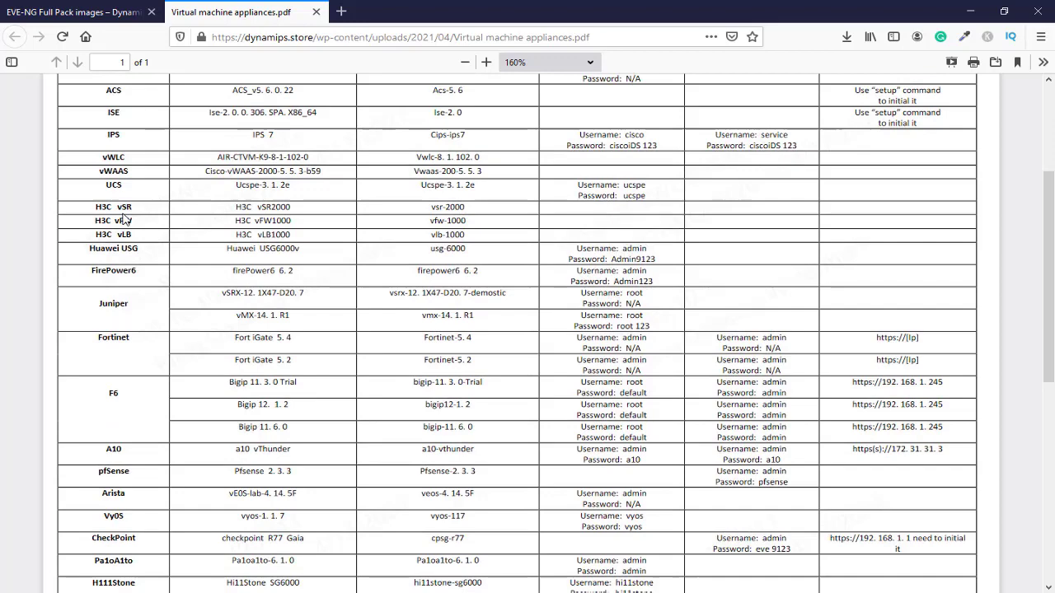
mouse_move(134, 254)
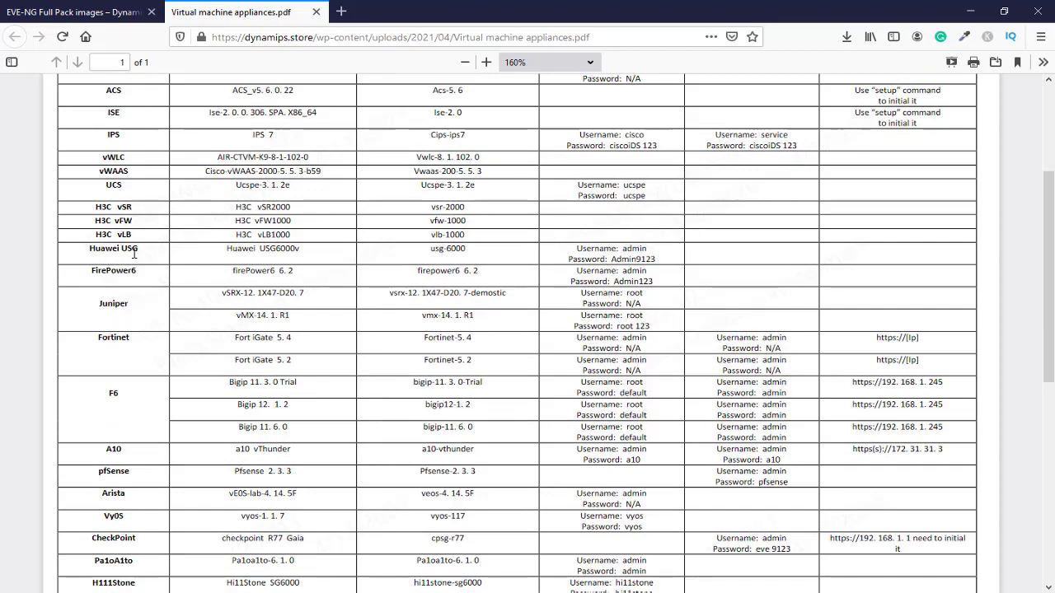
mouse_move(115, 299)
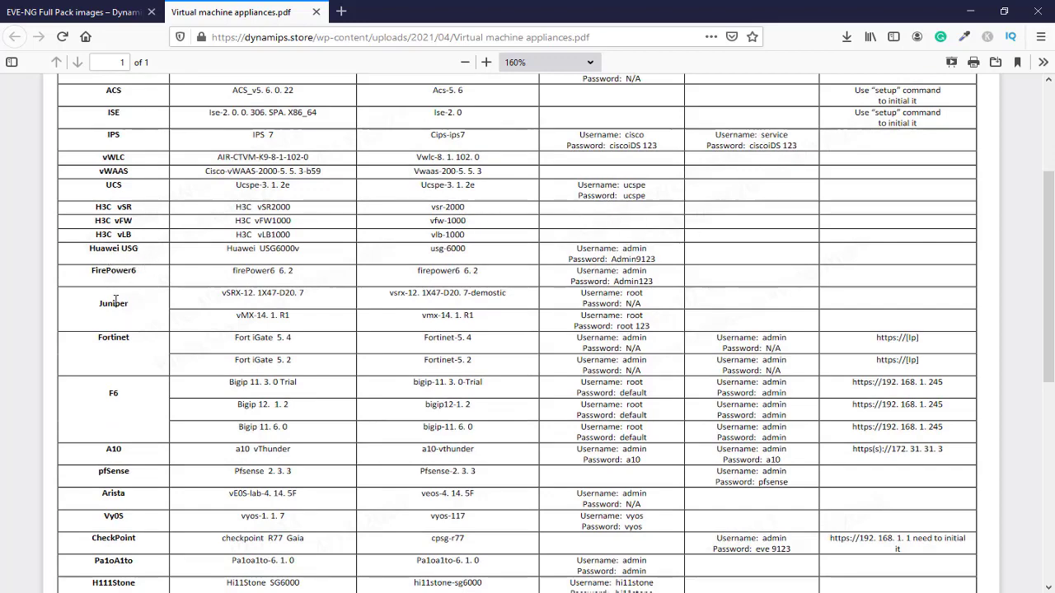
scroll(down, 3)
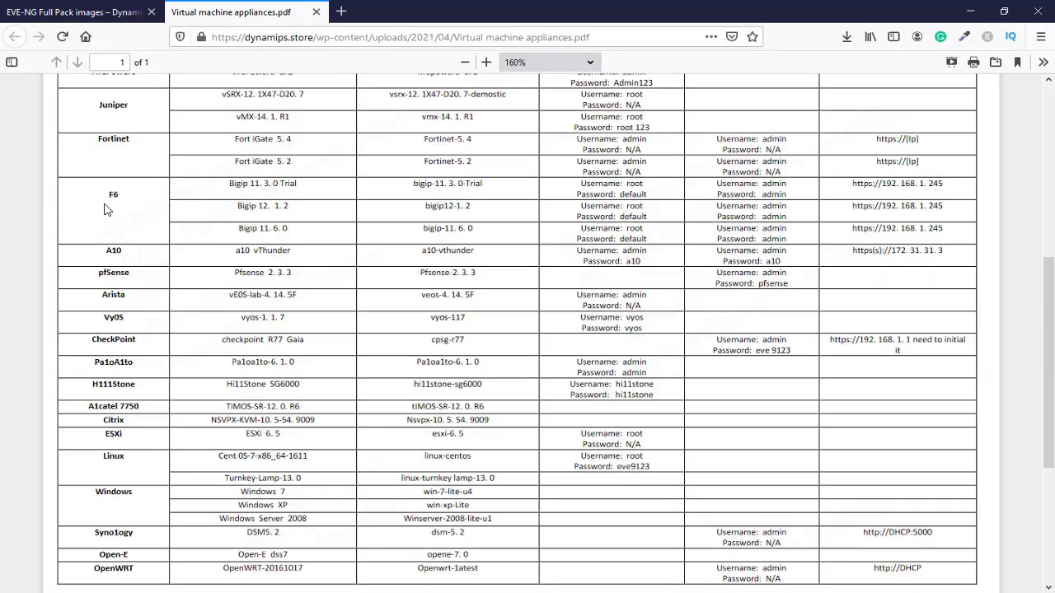
scroll(down, 3)
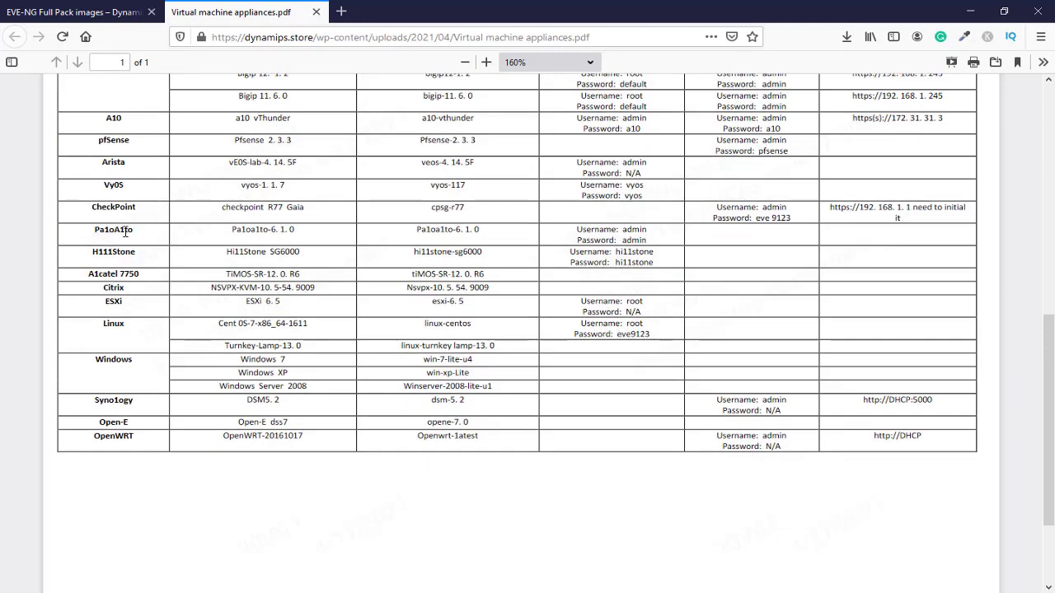
scroll(down, 3)
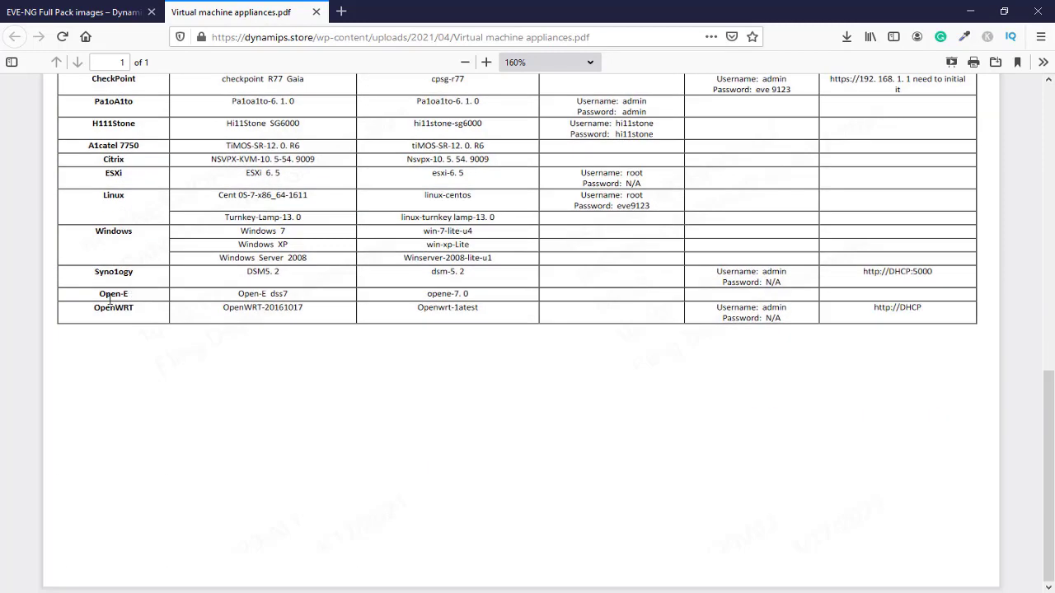
mouse_move(480, 277)
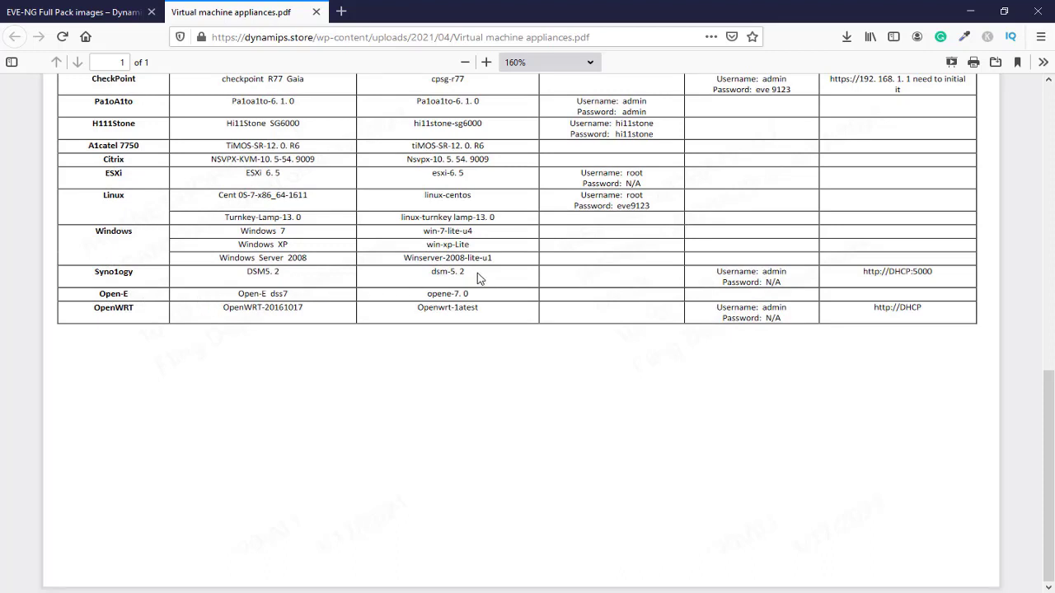
mouse_move(469, 272)
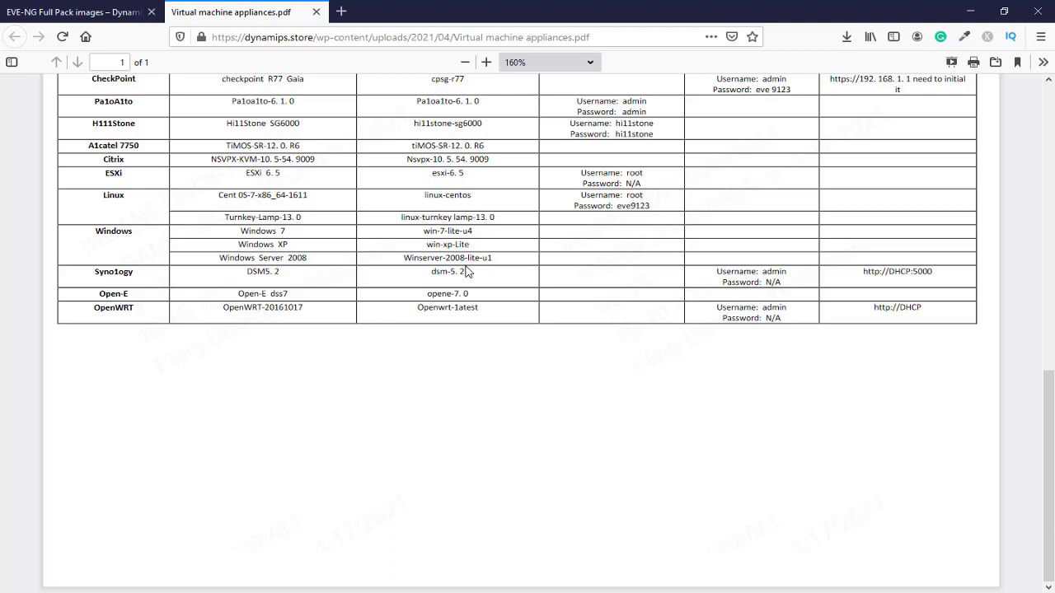
mouse_move(118, 248)
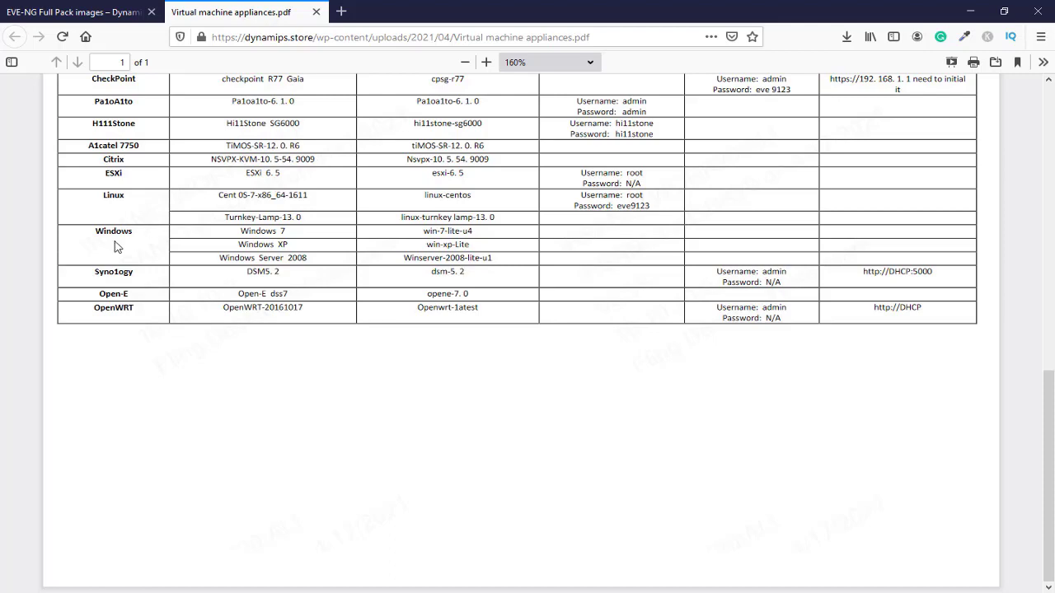
scroll(up, 3)
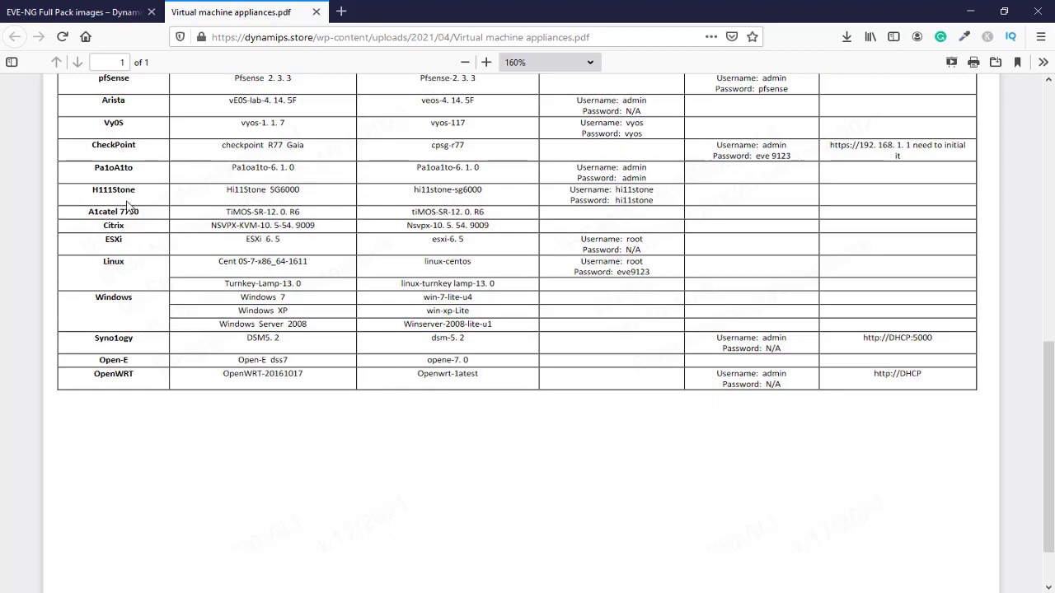
scroll(up, 3)
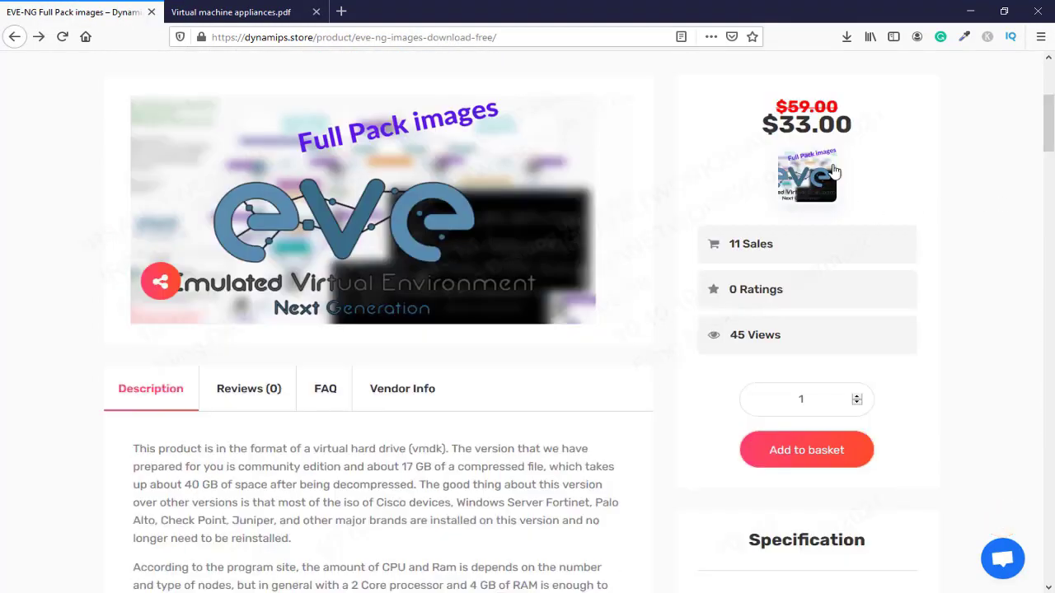
mouse_move(645, 174)
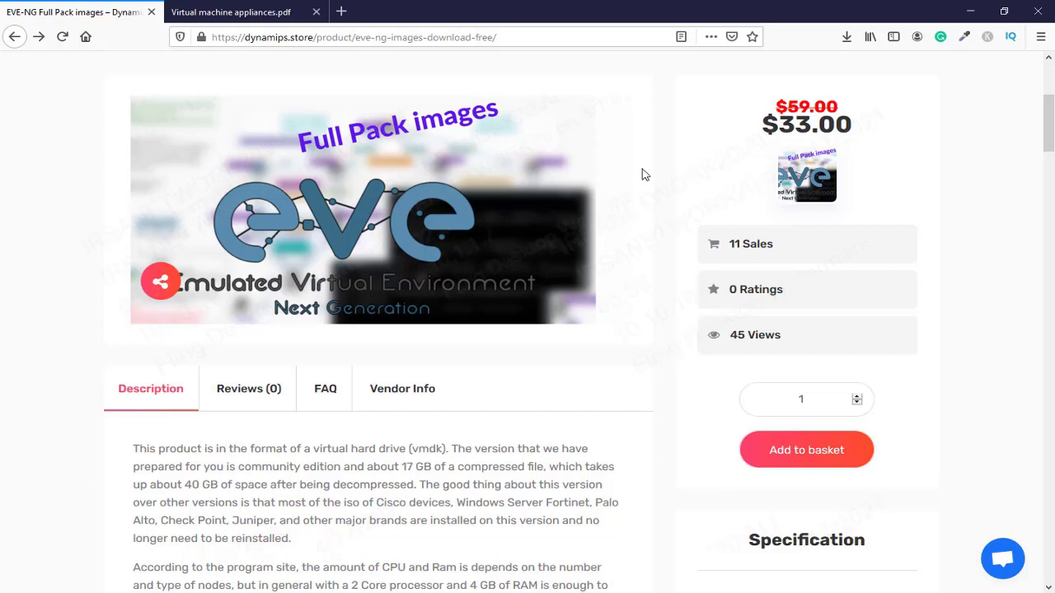
mouse_move(391, 152)
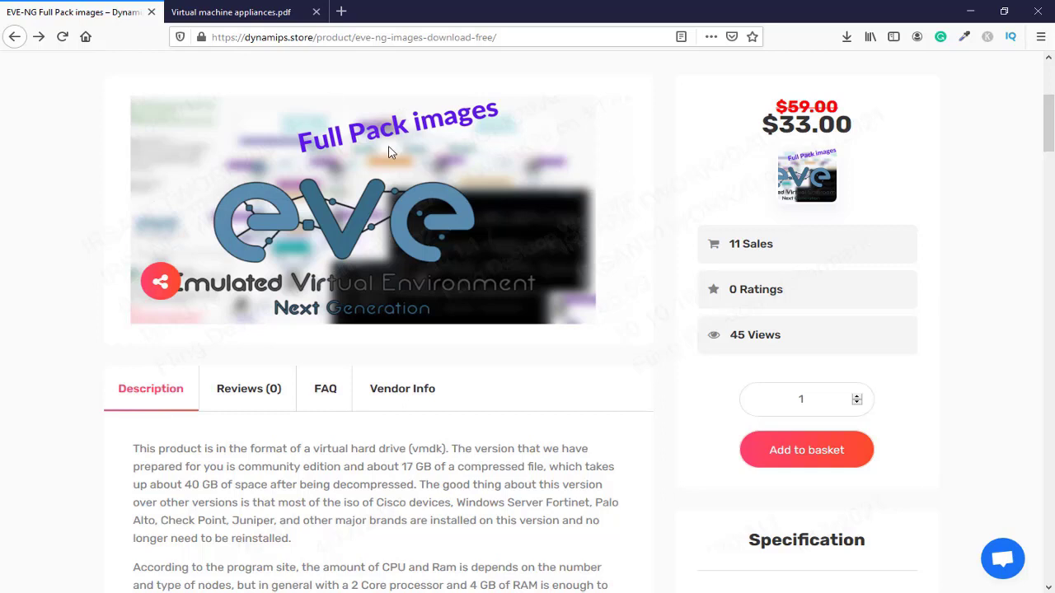
mouse_move(621, 176)
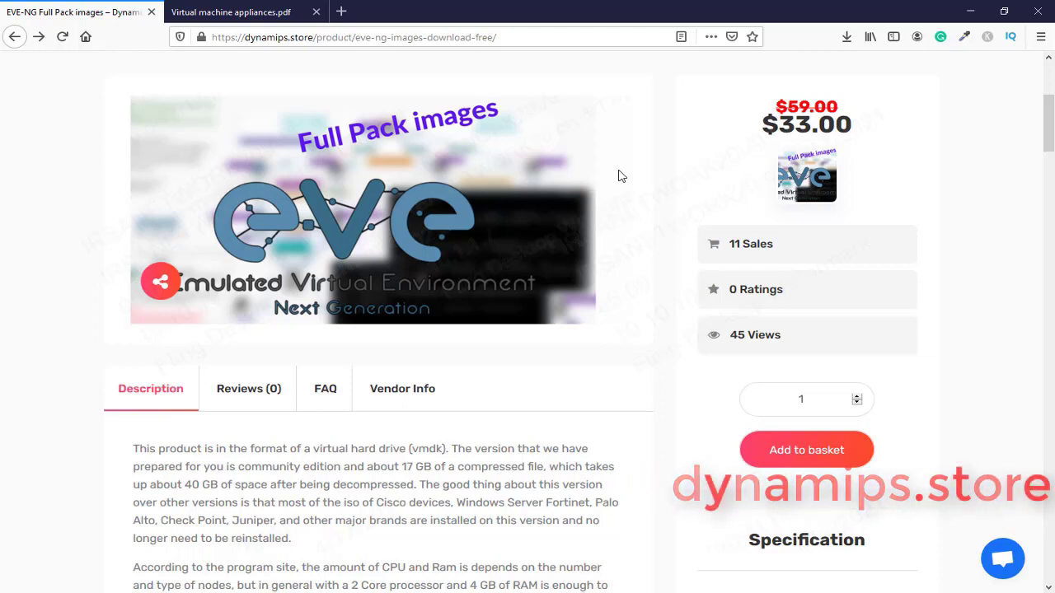
mouse_move(845, 471)
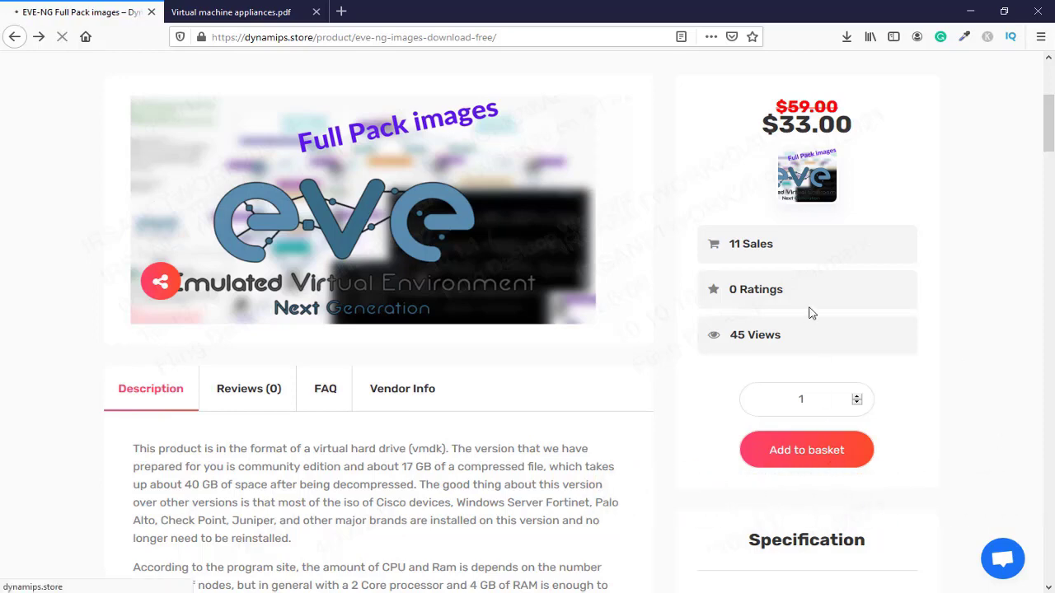
Add EVE-NG Full Pack images to the basket and review the $33.00 total.
click(806, 449)
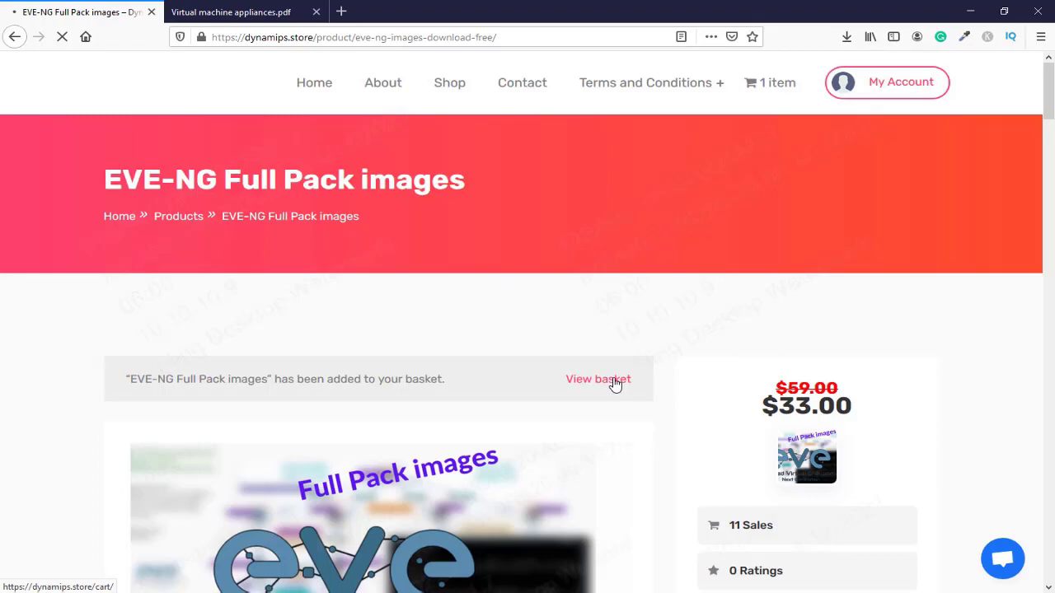
click(598, 379)
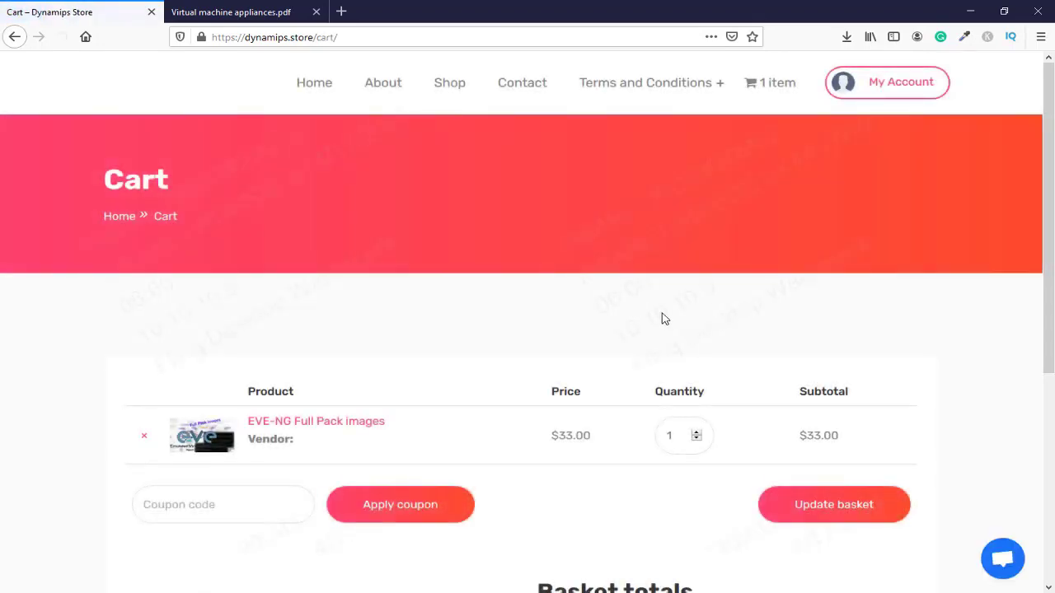
scroll(down, 3)
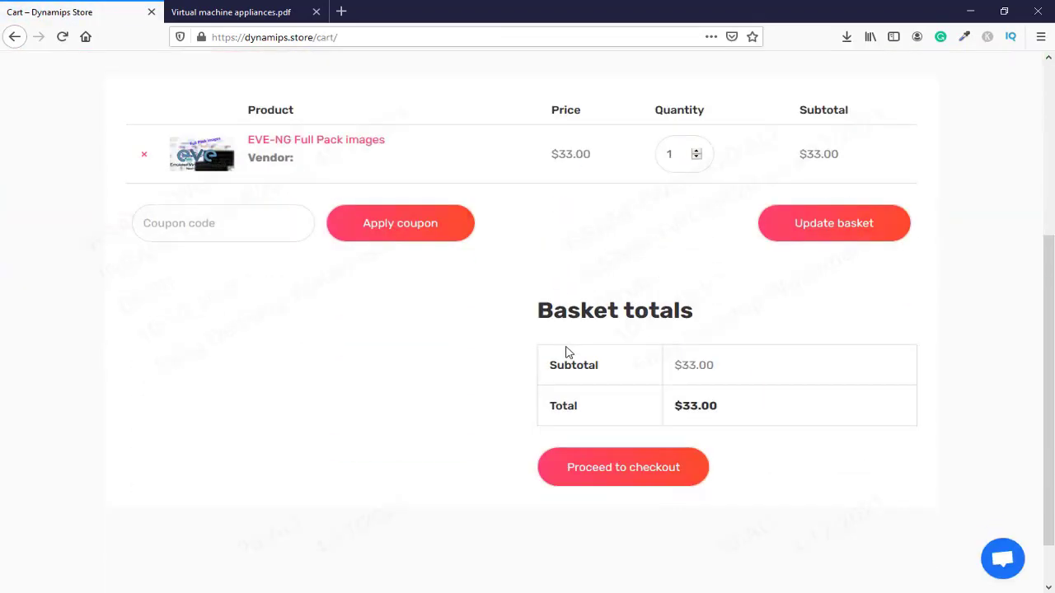
mouse_move(1043, 311)
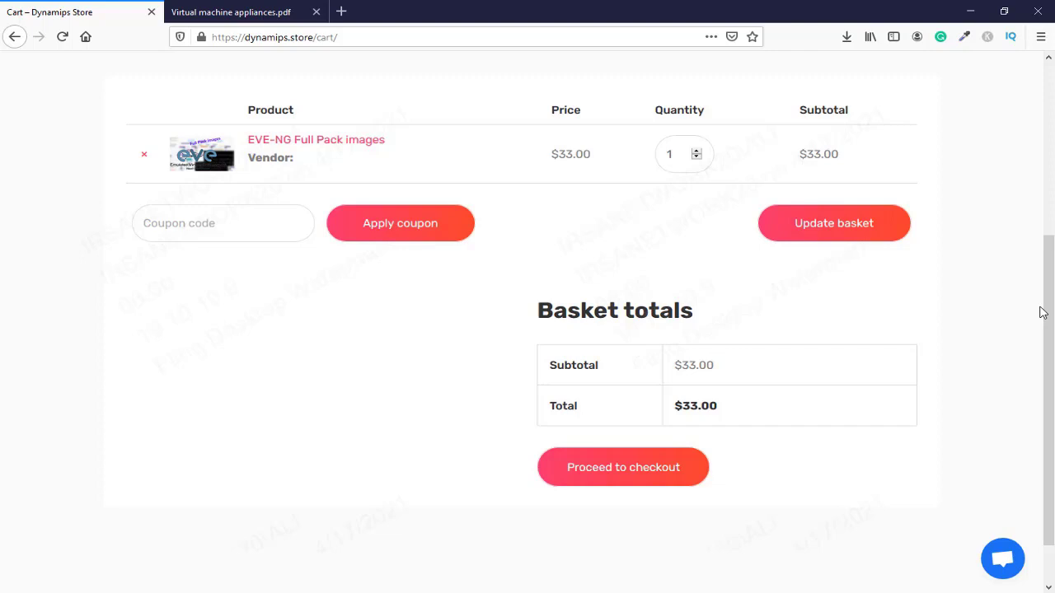
mouse_move(981, 302)
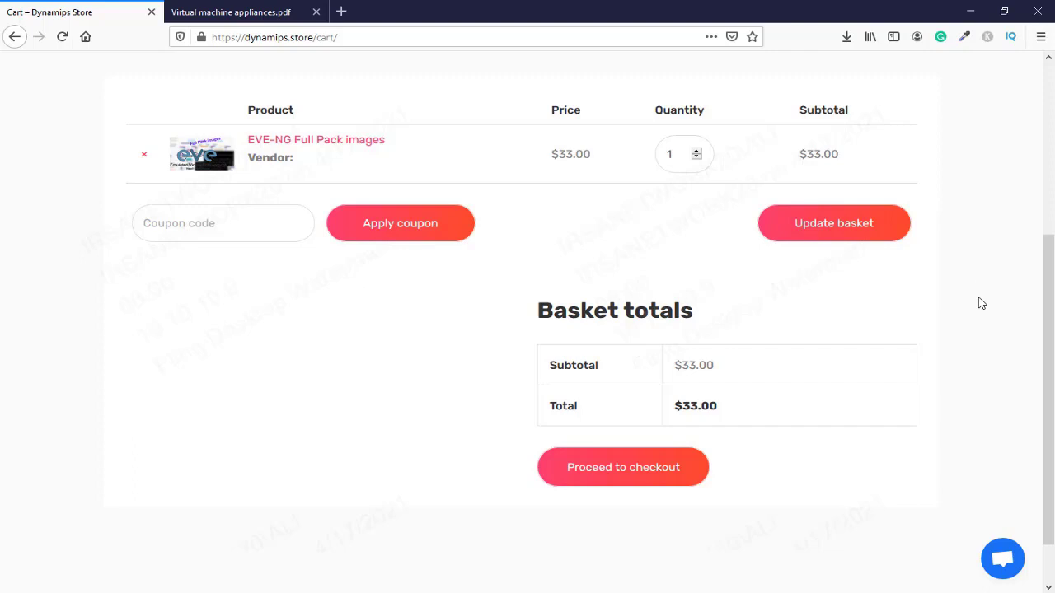
mouse_move(1016, 370)
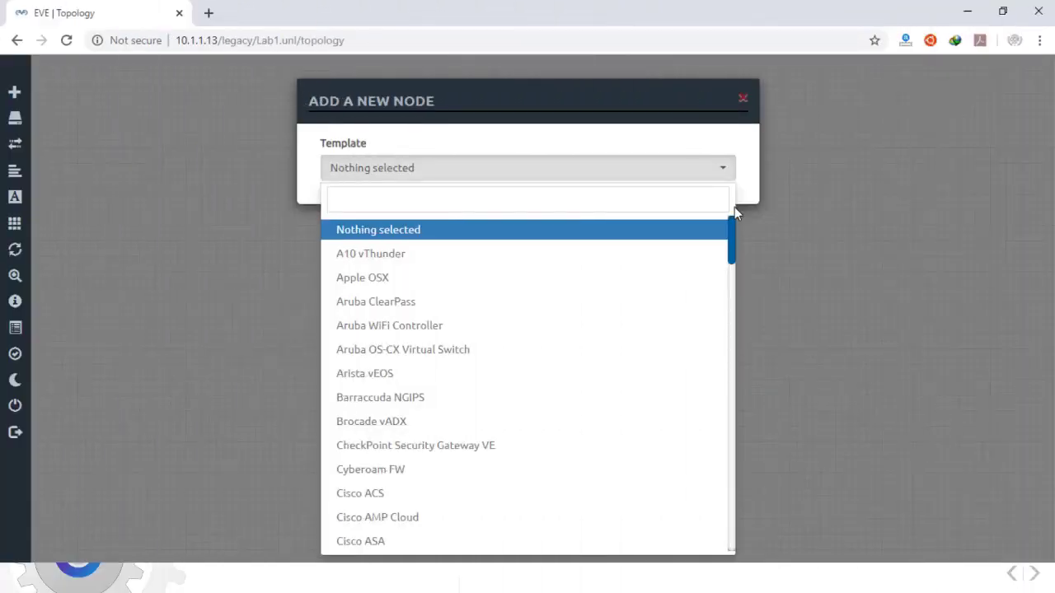
Browse the add-node Template list down to Virtual PC (VPCS).
scroll(down, 3)
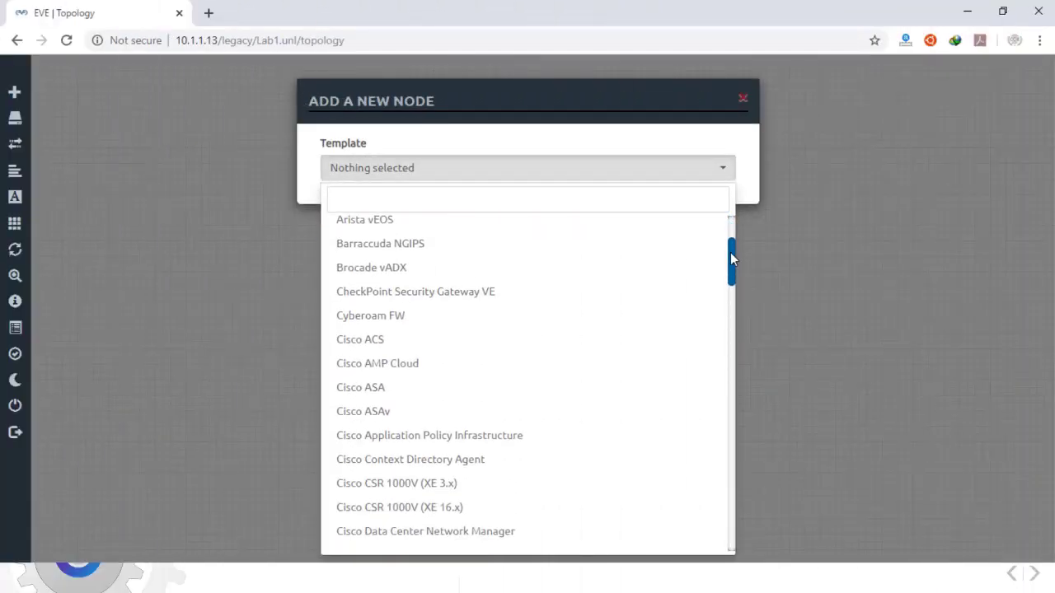
scroll(down, 3)
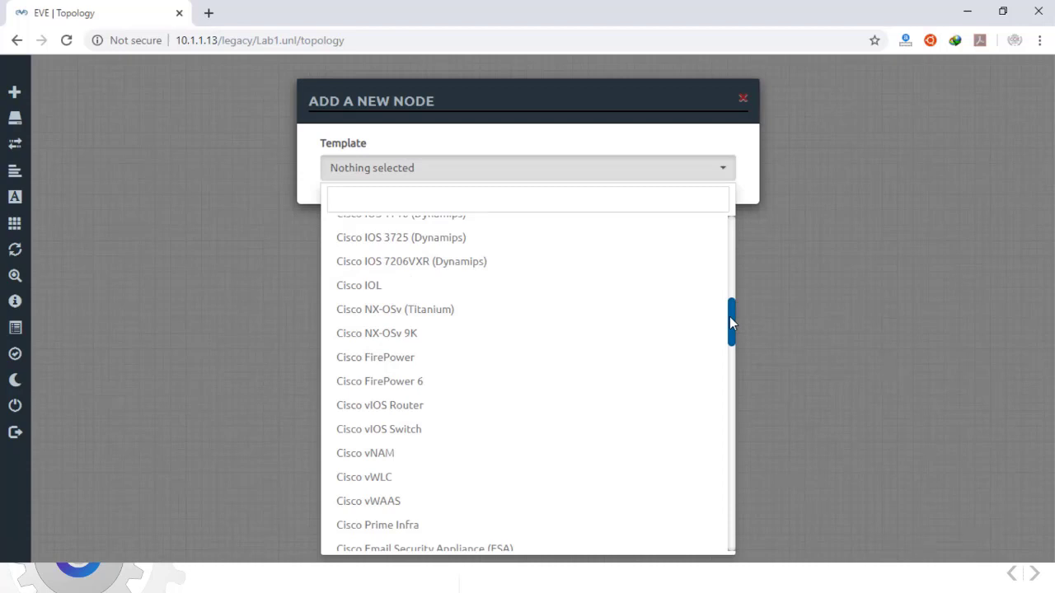
scroll(down, 3)
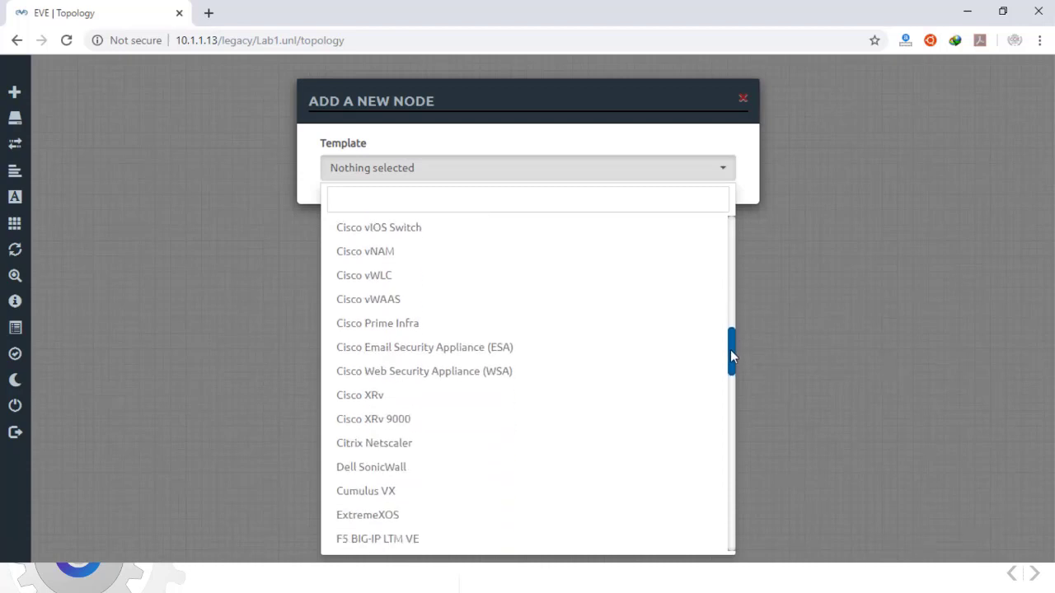
scroll(up, 3)
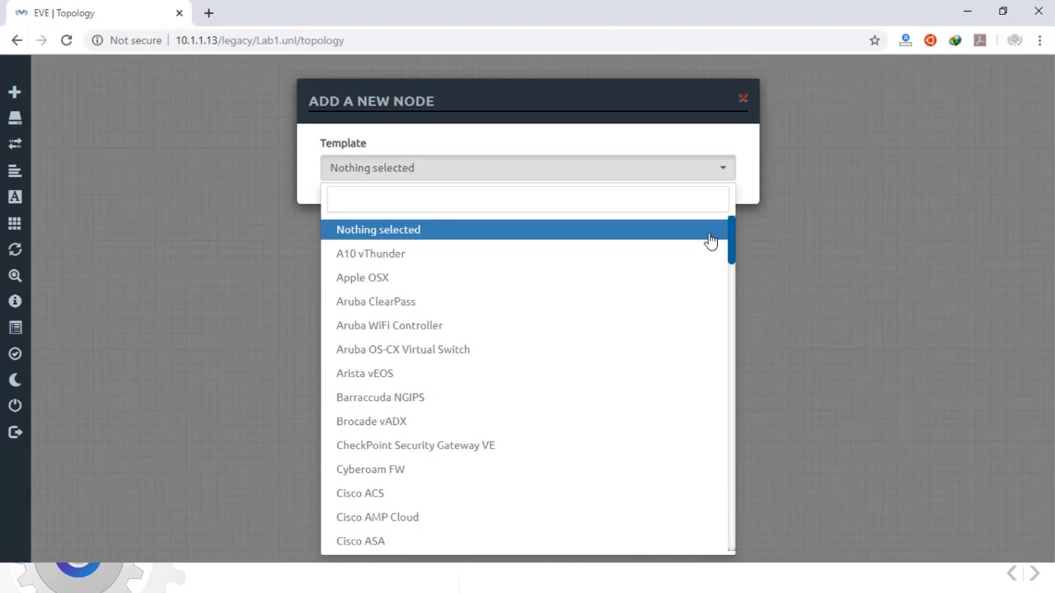
scroll(down, 3)
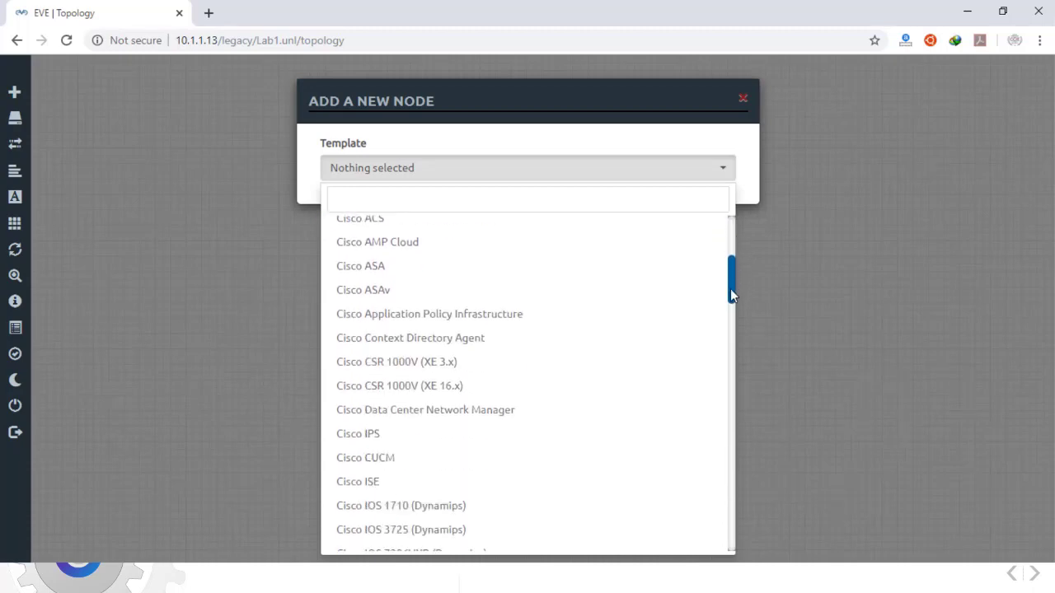
scroll(down, 3)
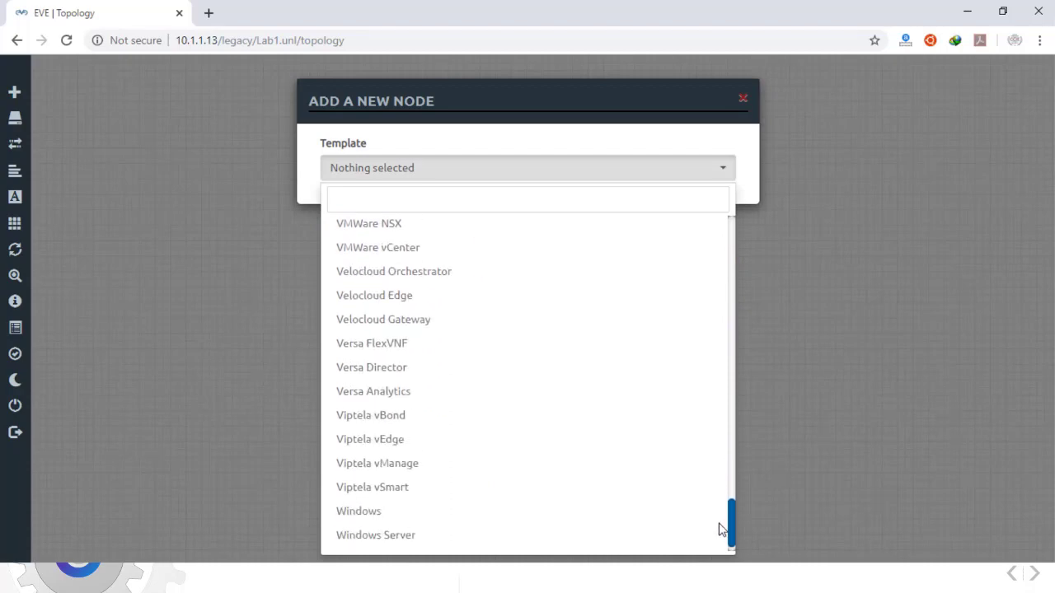
scroll(up, 3)
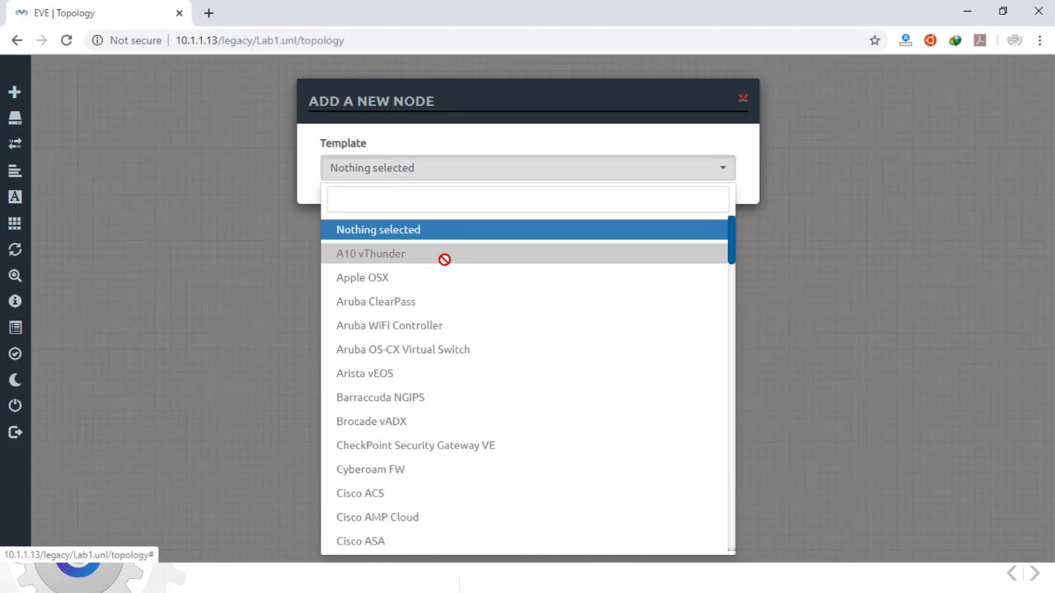
mouse_move(389, 324)
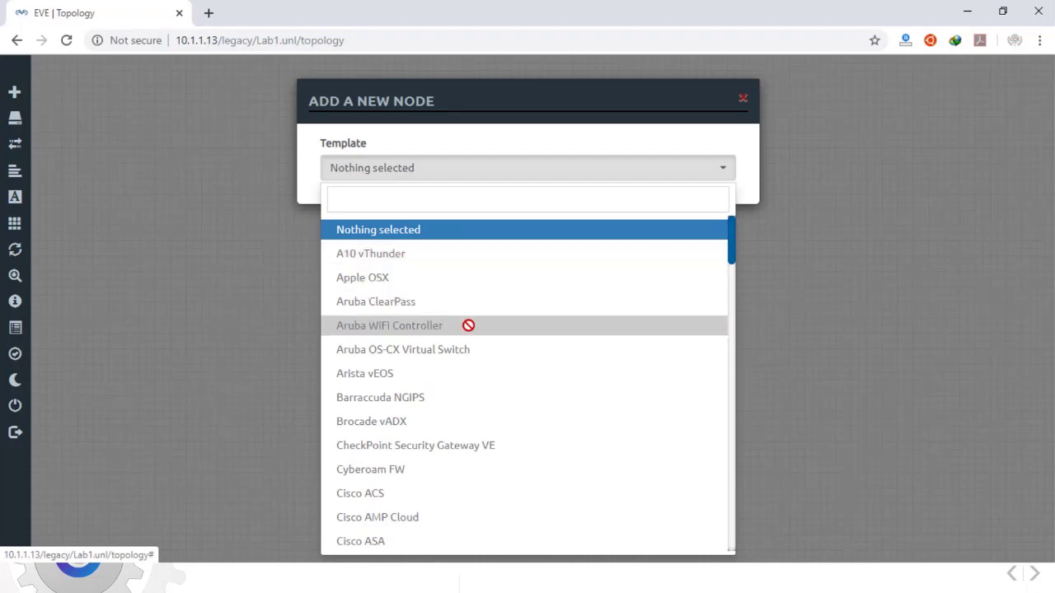
mouse_move(630, 416)
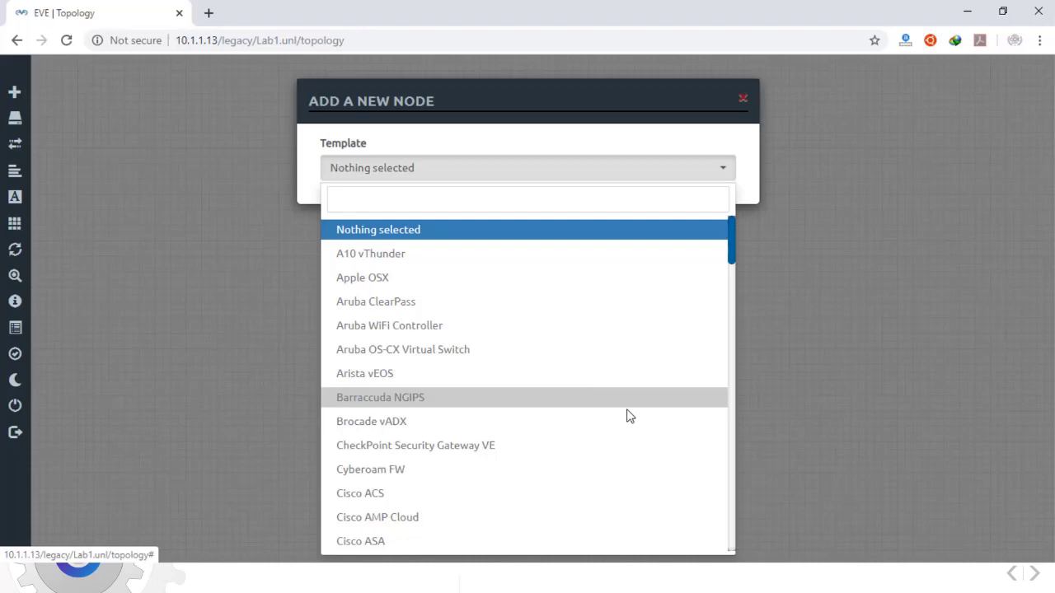
scroll(down, 3)
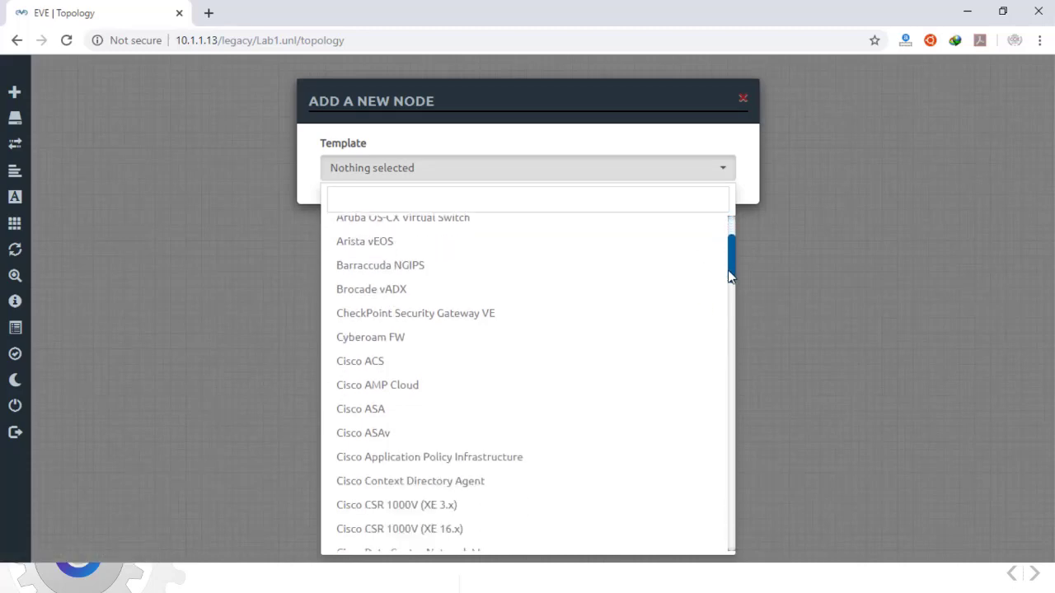
scroll(down, 3)
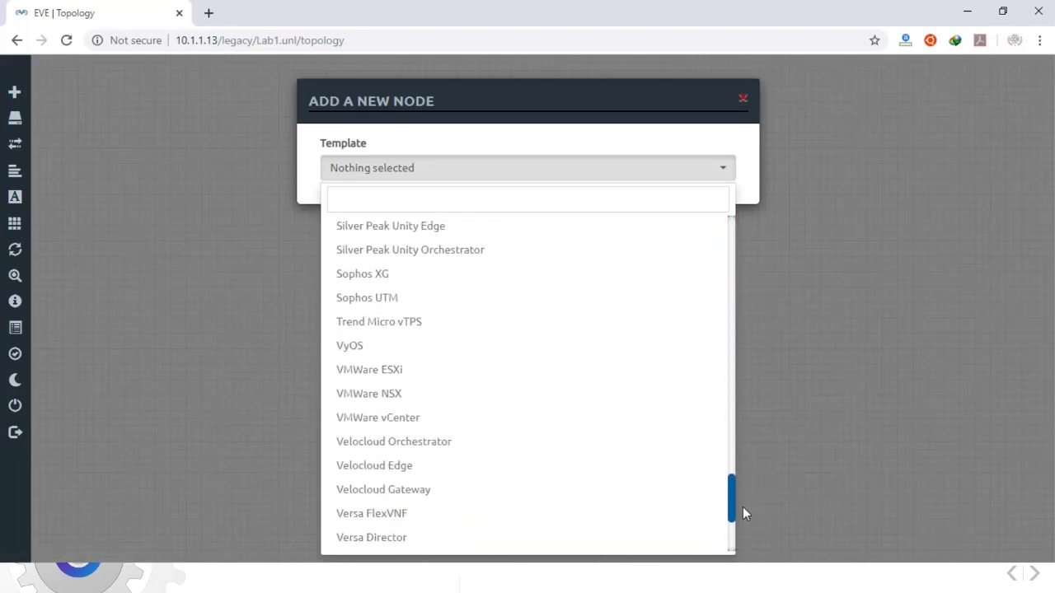
scroll(down, 3)
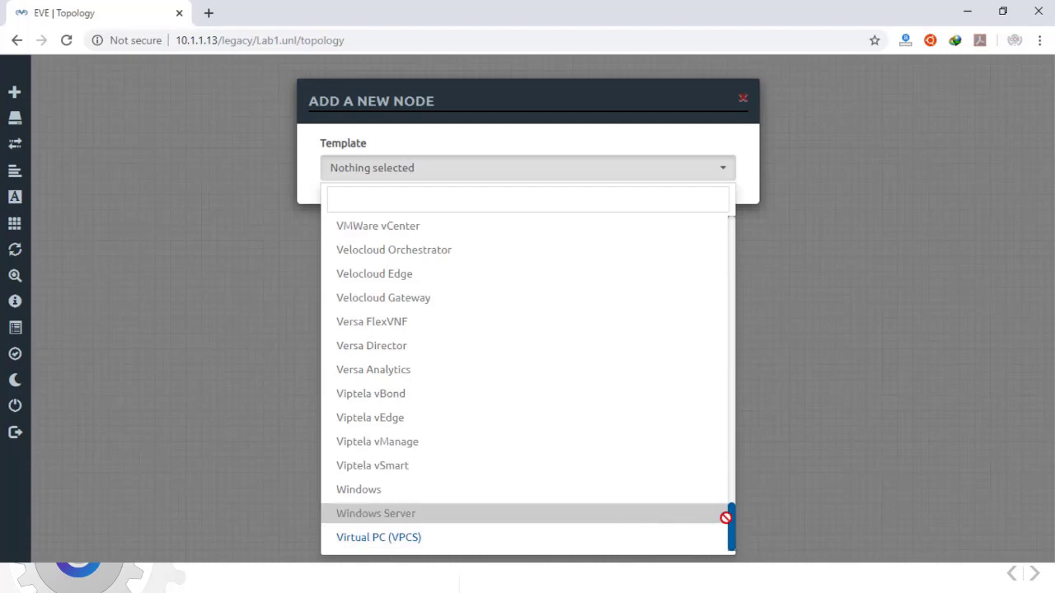
scroll(up, 3)
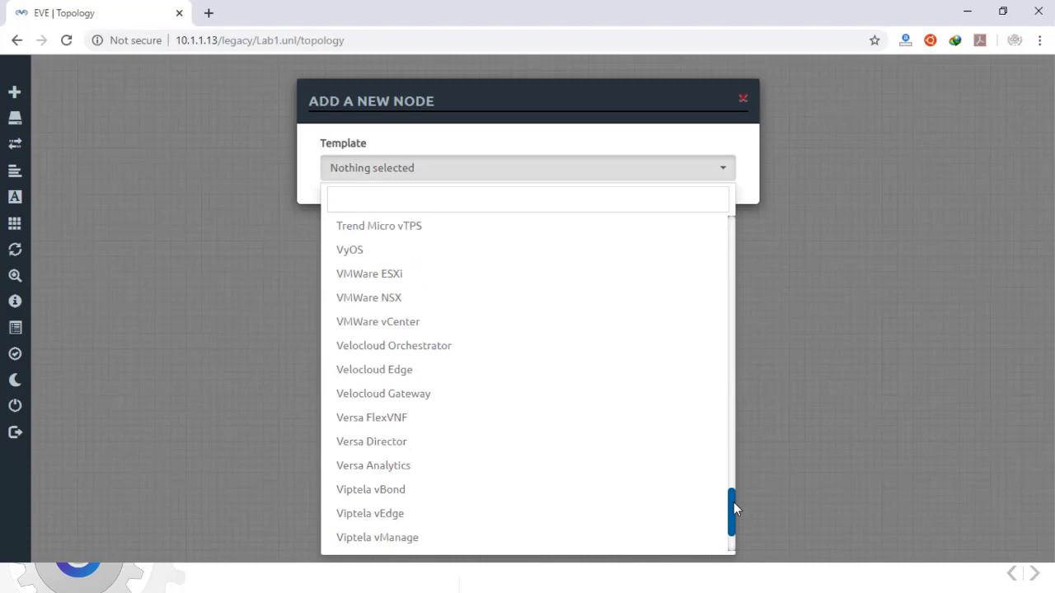
scroll(up, 3)
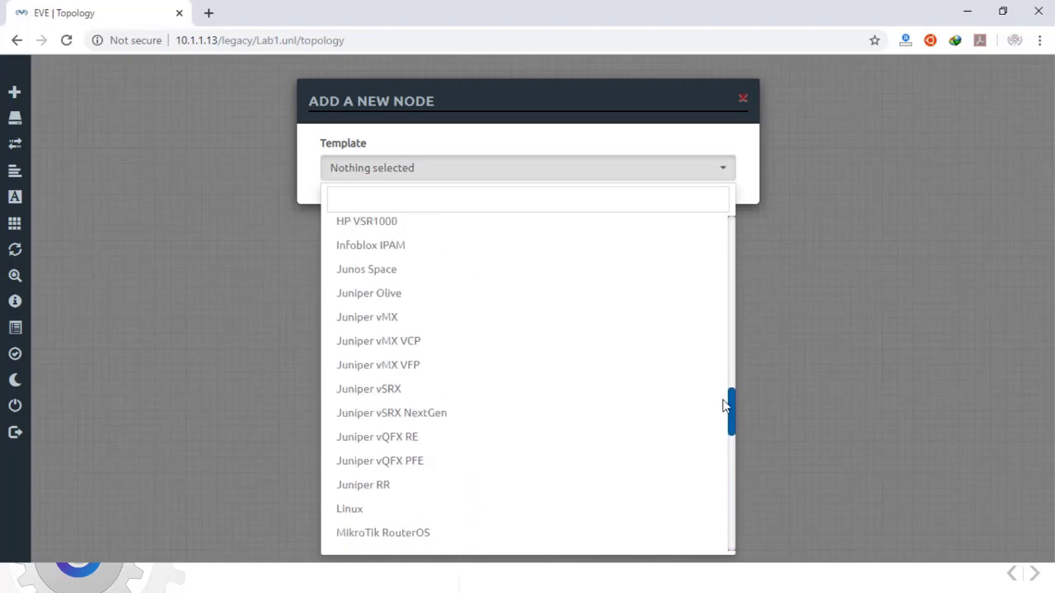
scroll(up, 3)
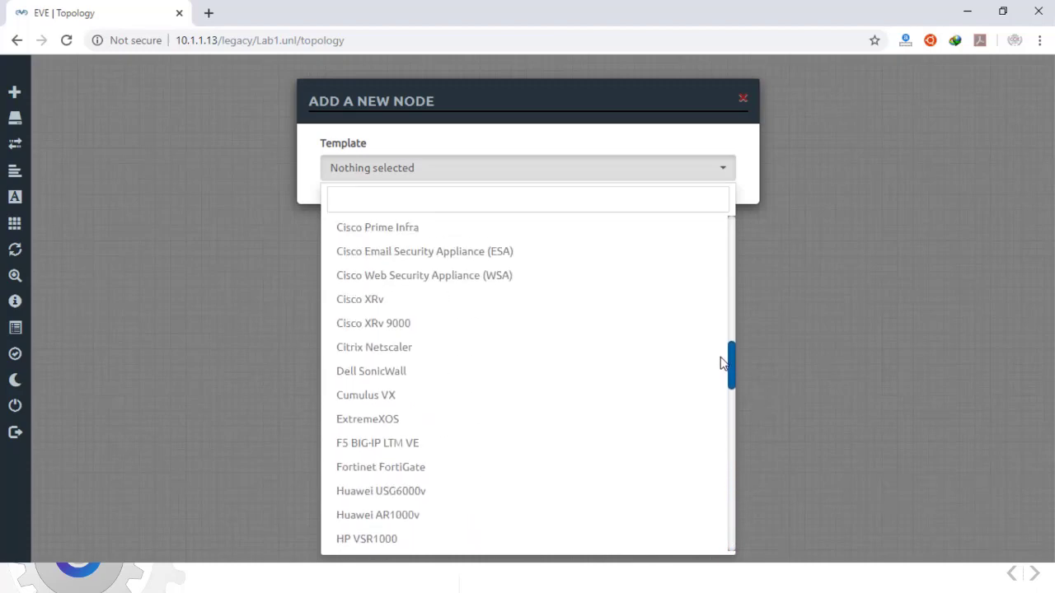
scroll(up, 3)
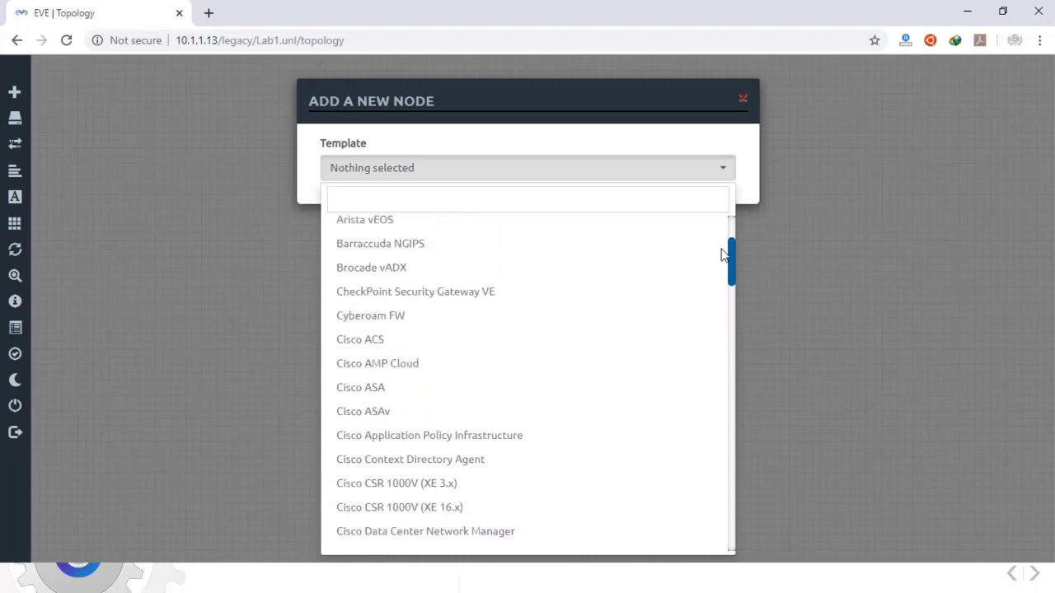
scroll(down, 3)
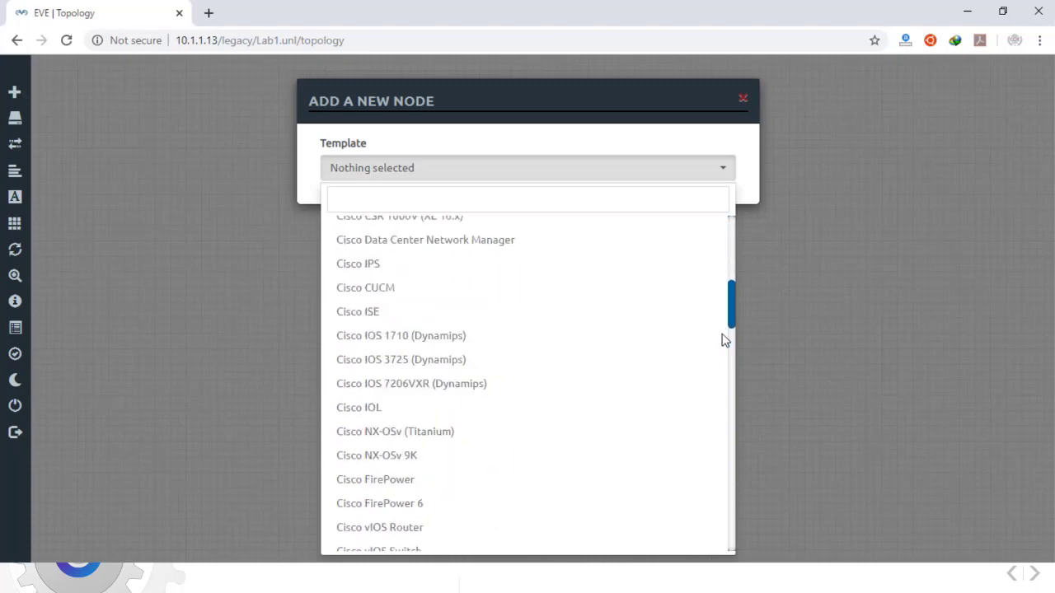
scroll(down, 3)
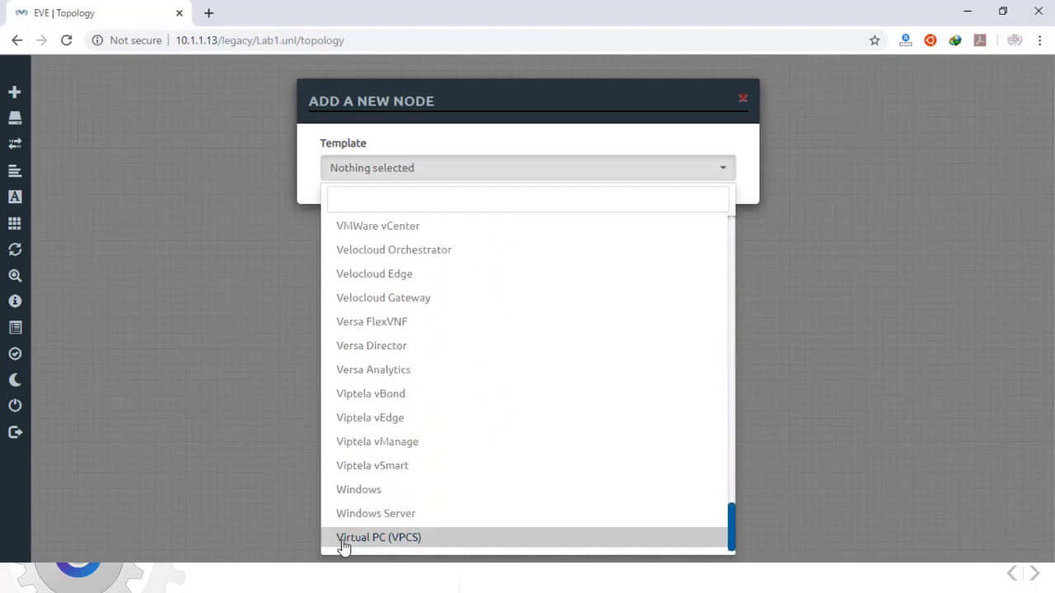
Add two nodes from the Virtual PC (VPCS) template to Lab1.
click(379, 537)
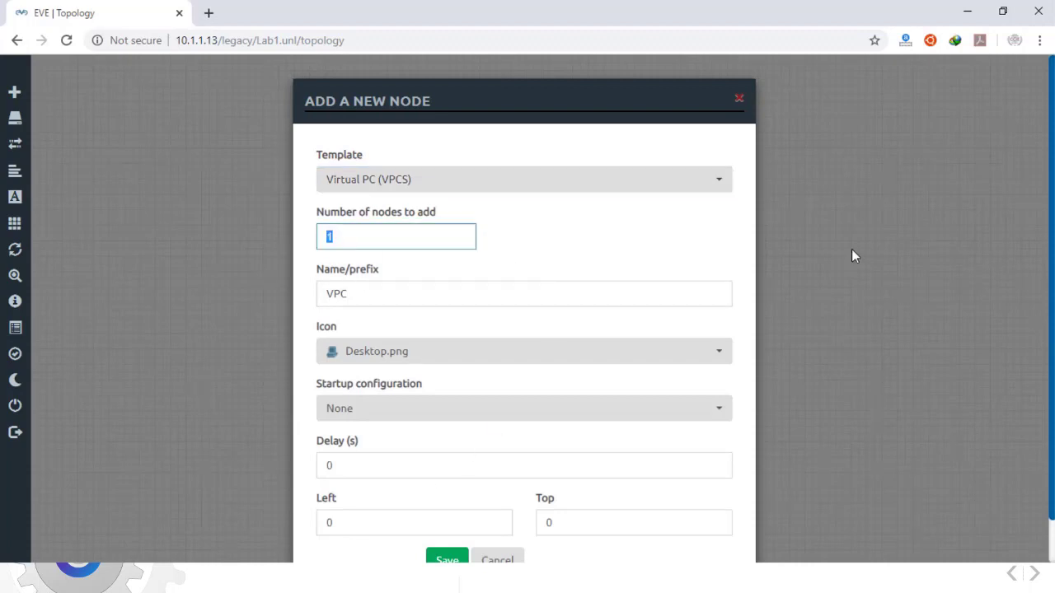
text(2)
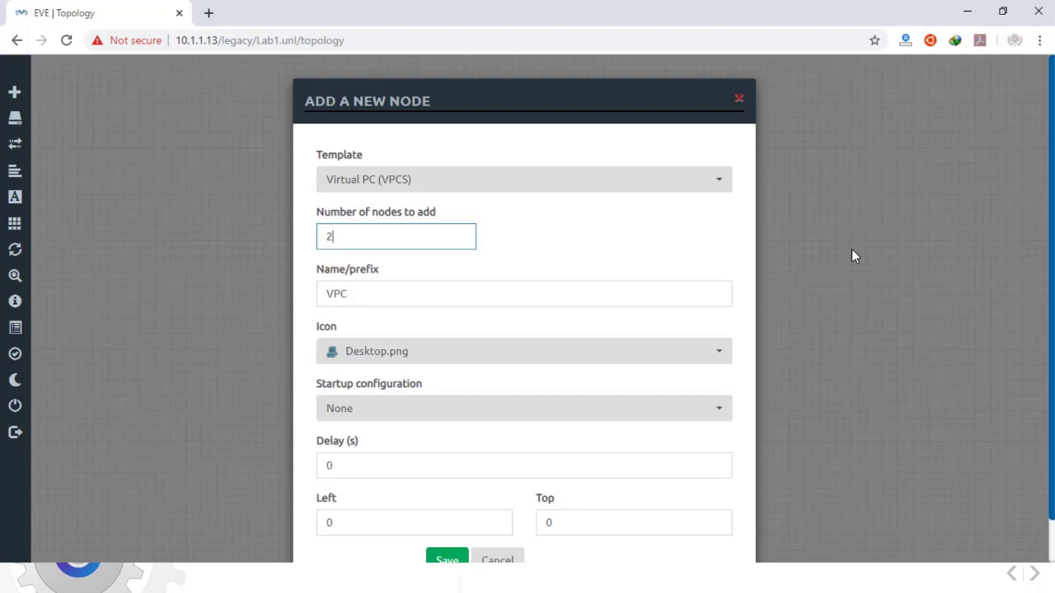
mouse_move(636, 364)
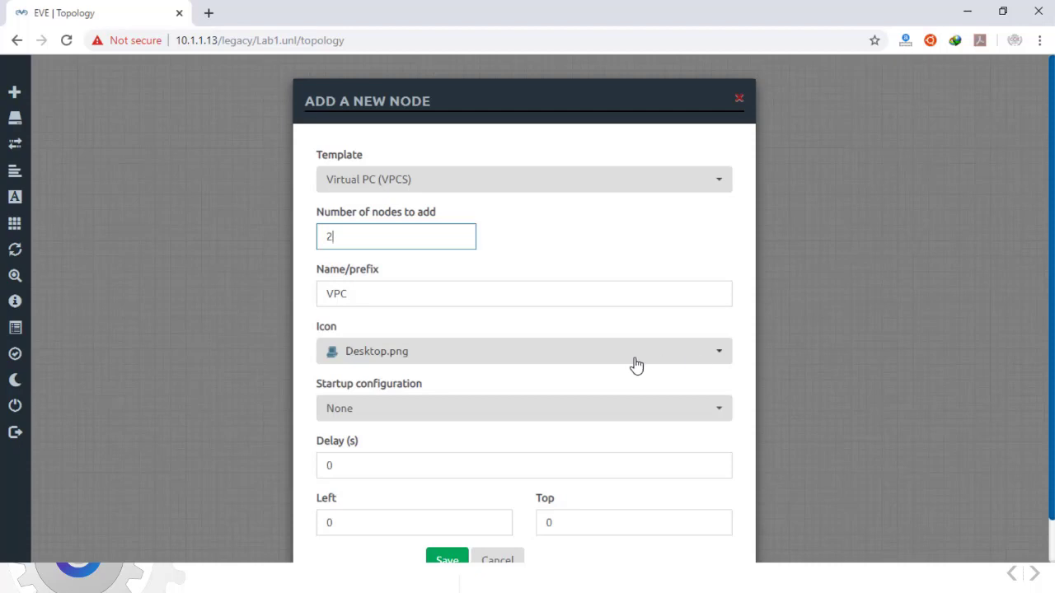
scroll(down, 3)
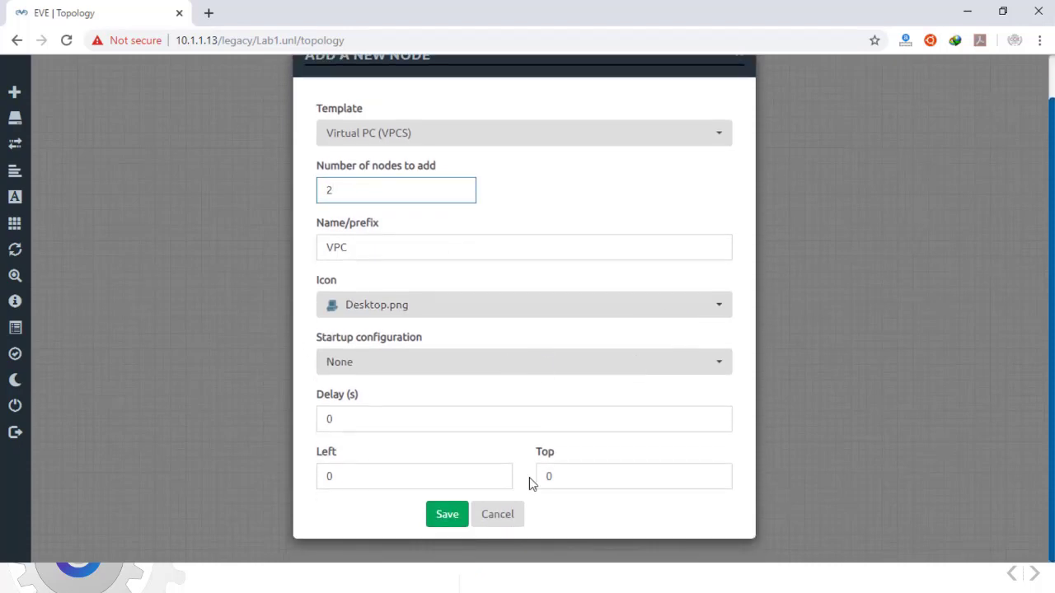
mouse_move(599, 512)
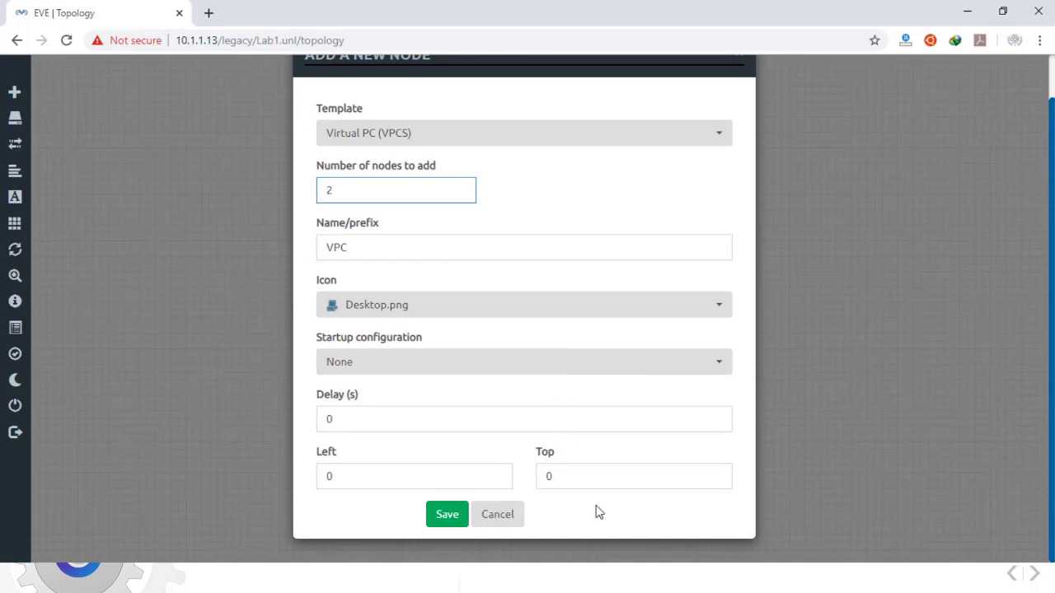
click(446, 514)
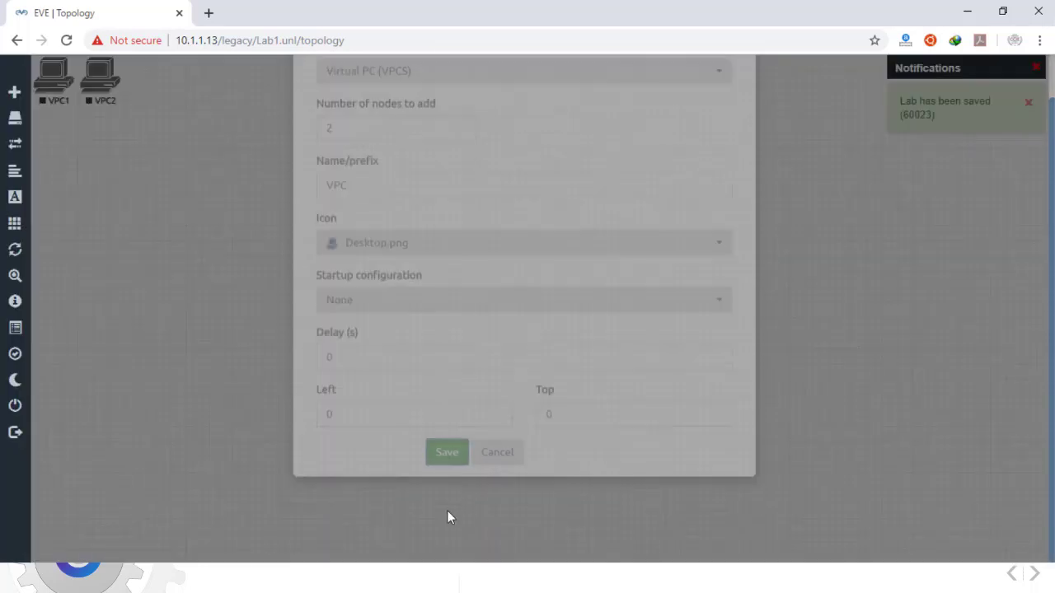
Select VPC1 and VPC2 and drag them to the canvas centre.
click(497, 452)
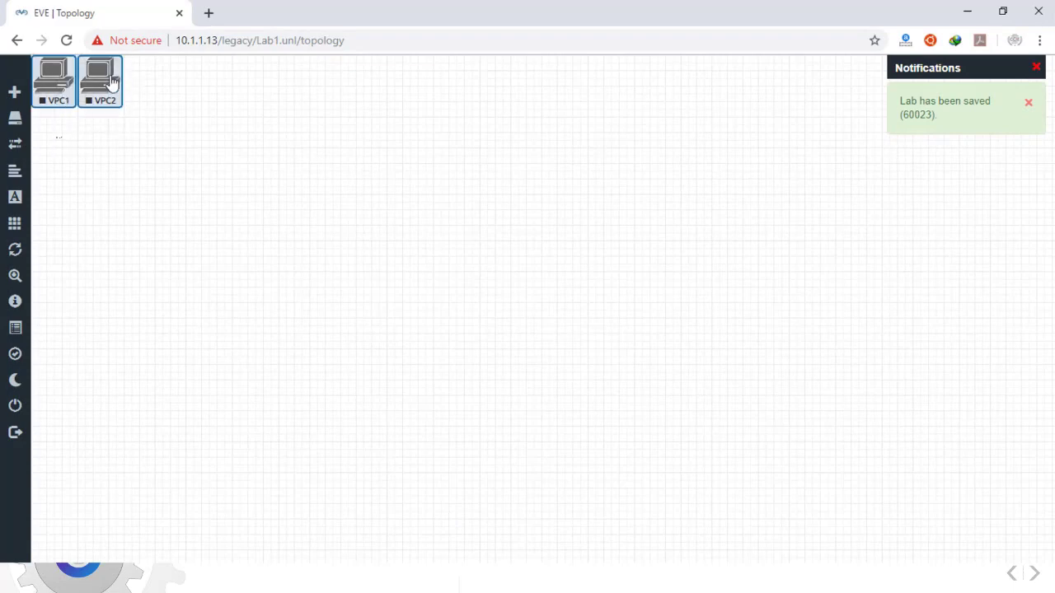
drag(82, 81, 412, 268)
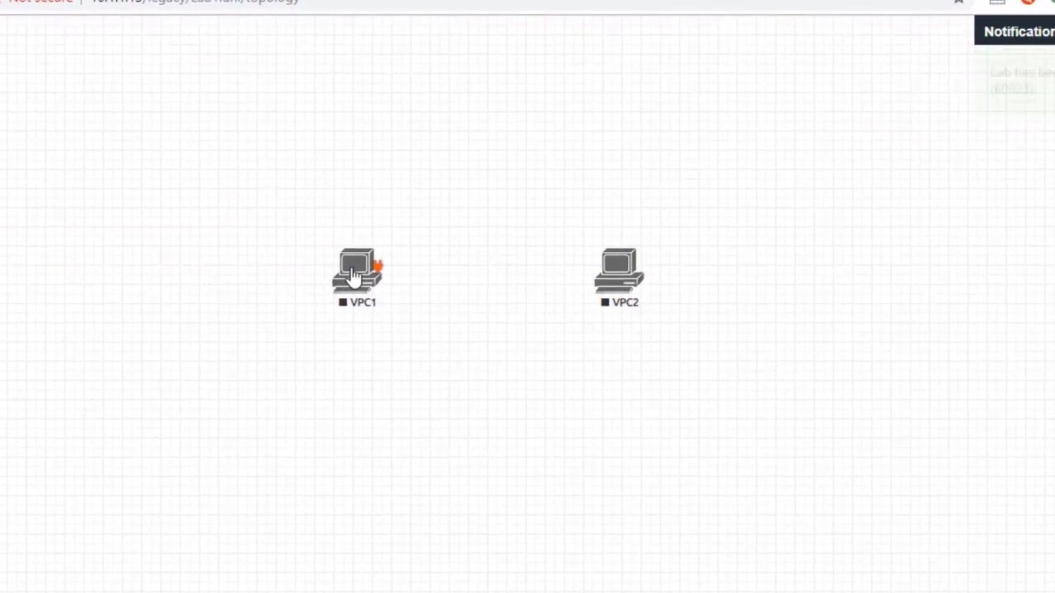
mouse_move(616, 272)
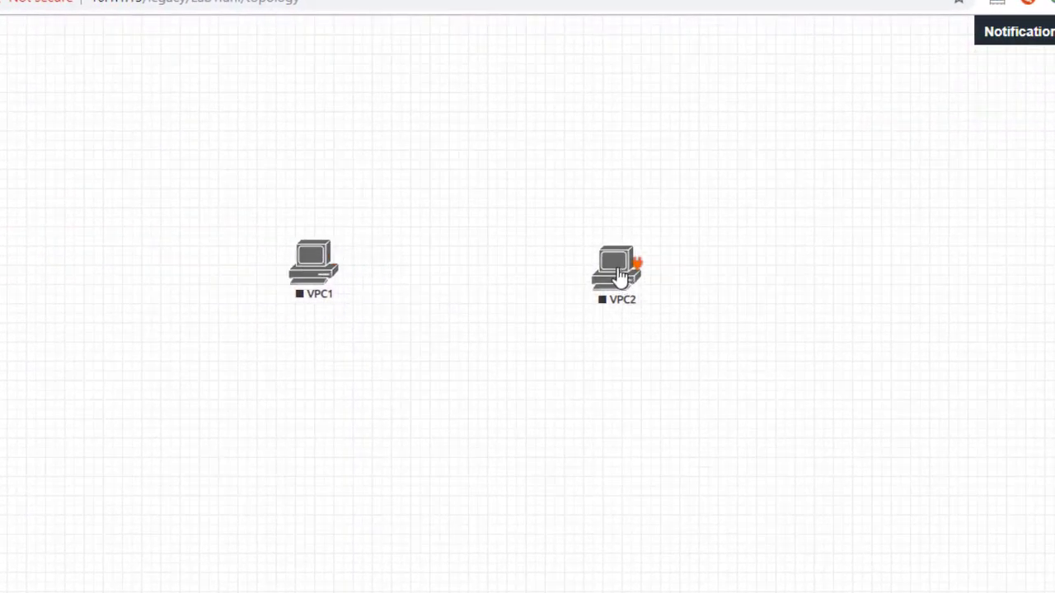
mouse_move(315, 268)
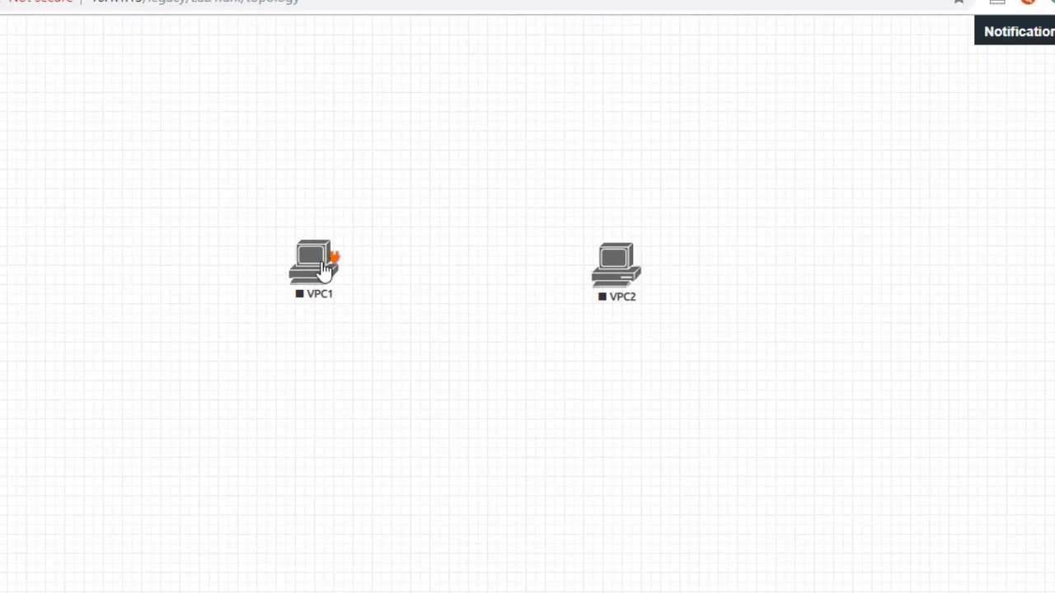
mouse_move(341, 269)
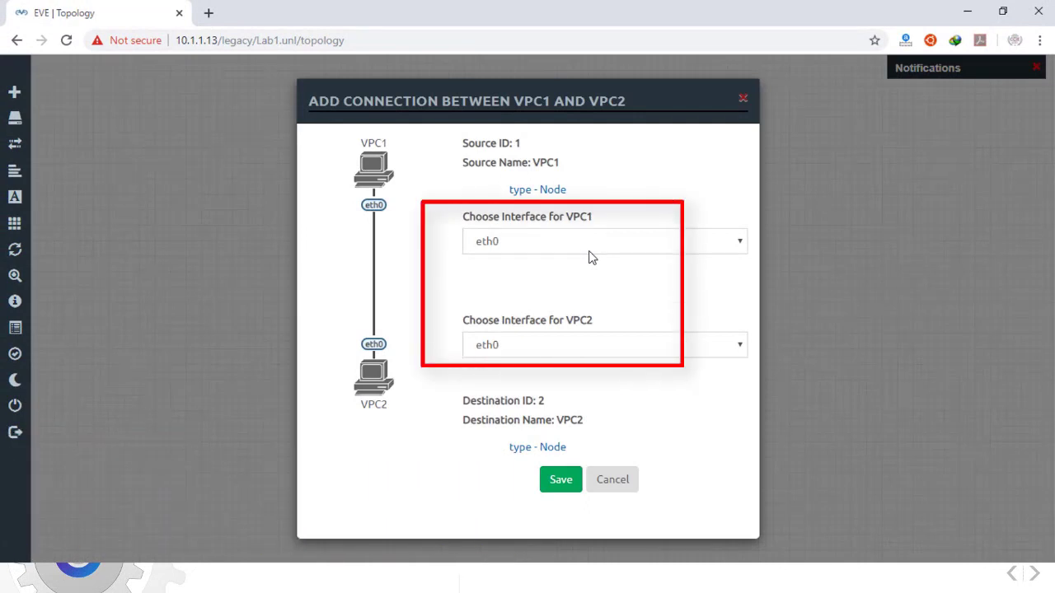
mouse_move(506, 251)
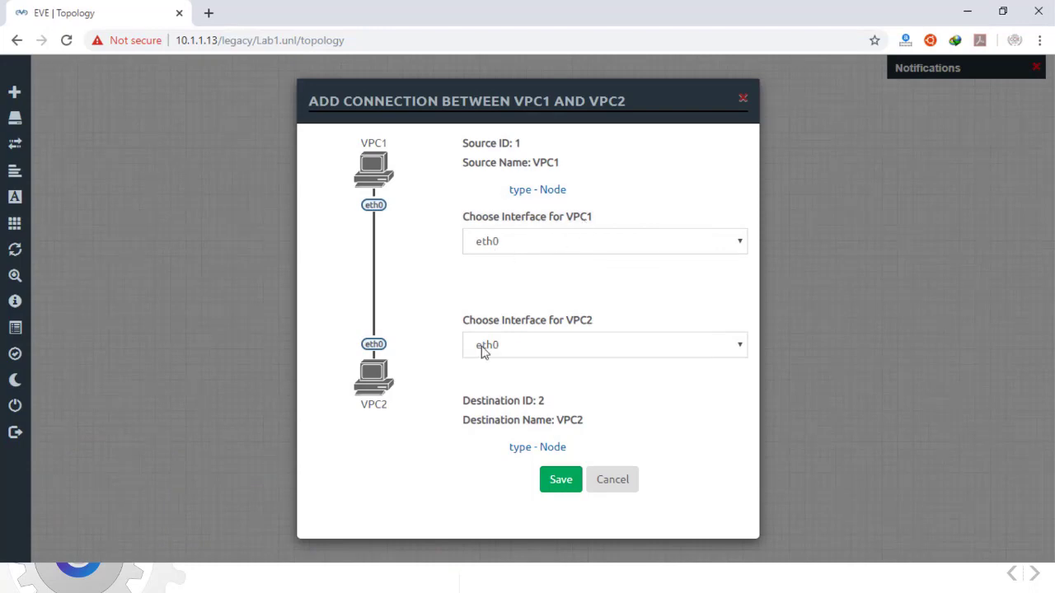
mouse_move(597, 330)
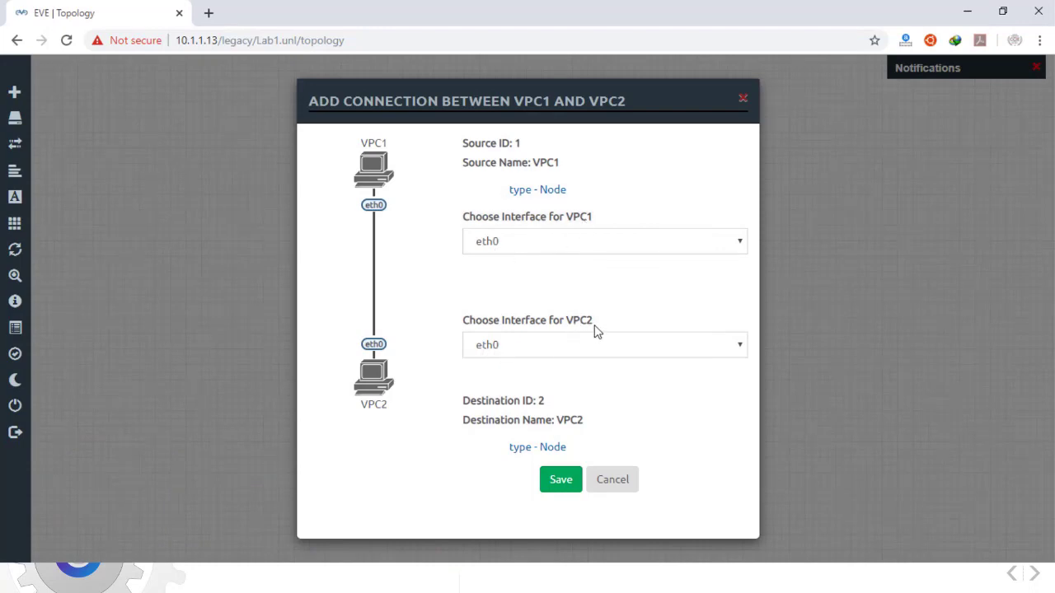
mouse_move(436, 424)
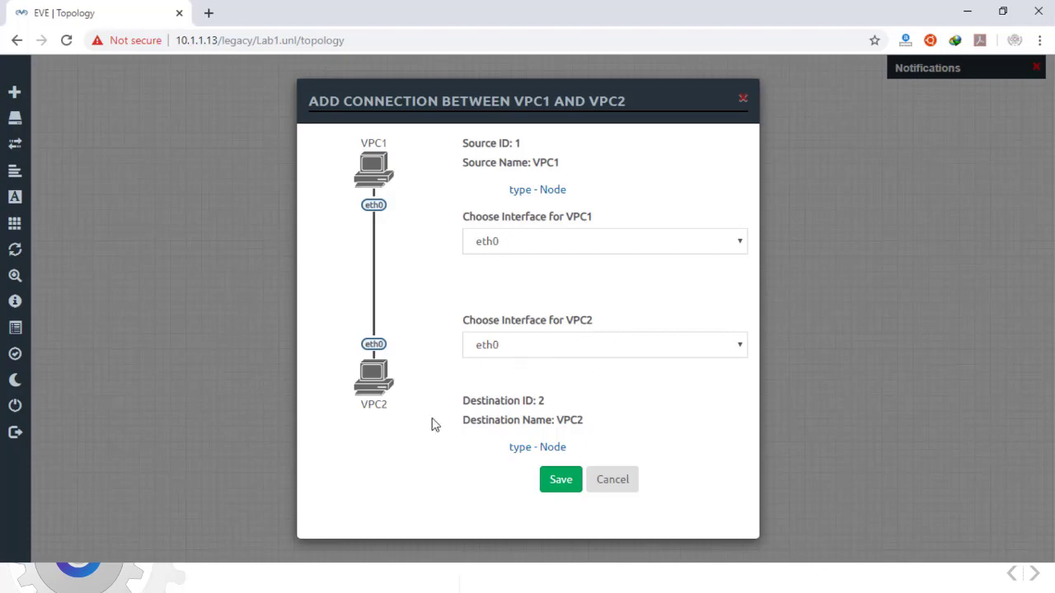
mouse_move(428, 382)
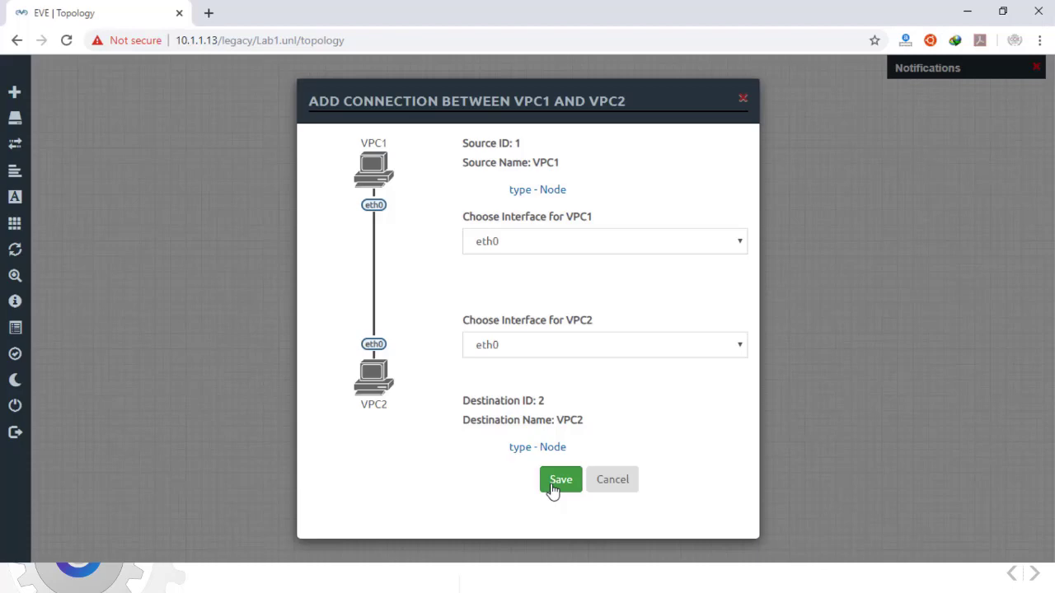
Save the eth0-to-eth0 connection between VPC1 and VPC2.
click(560, 479)
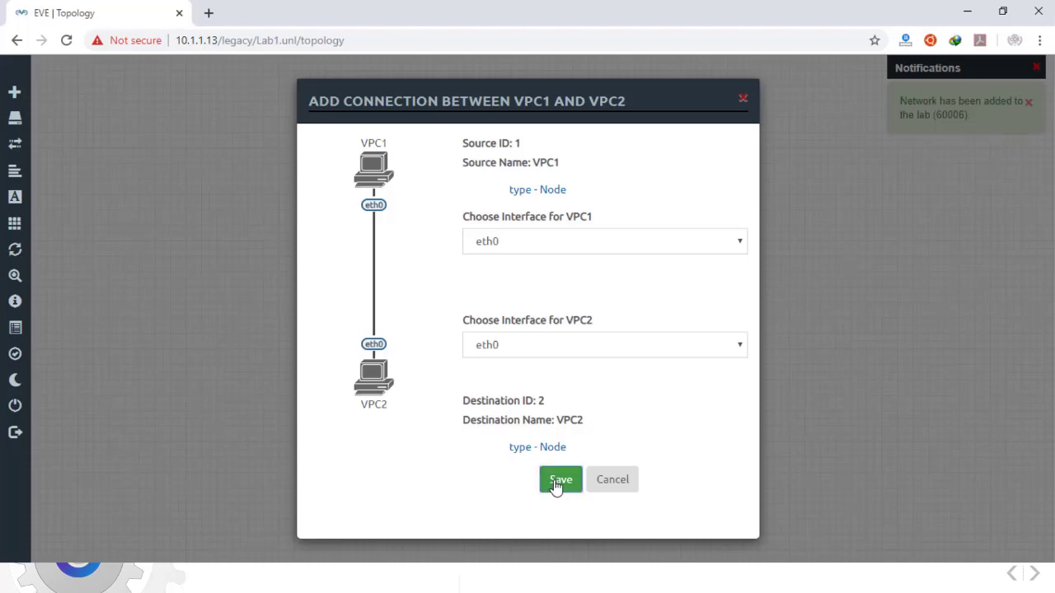
click(559, 480)
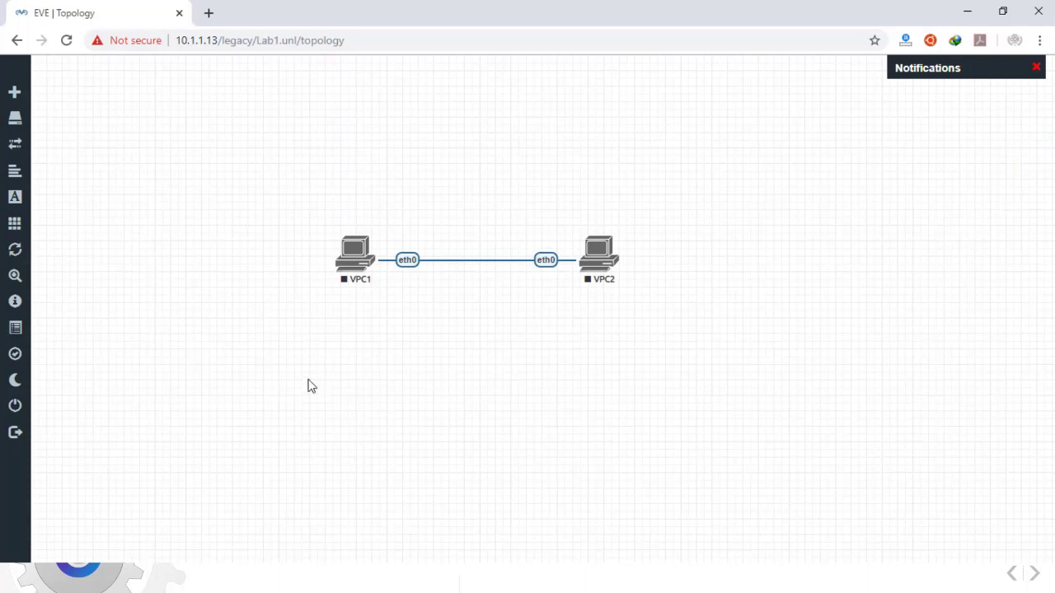
Start VPC1 and then VPC2 from each node's right-click menu.
right_click(355, 255)
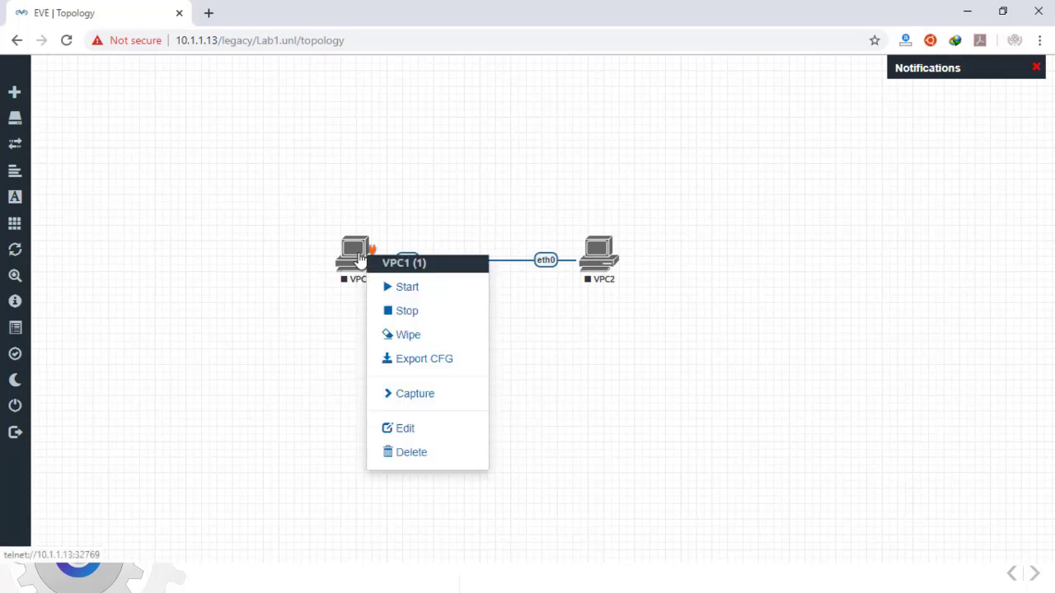
mouse_move(388, 280)
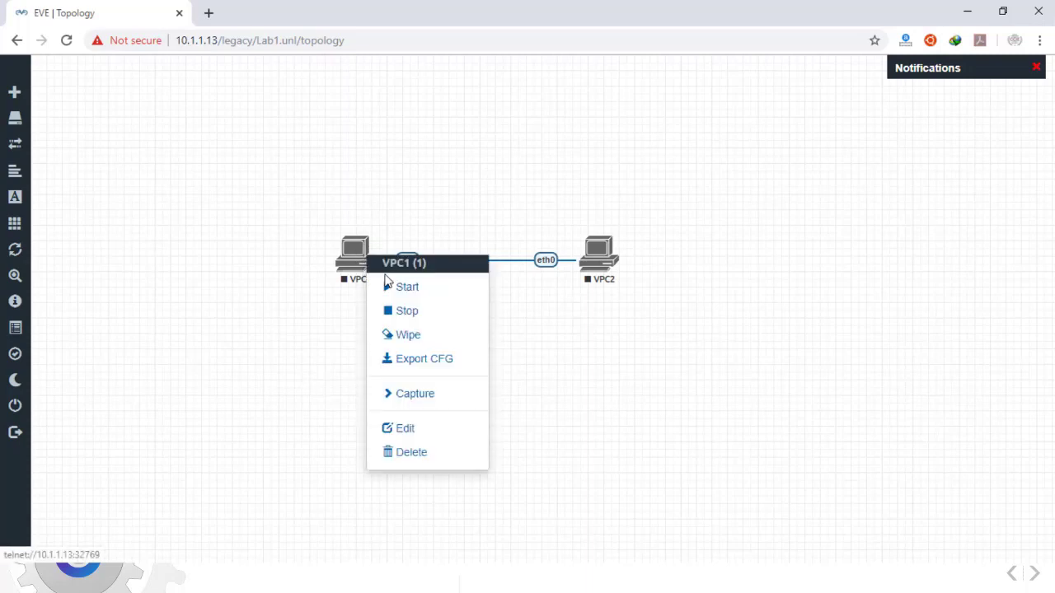
click(407, 286)
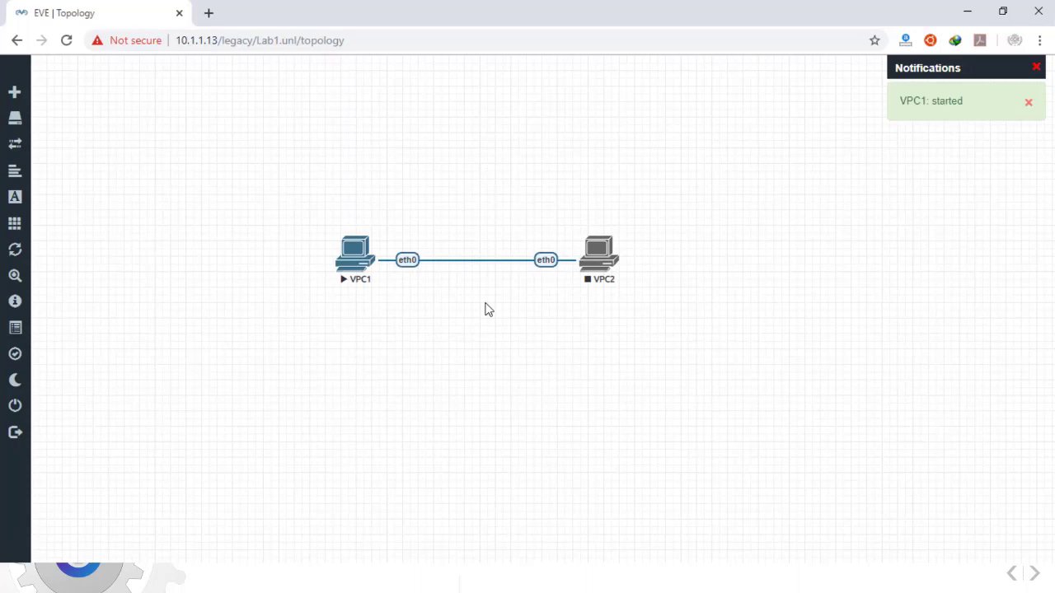
right_click(598, 255)
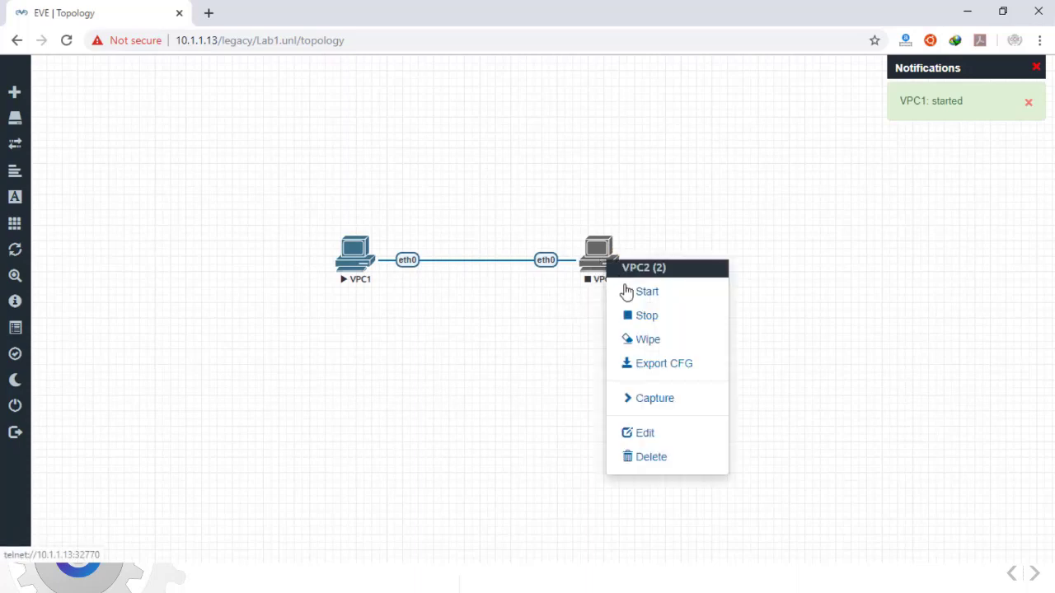
click(647, 291)
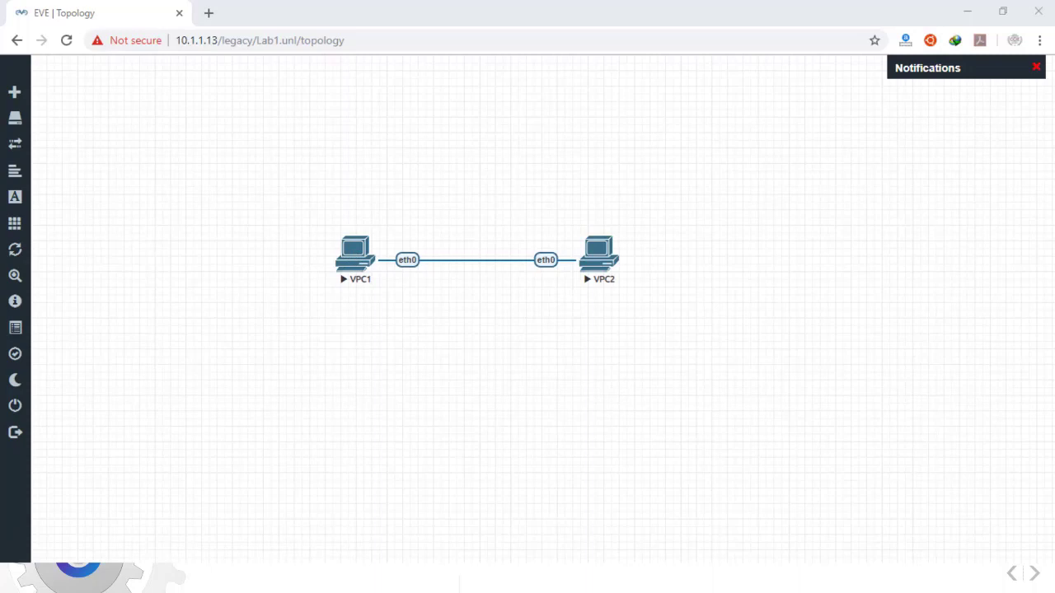
Open telnet consoles for VPC1 and VPC2 side by side.
double_click(355, 253)
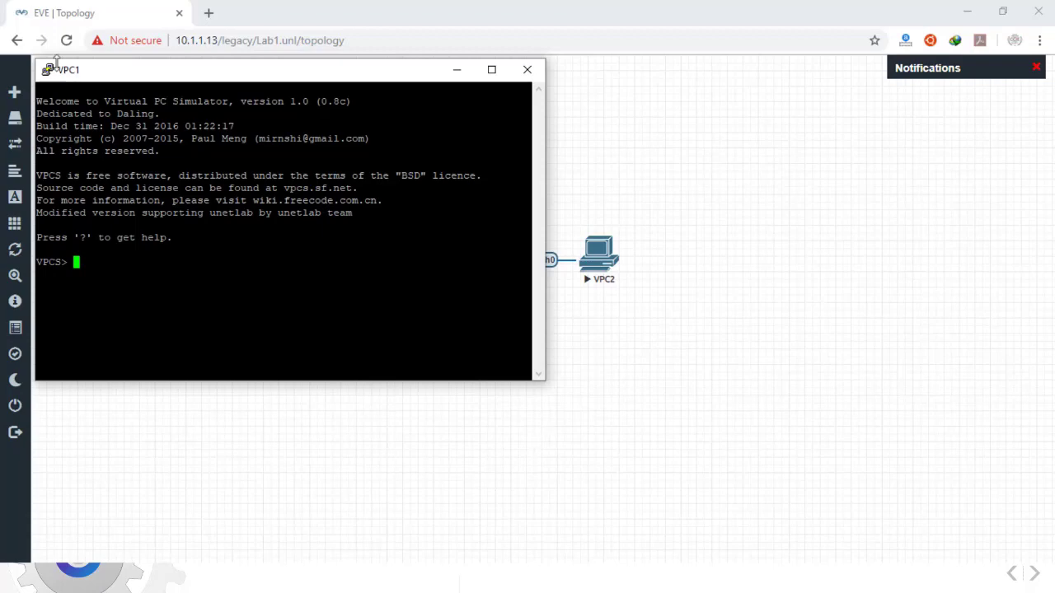
mouse_move(544, 381)
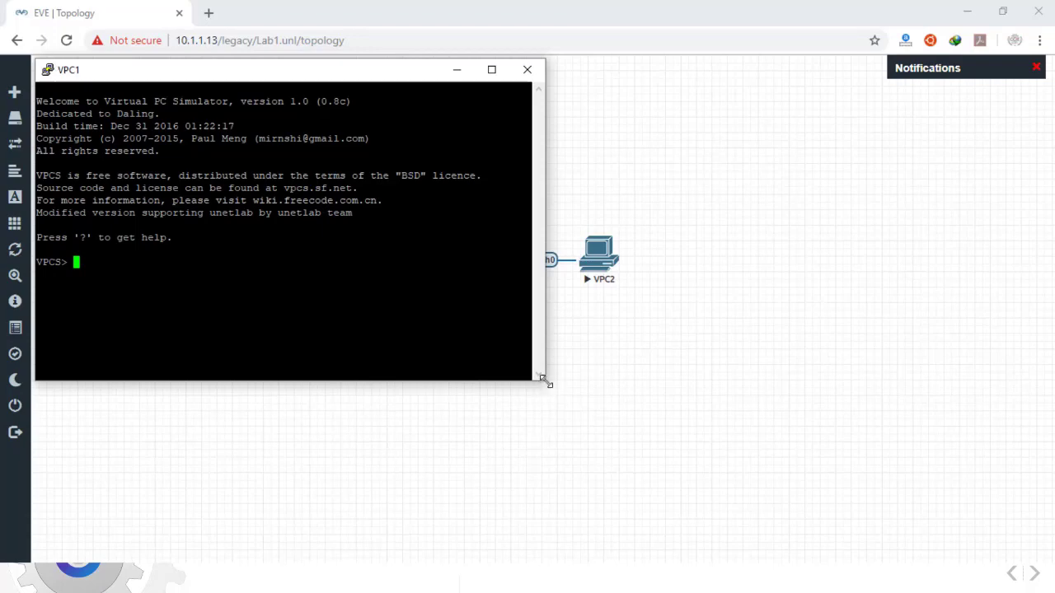
click(526, 70)
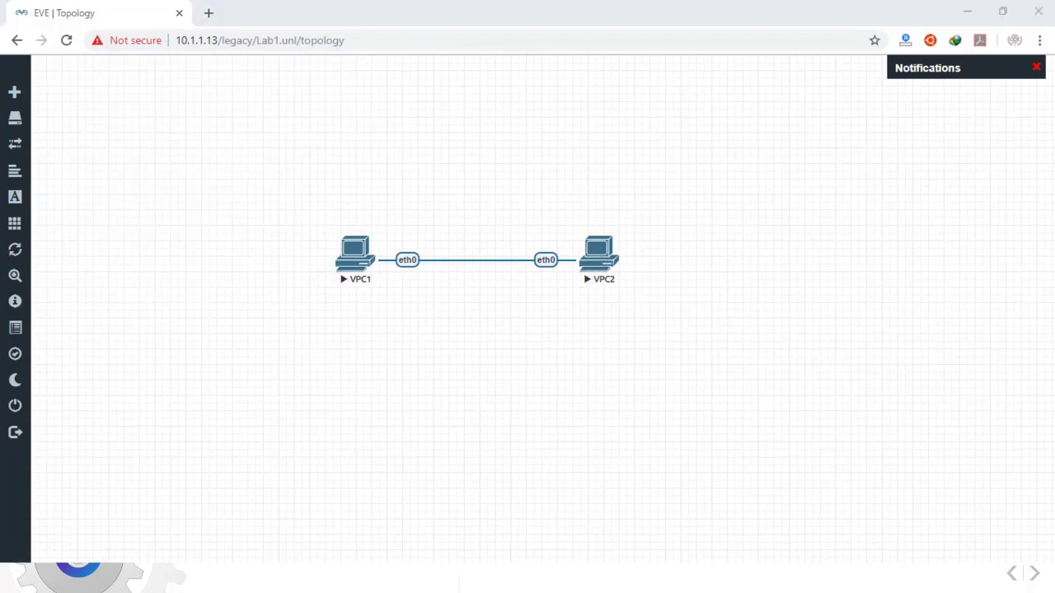
double_click(598, 253)
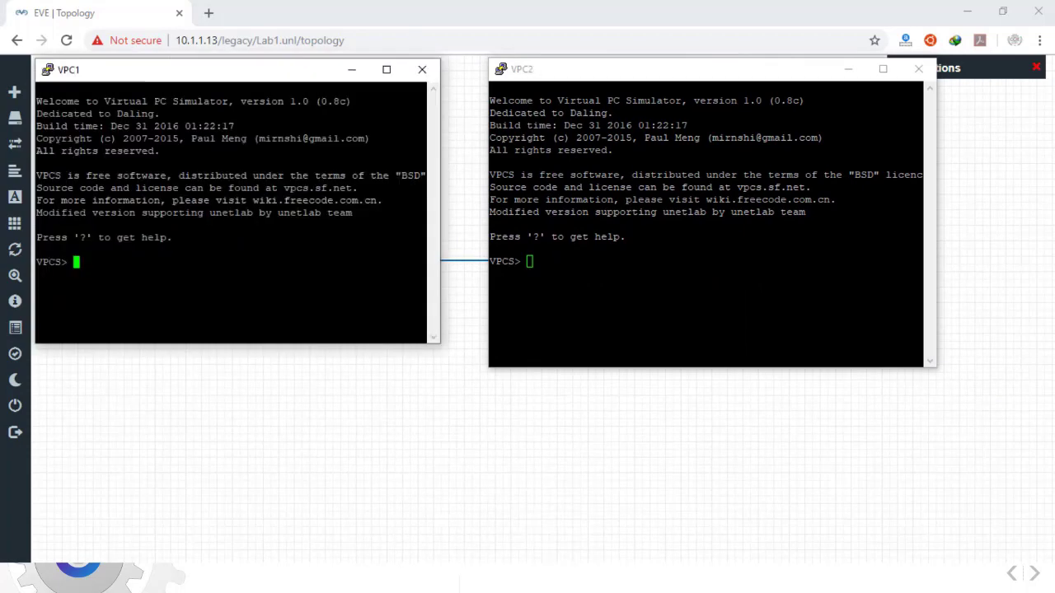
Assign VPC1 10.10.10.10/24 and begin entering VPC2's address 10.10.10.20/24.
text(ip)
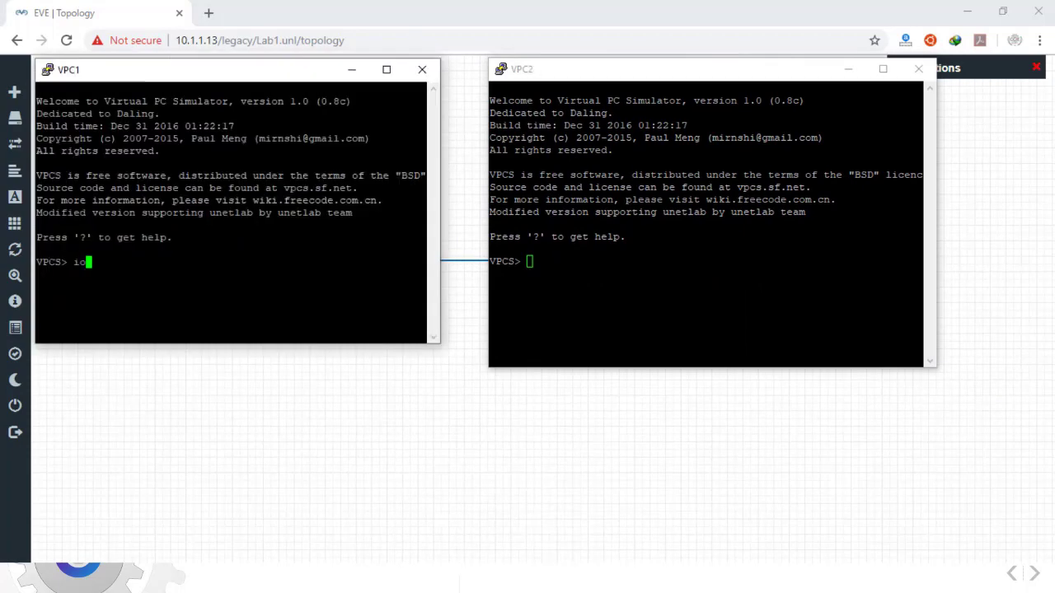
text(p)
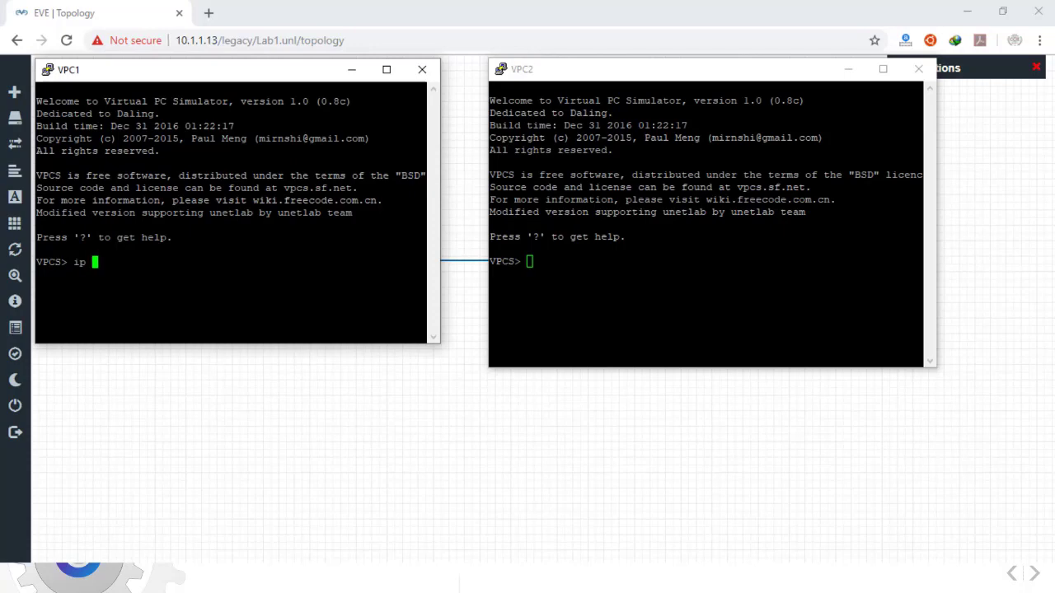
text(10.10.10)
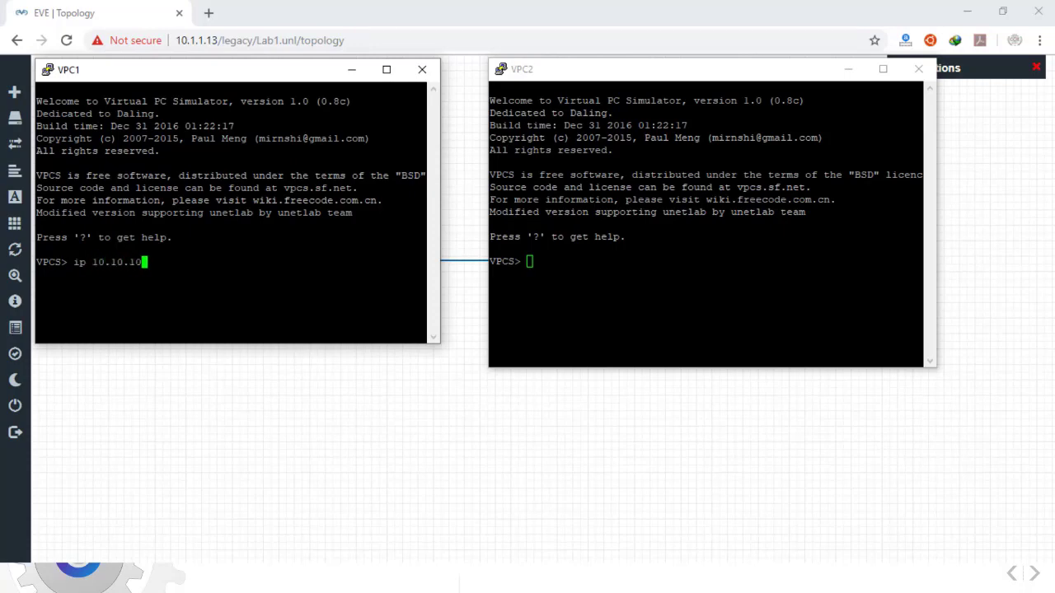
text(.10/24)
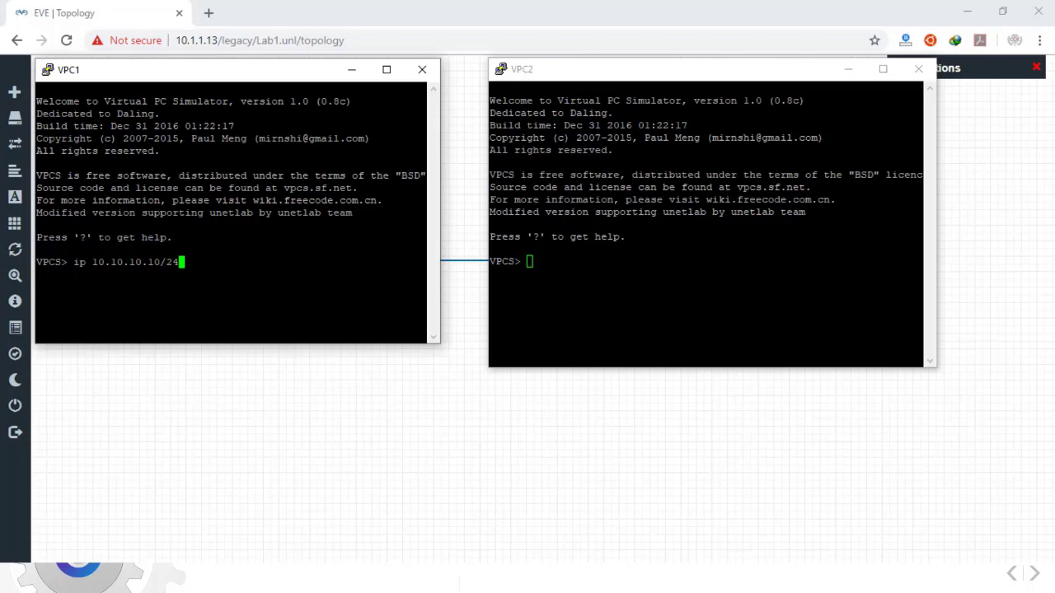
key(Return)
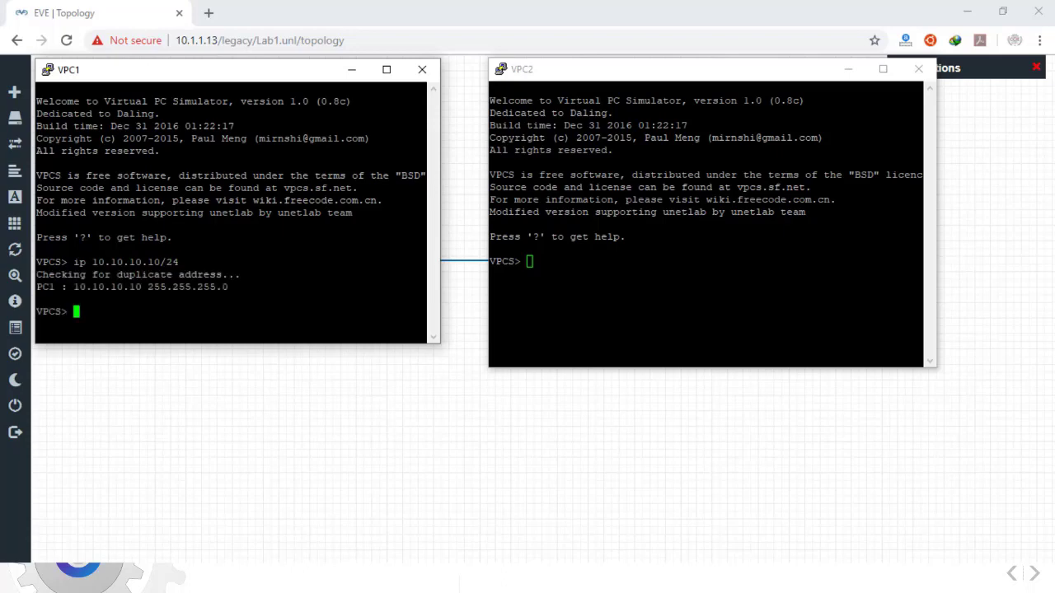
text(ip)
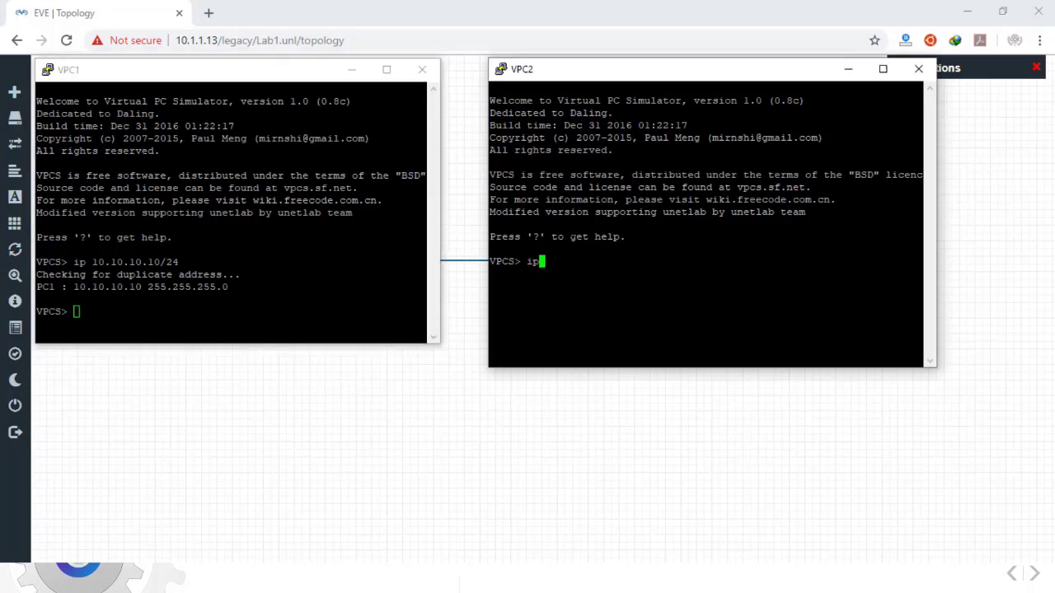
text(10.10.10.20/24)
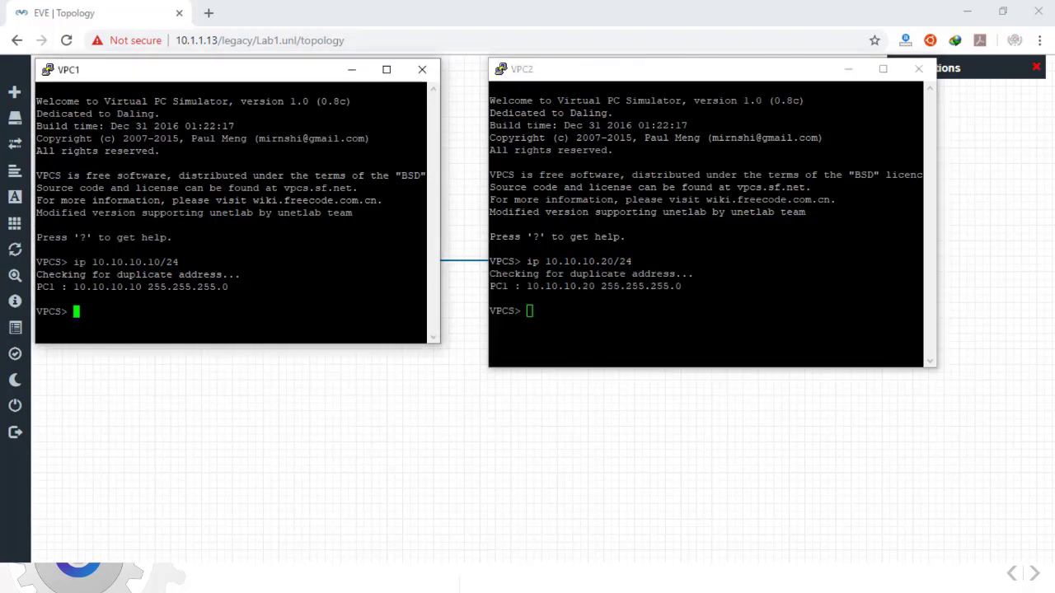
Ping 10.10.10.20 from VPC1's console.
text(p)
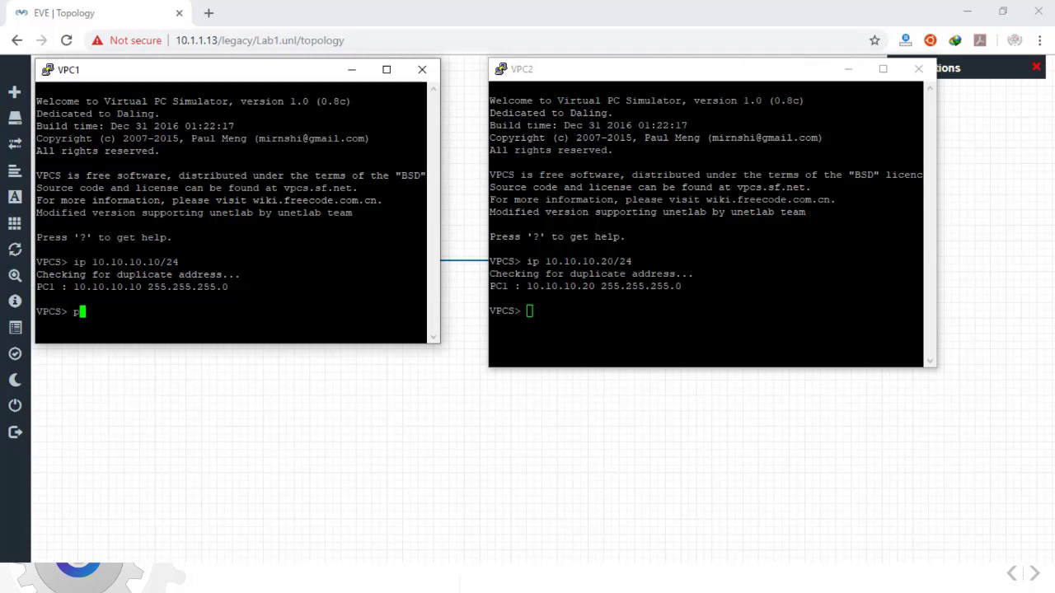
text(in)
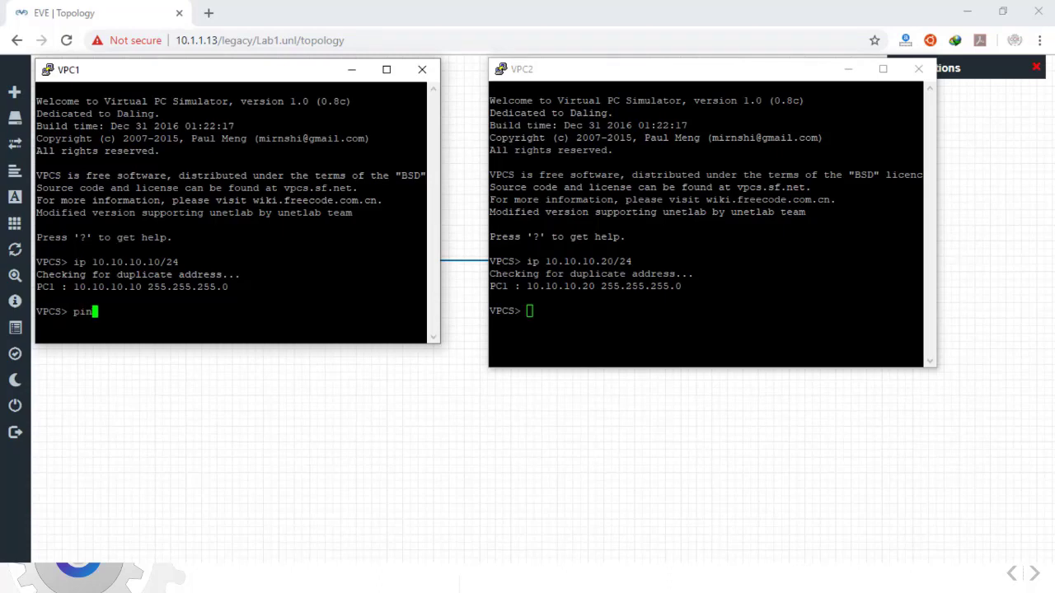
text(g 10.1)
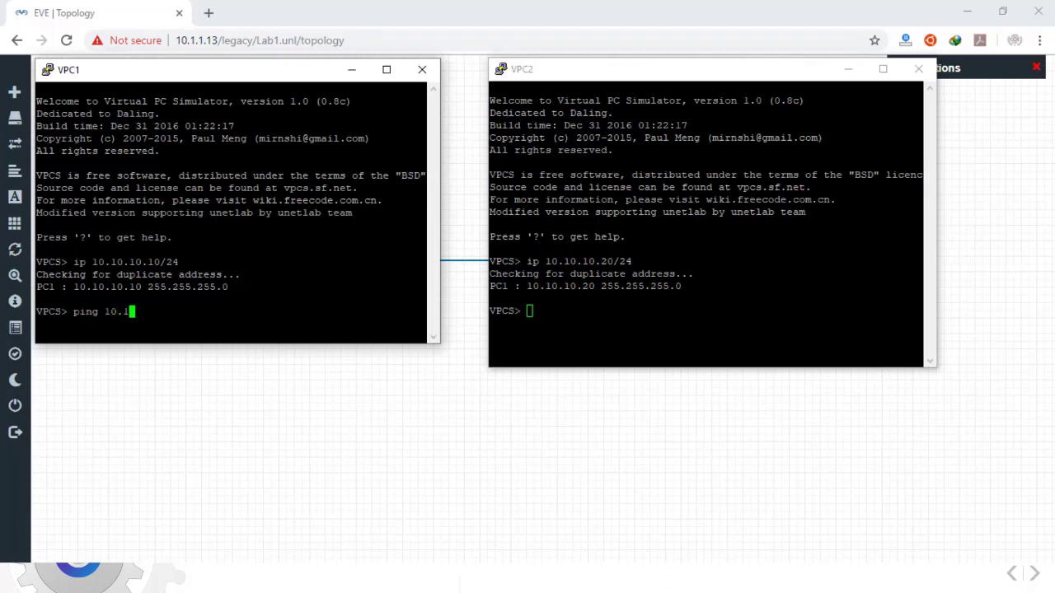
text(0.10.)
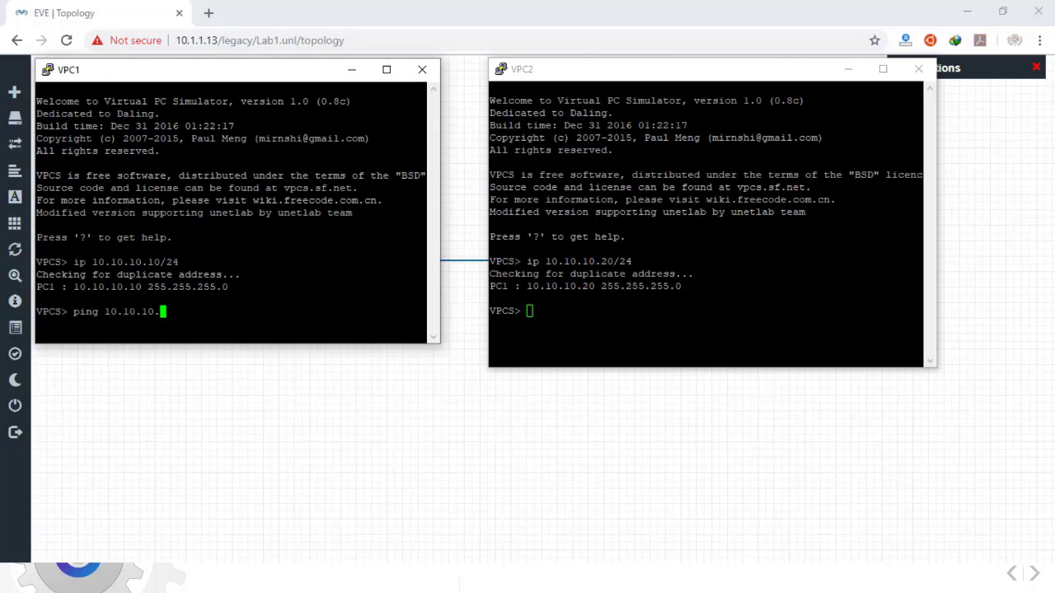
text(20)
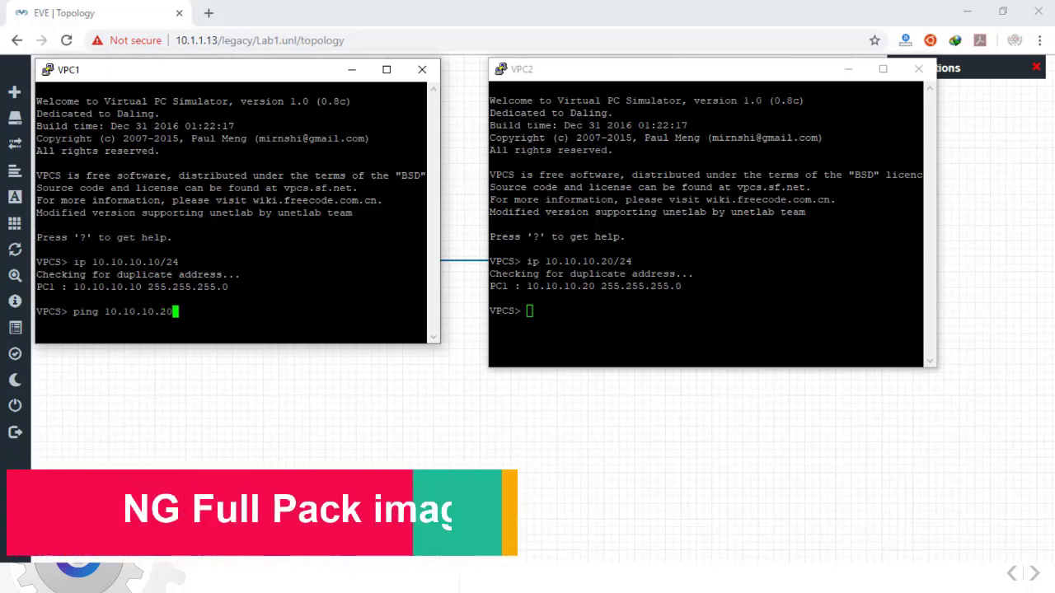
key(Return)
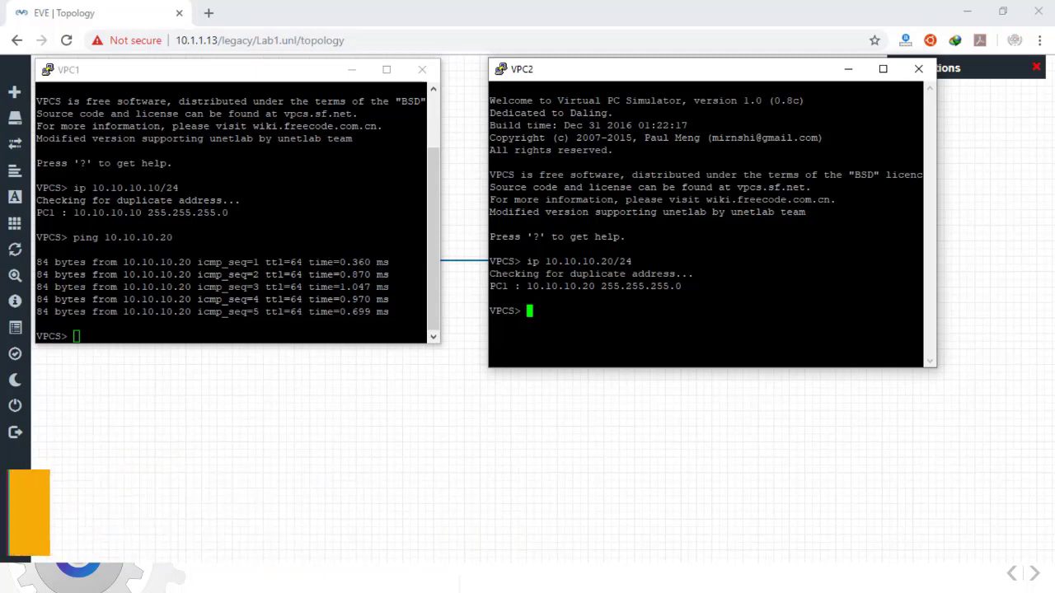
Ping 10.10.10.10 from VPC2, then close both console windows.
text(ping)
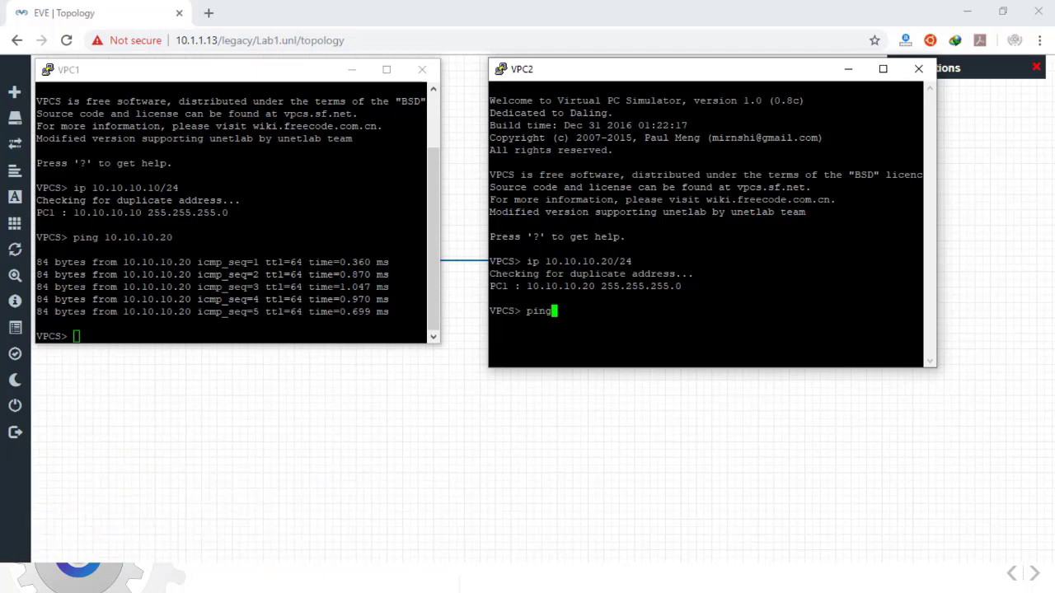
text(10.10.10.10)
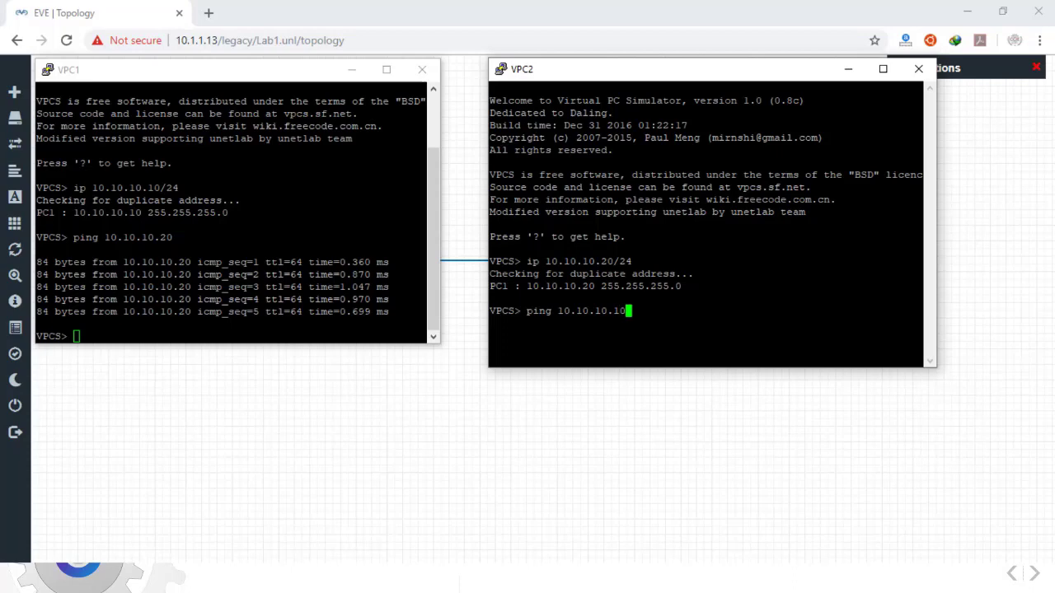
key(Return)
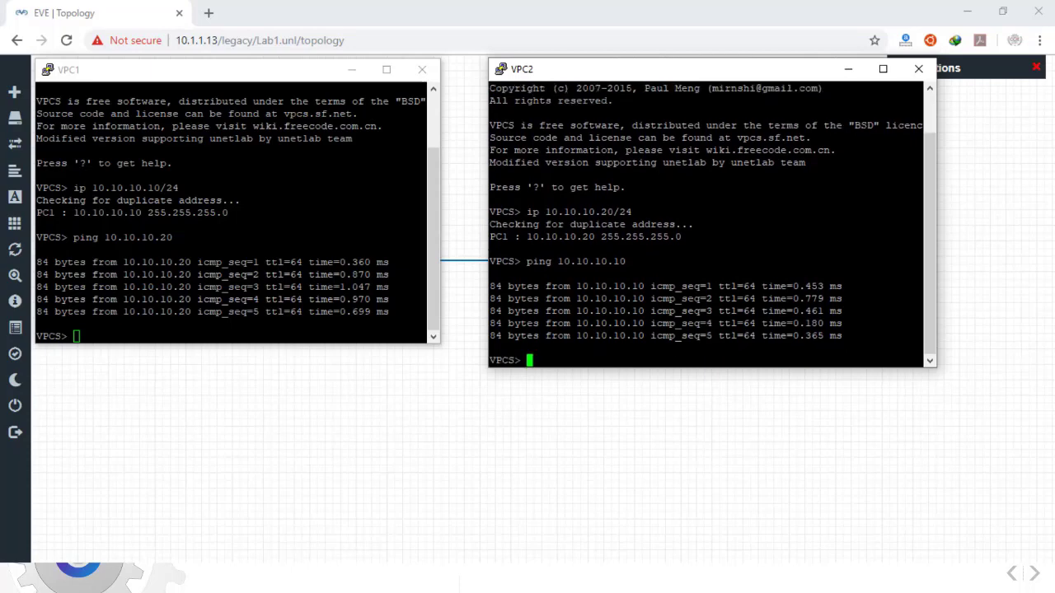
click(918, 69)
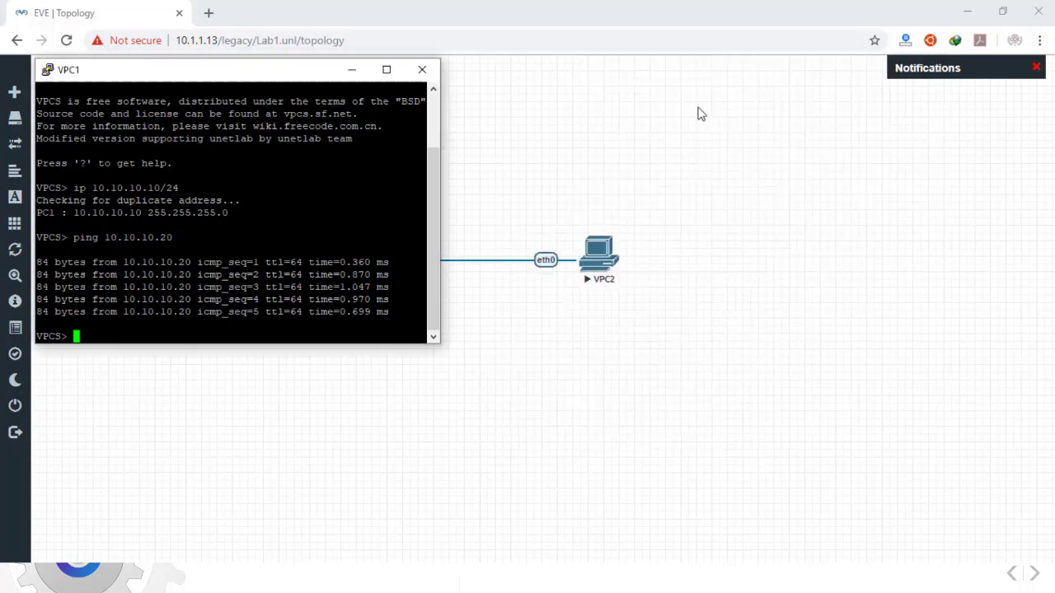
click(422, 69)
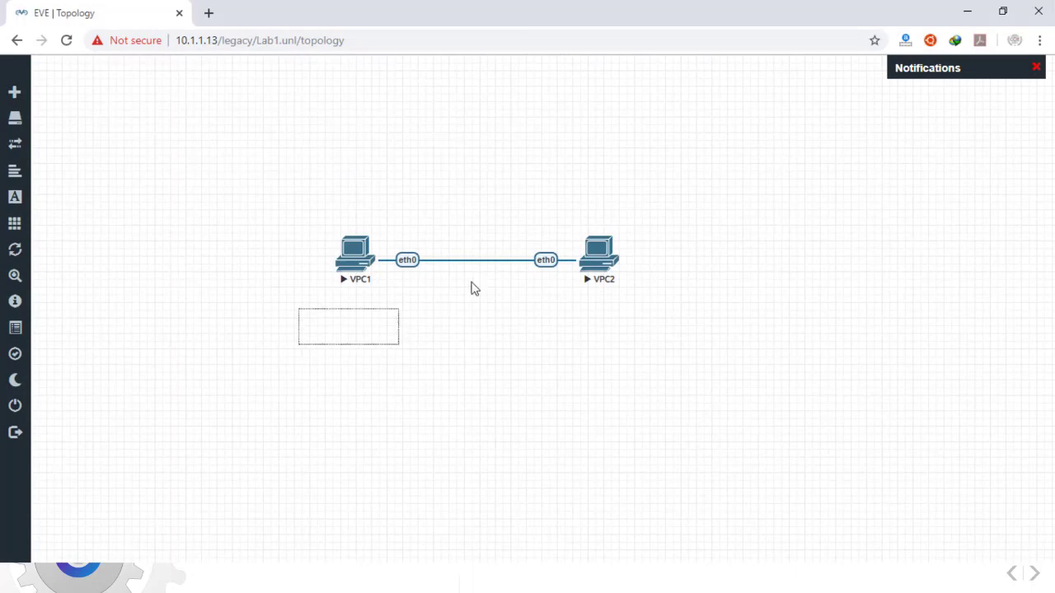